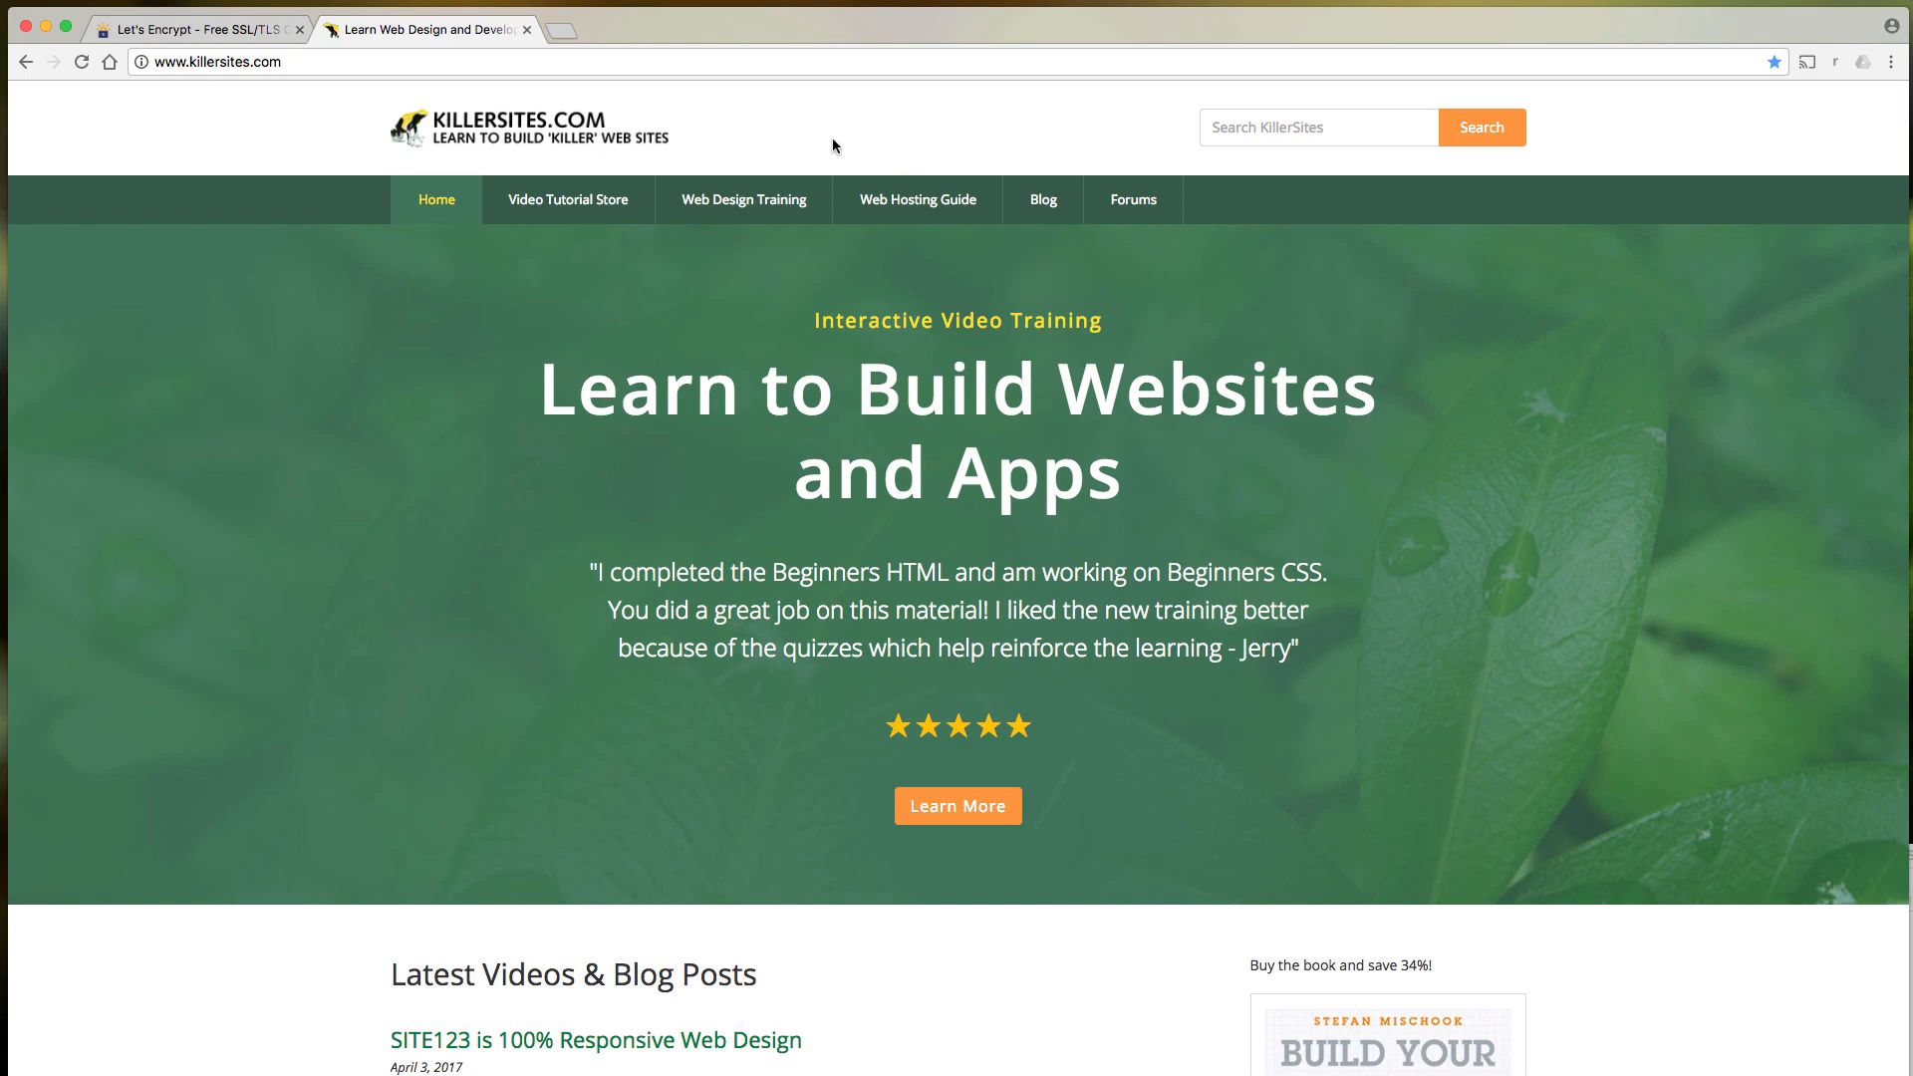
- Show the Let's Encrypt tab after selecting the killersites.com web address
{"action": "left_click", "coordinate": [195, 27]}
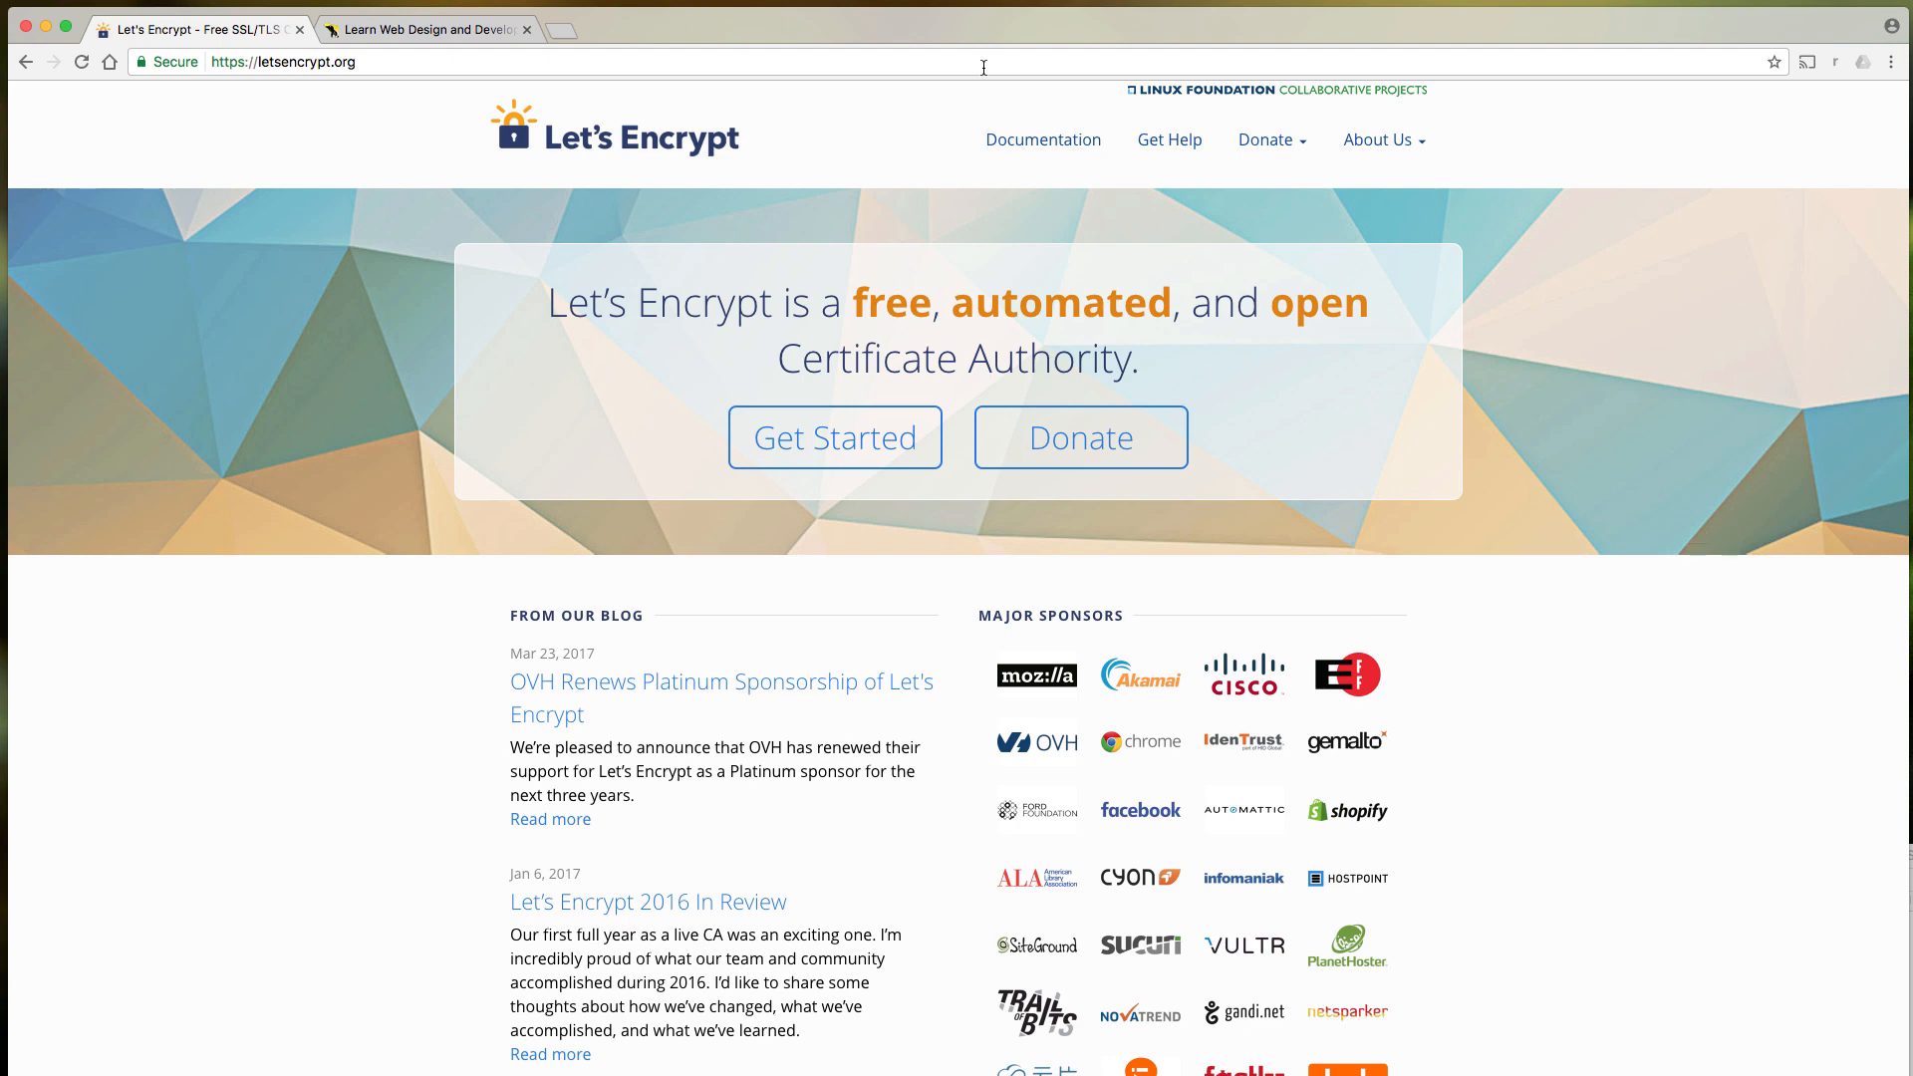
{"action": "mouse_move", "coordinate": [907, 65]}
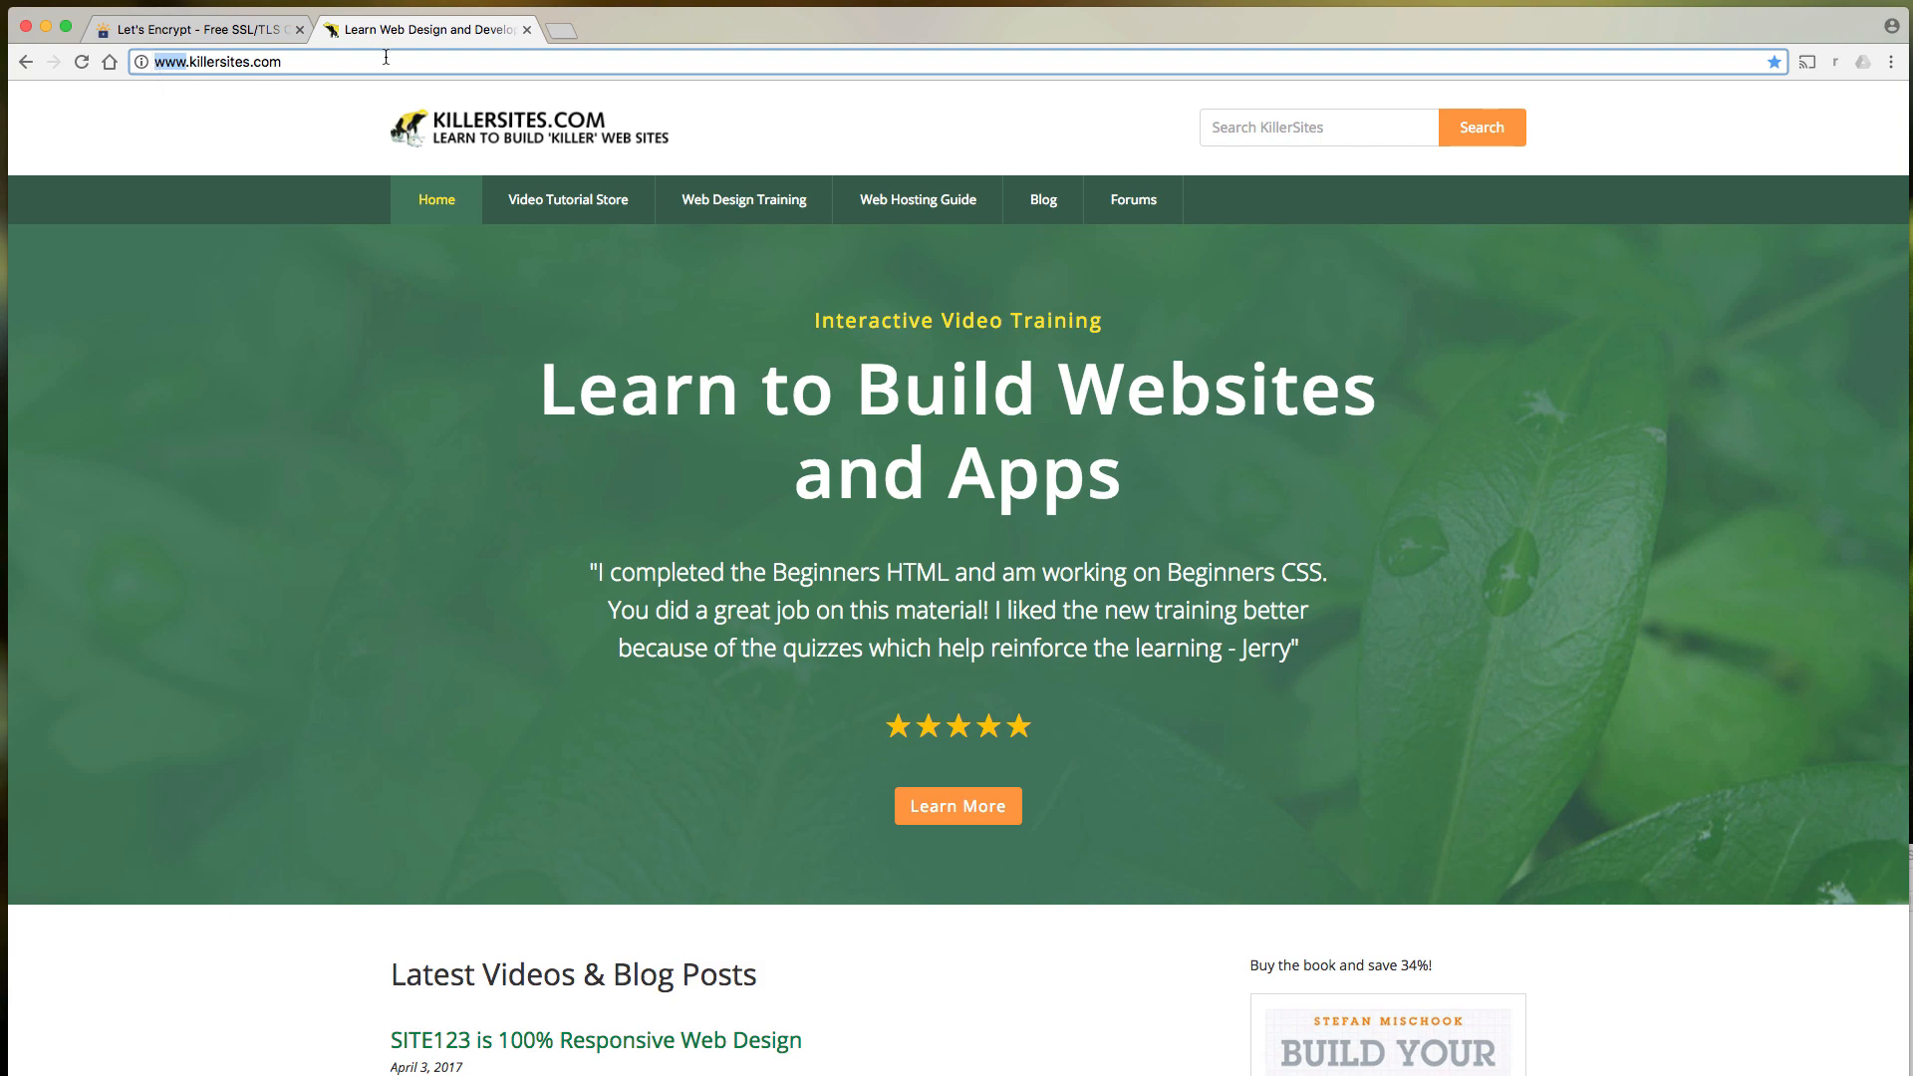
{"action": "left_click", "coordinate": [219, 61]}
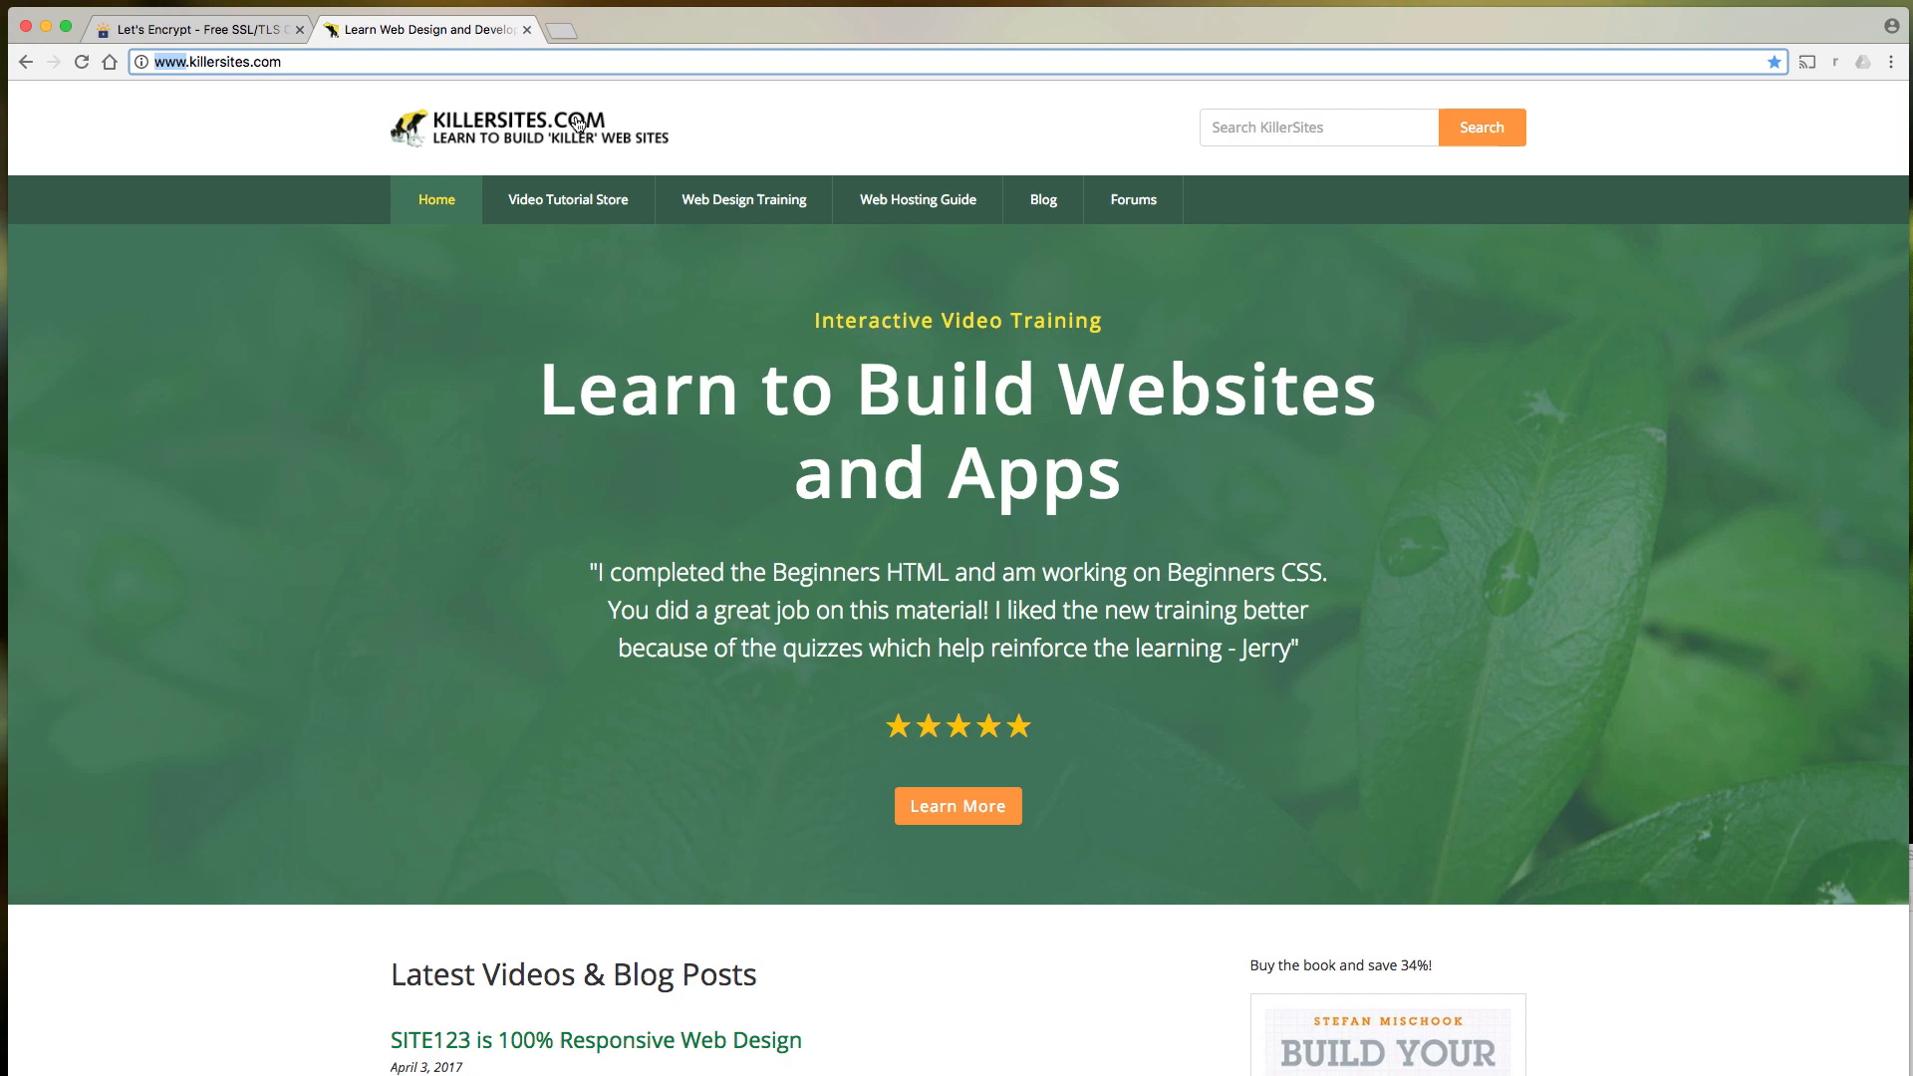
{"action": "left_click", "coordinate": [195, 28]}
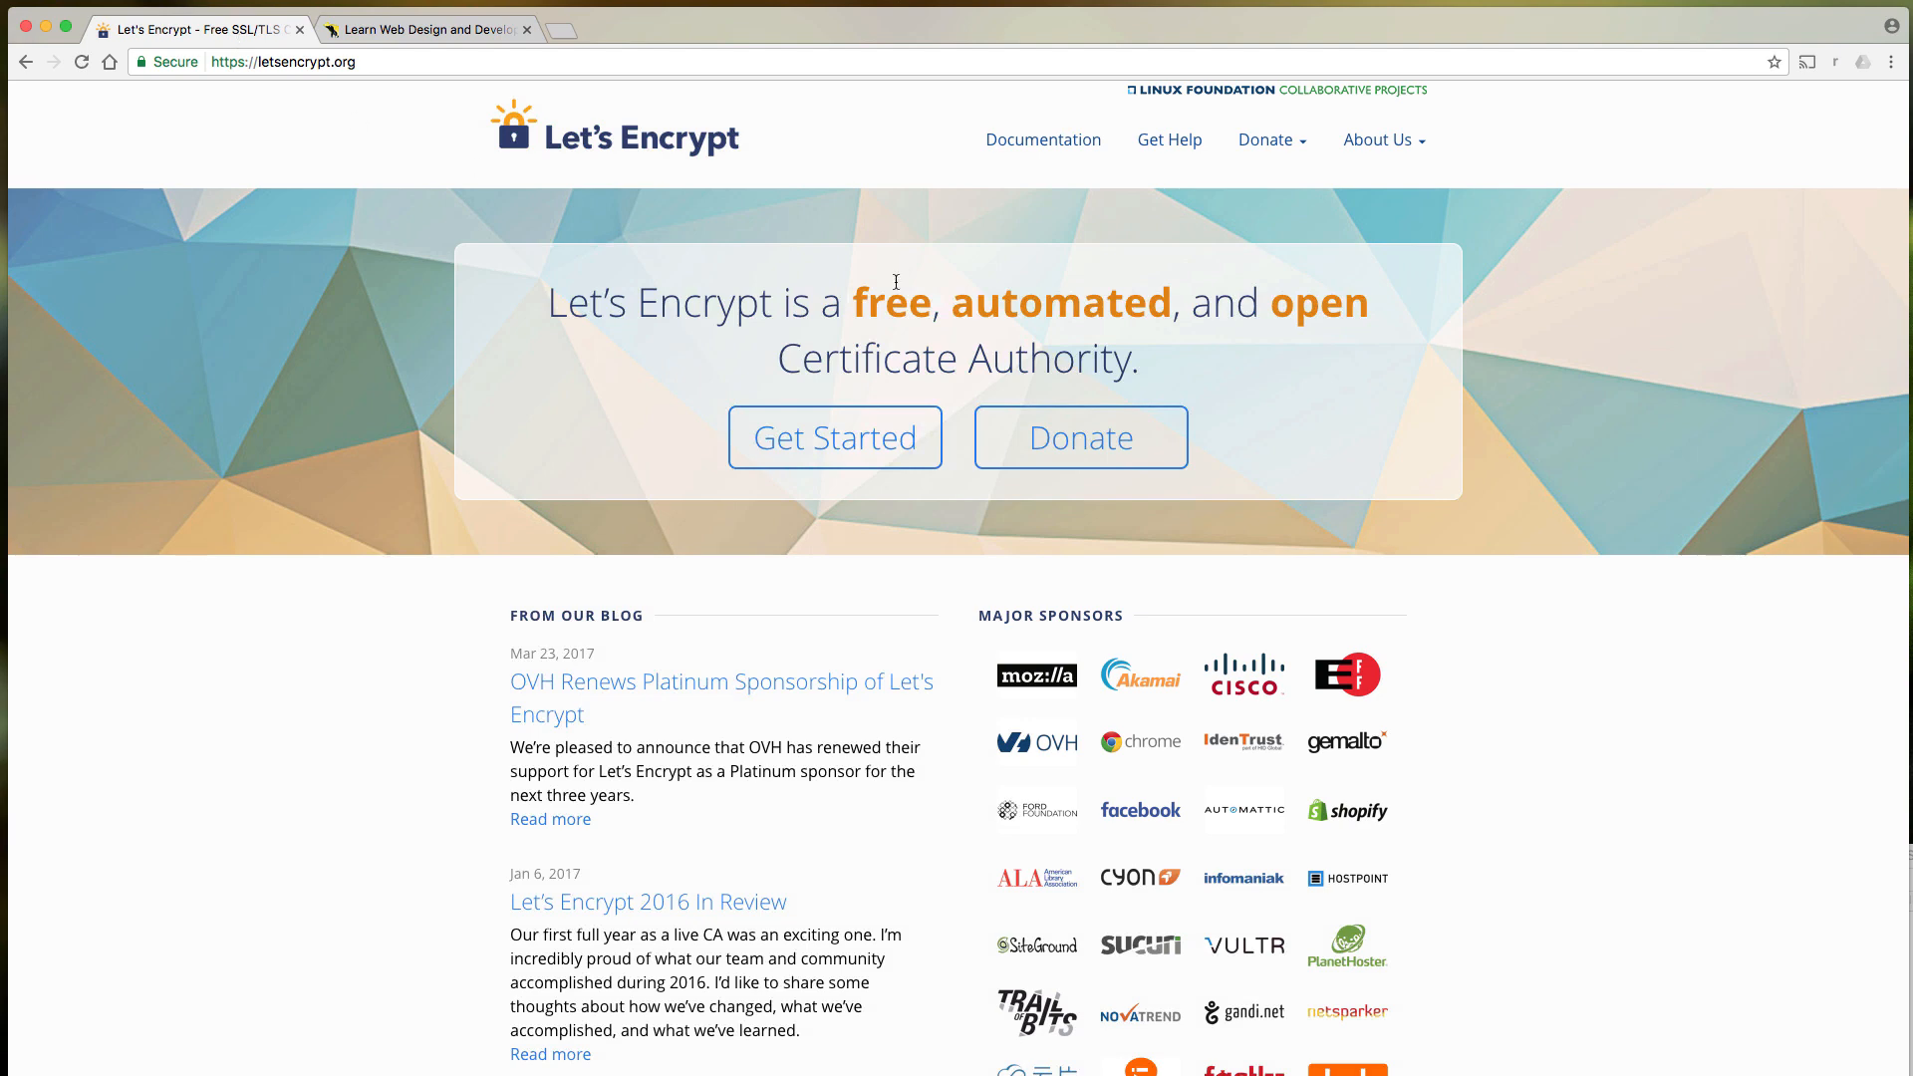
{"action": "mouse_move", "coordinate": [1001, 199]}
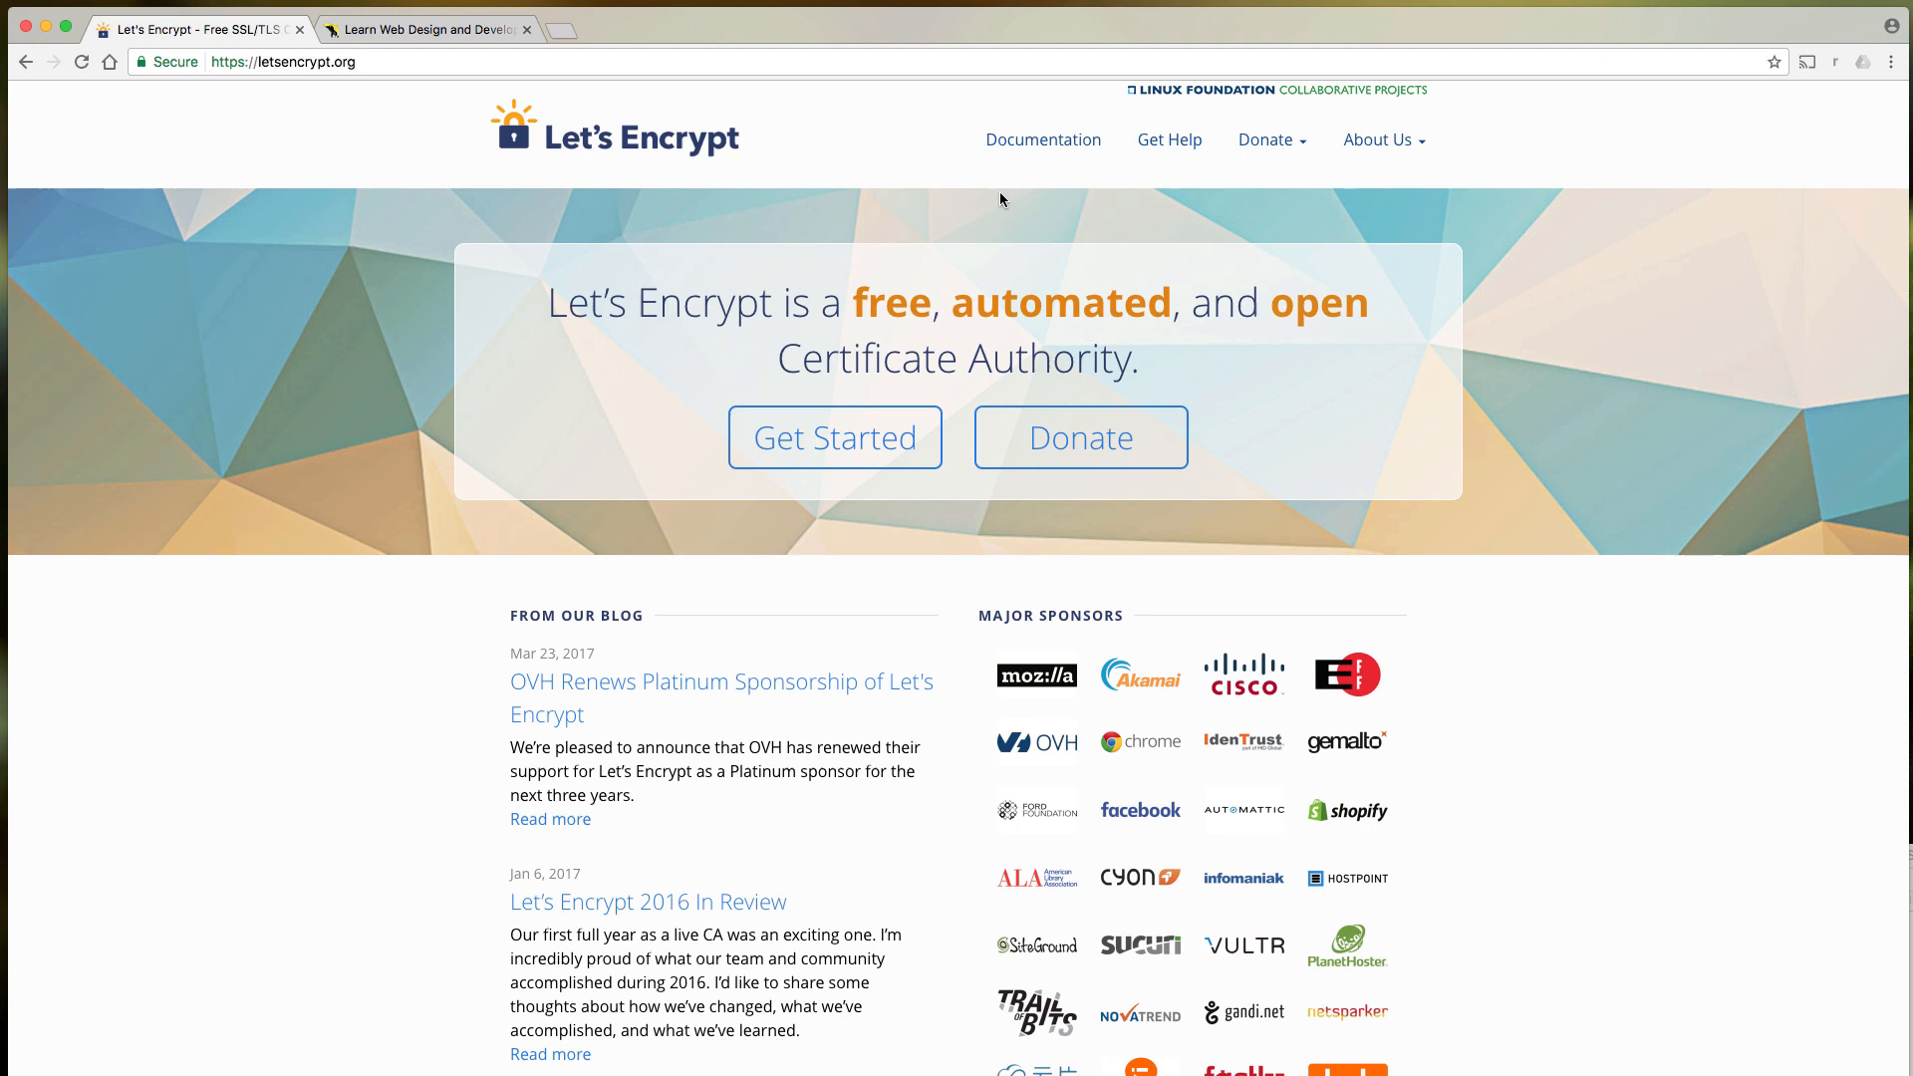
{"action": "mouse_move", "coordinate": [1431, 734]}
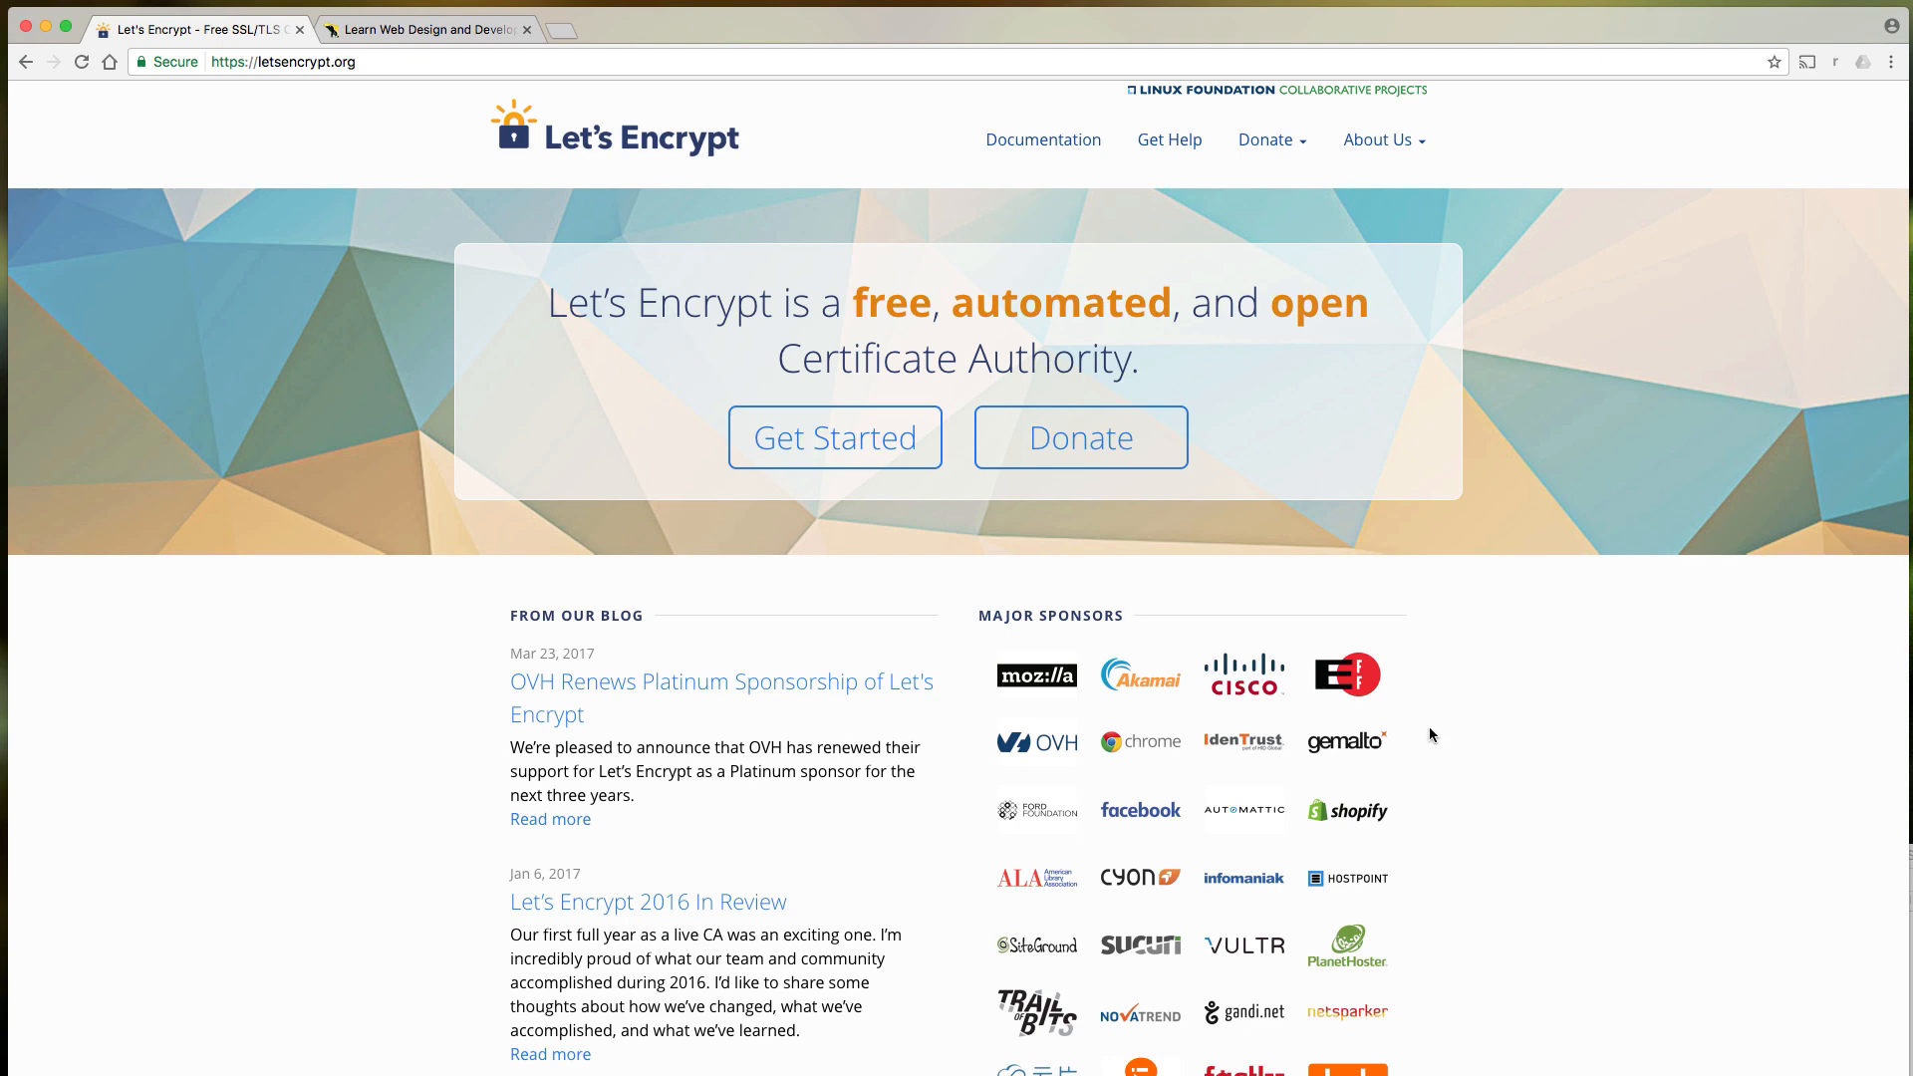
- Scroll the Let's Encrypt page down past its blog posts and sponsors list
{"action": "scroll", "scroll_direction": "down", "scroll_amount": 3}
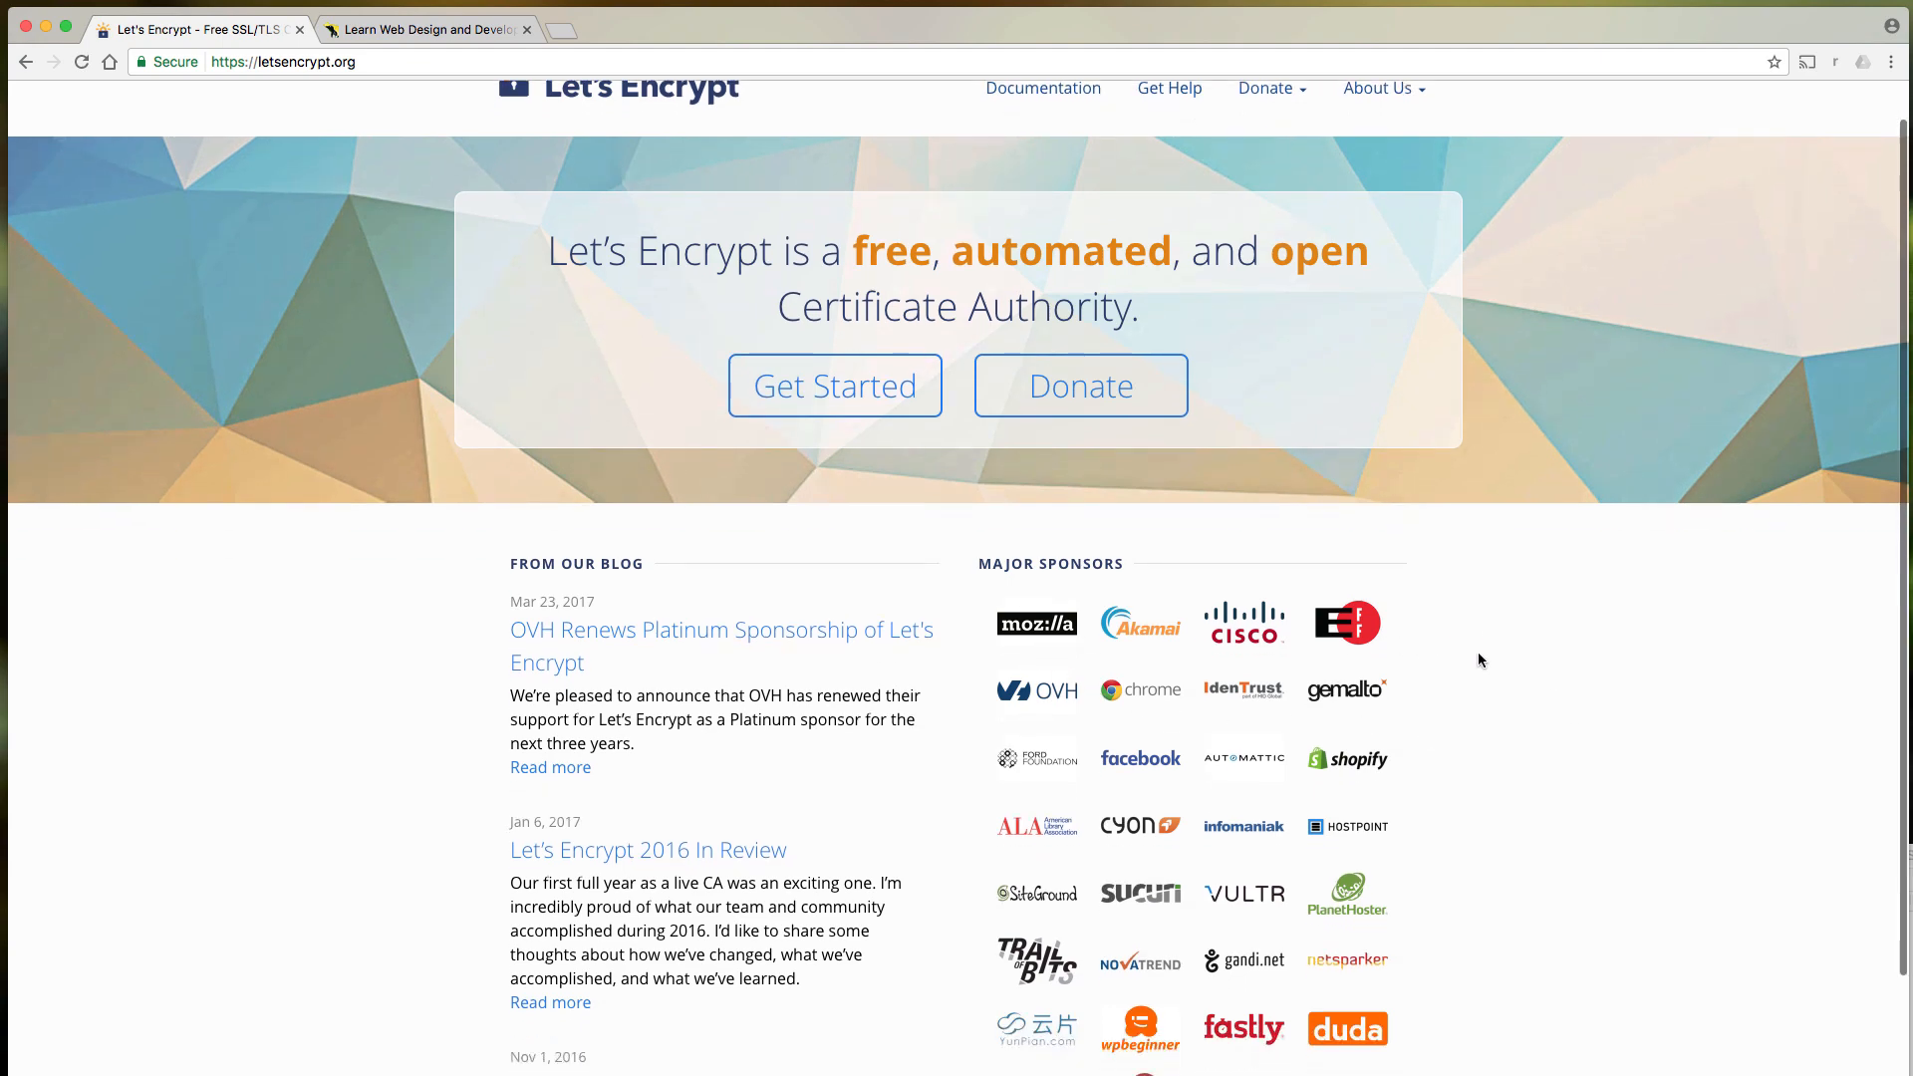
{"action": "scroll", "scroll_direction": "down", "scroll_amount": 3}
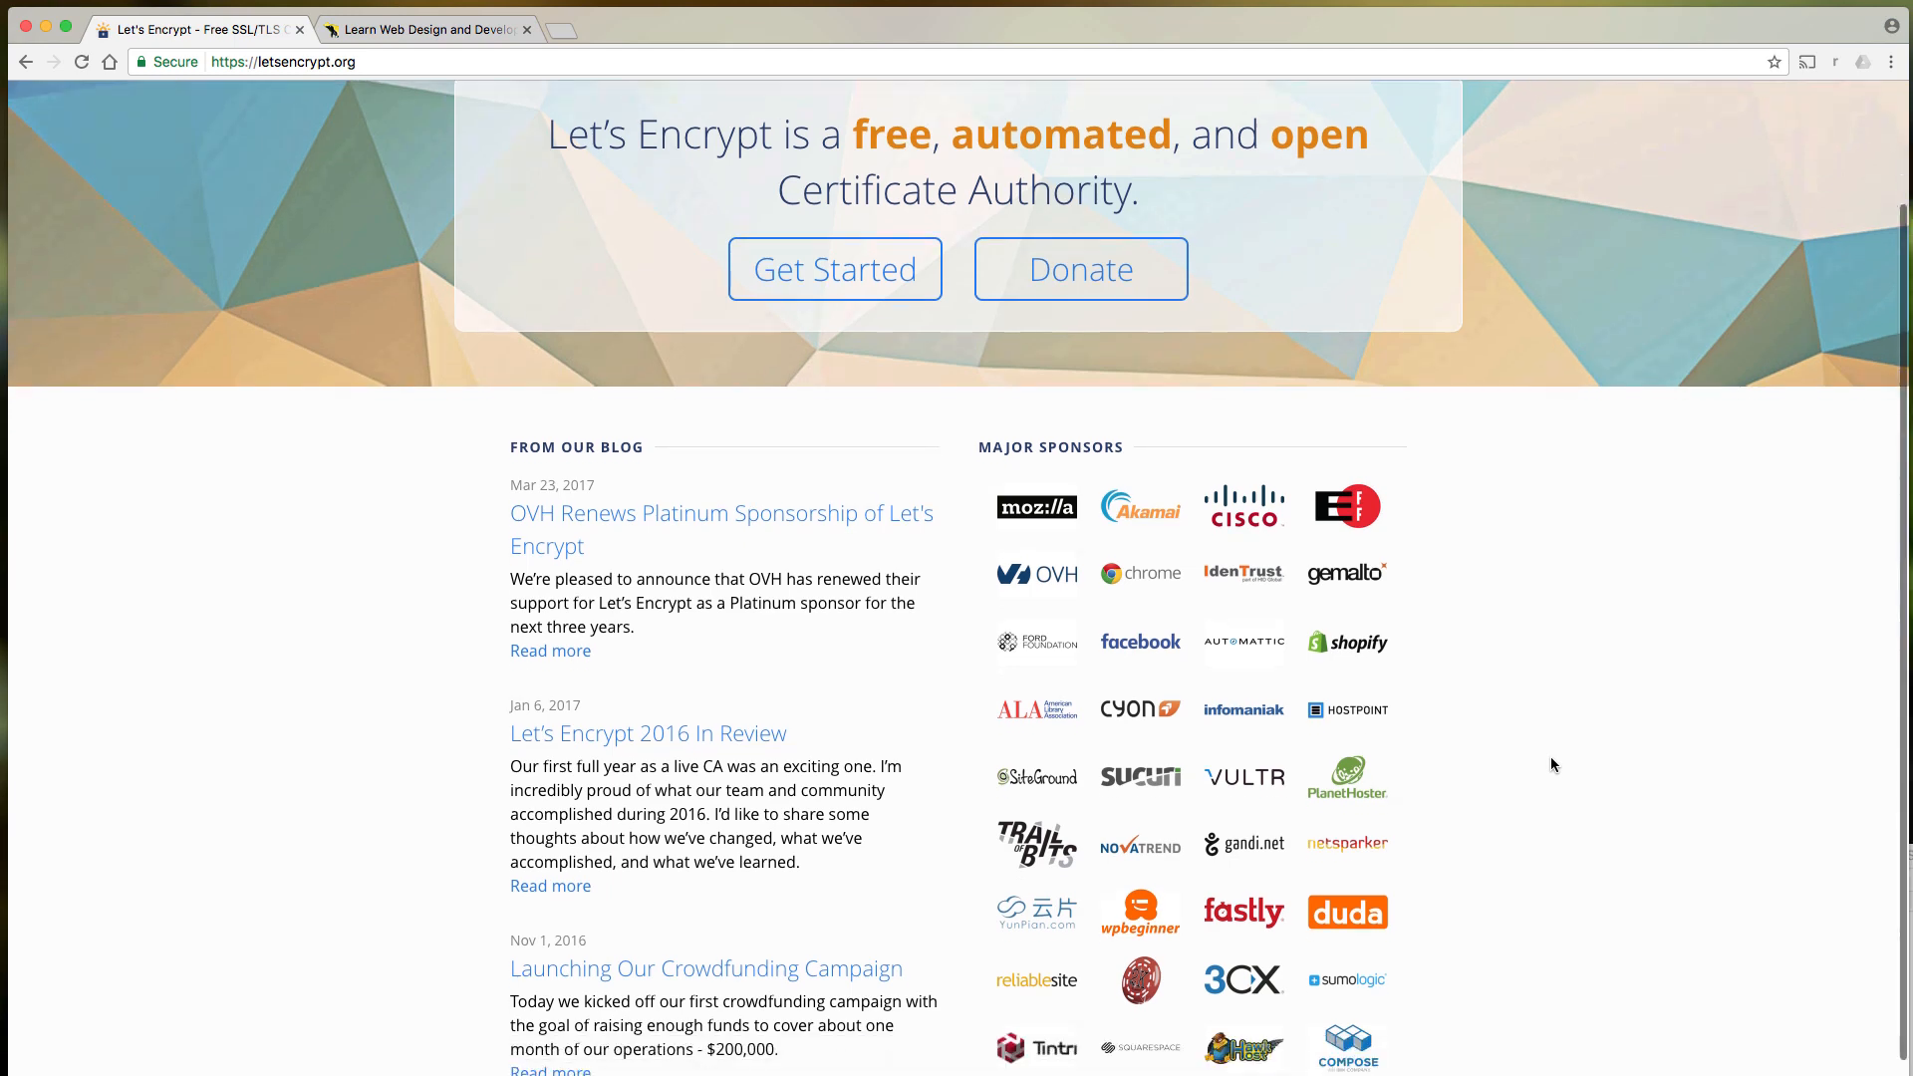
{"action": "scroll", "scroll_direction": "down", "scroll_amount": 3}
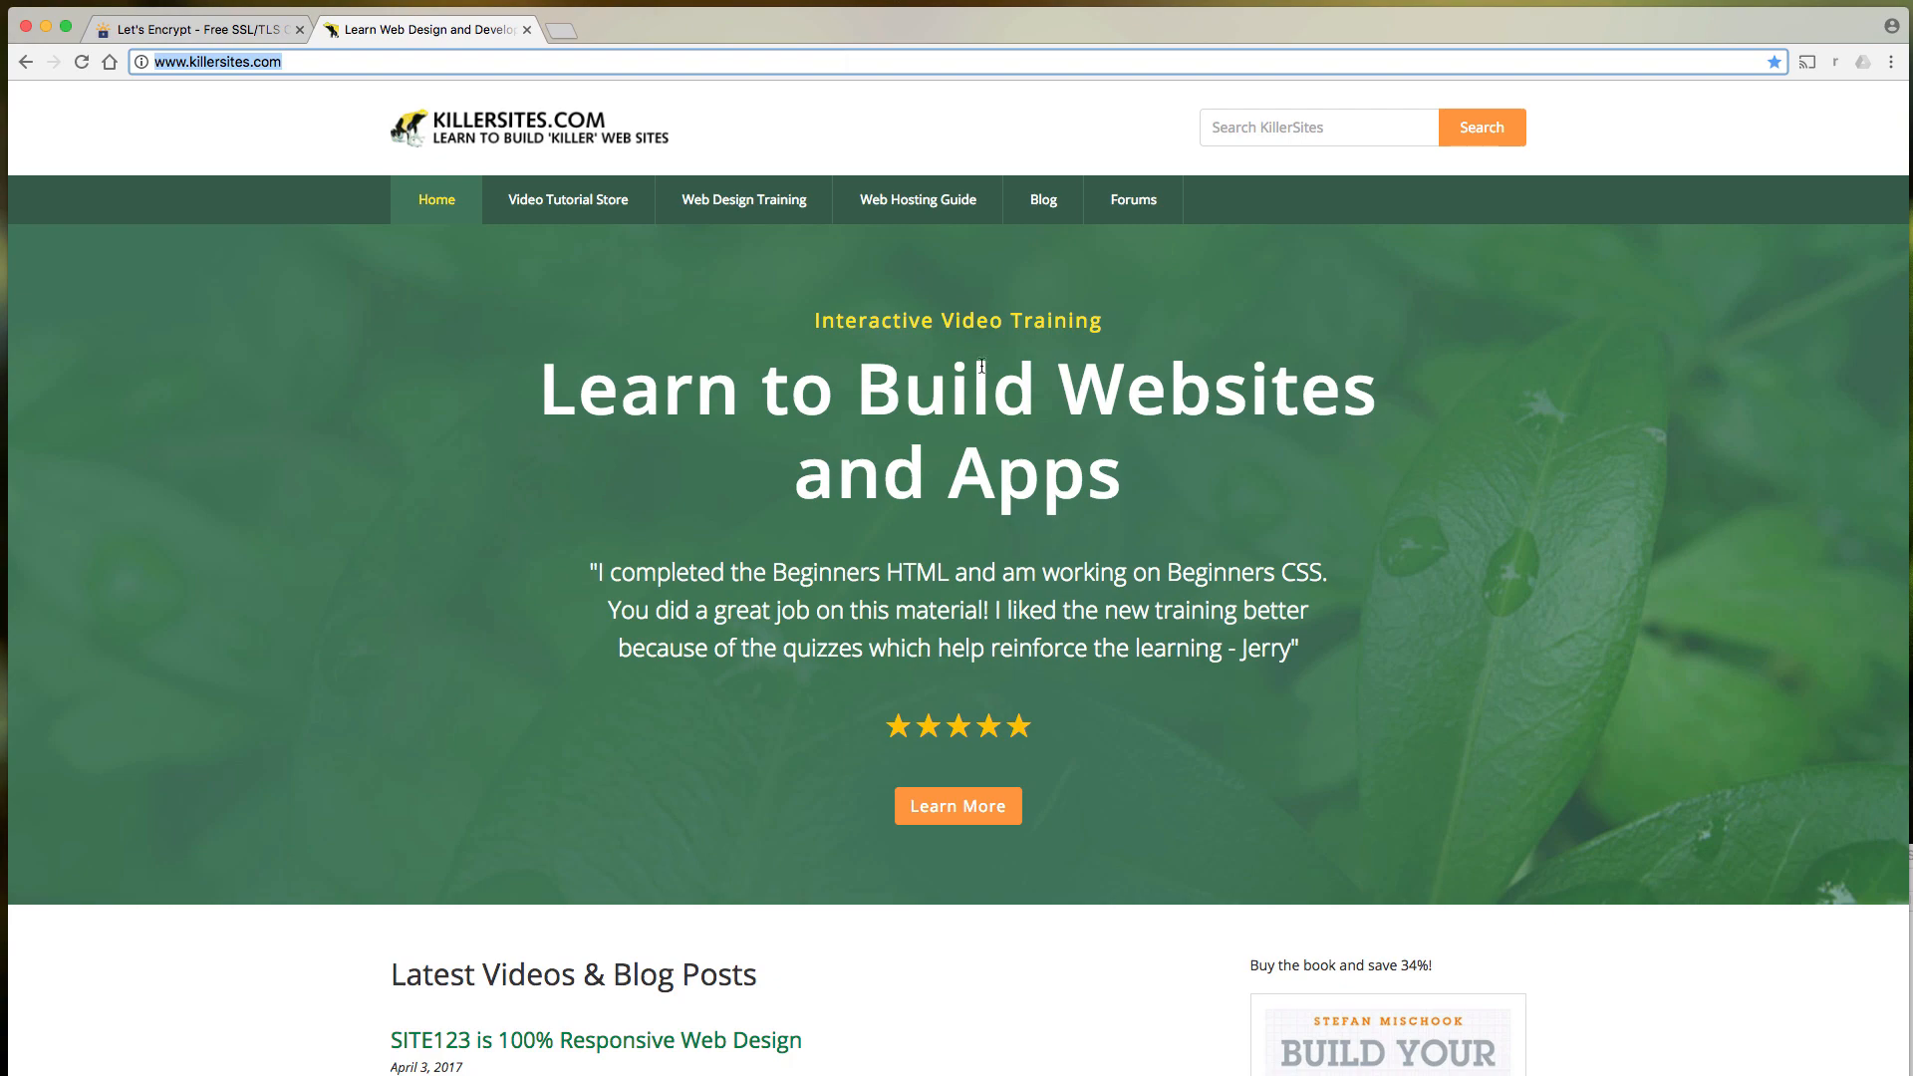
{"action": "left_click", "coordinate": [195, 28]}
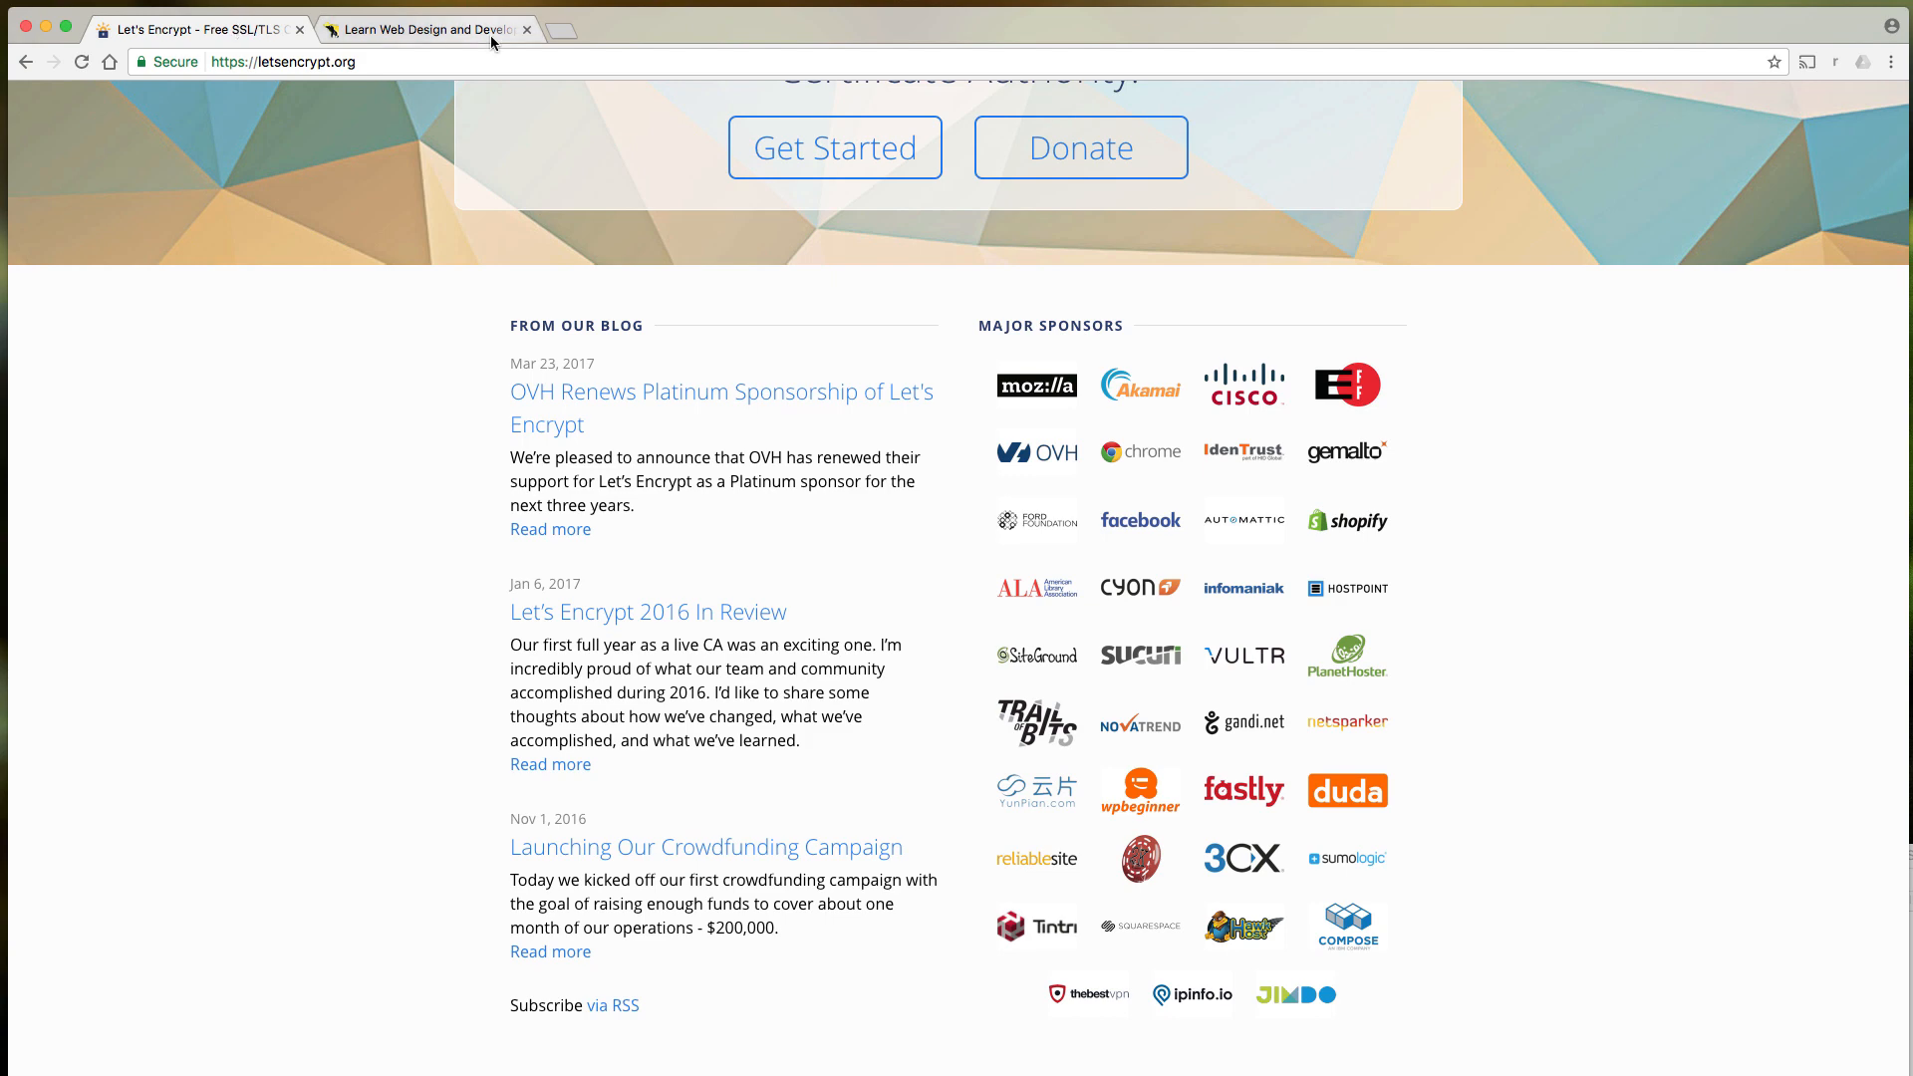
{"action": "left_click", "coordinate": [420, 28]}
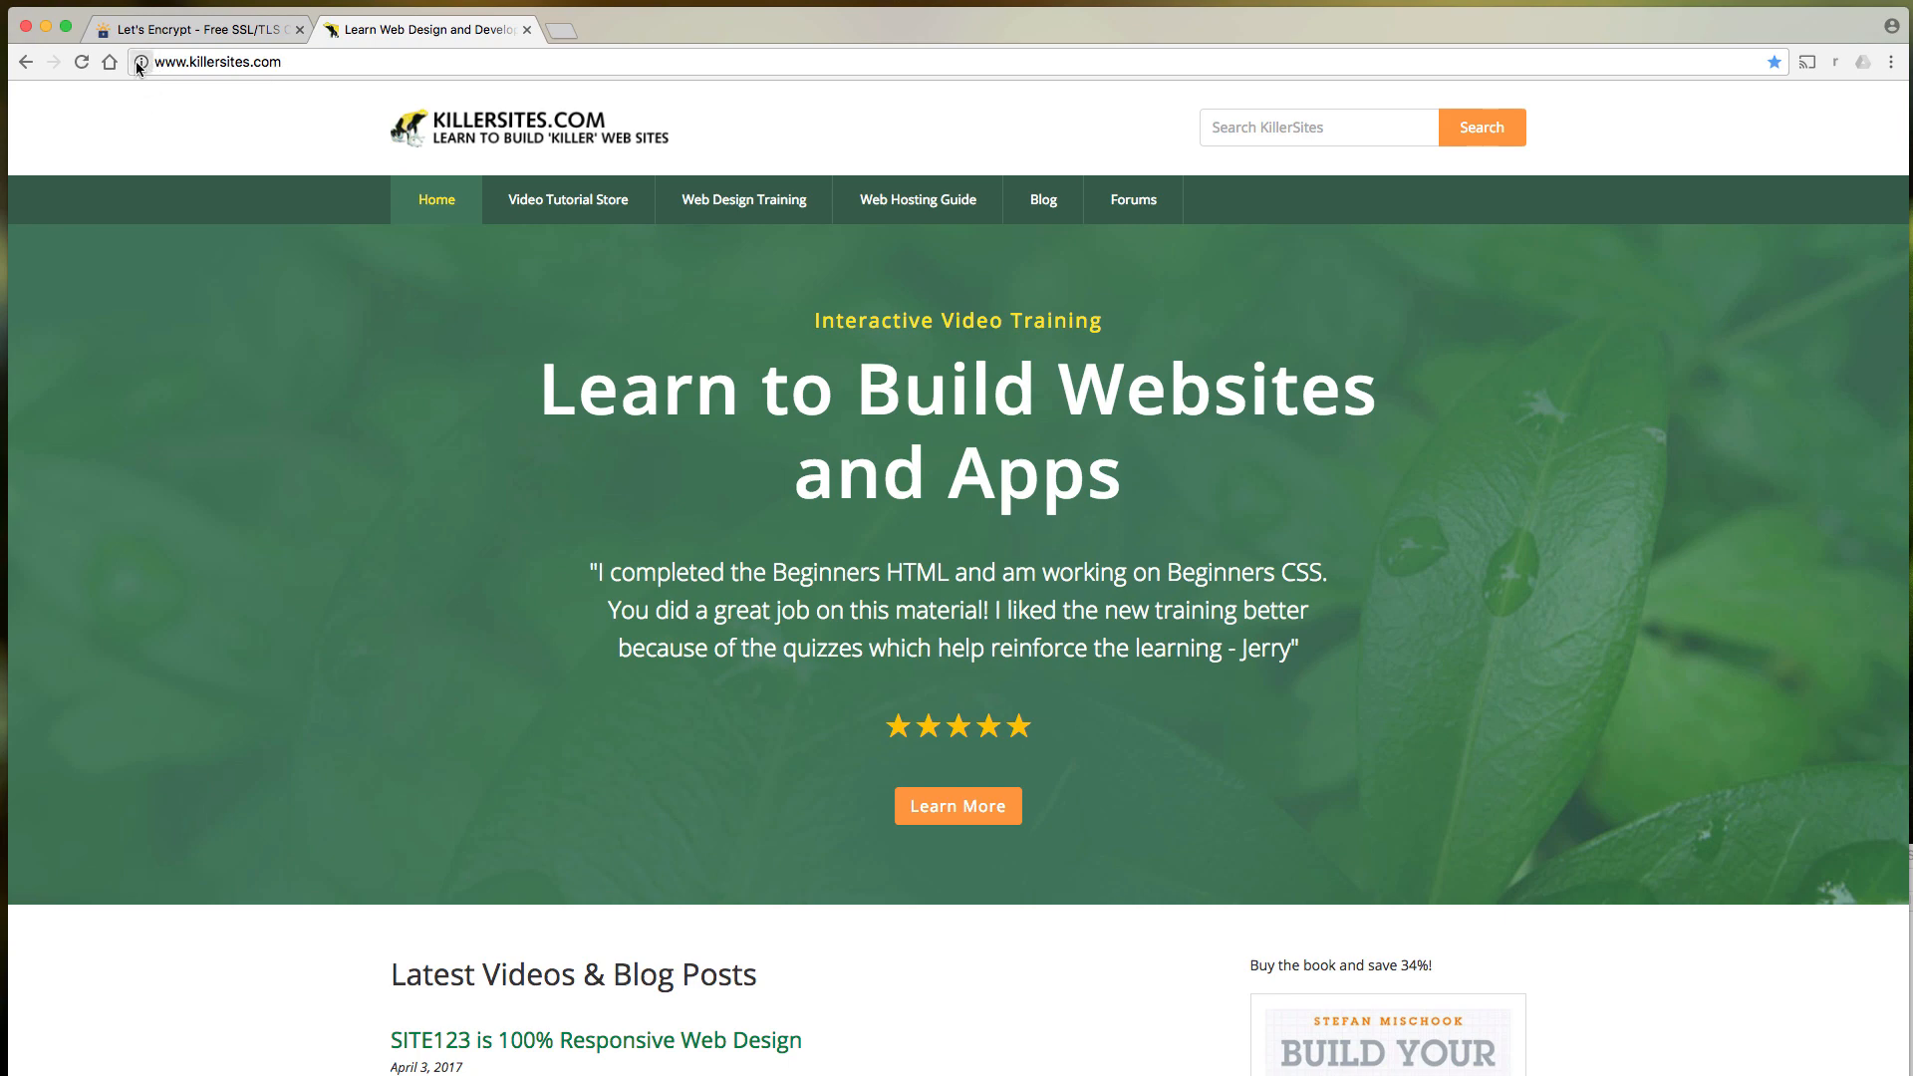
{"action": "left_click", "coordinate": [138, 61]}
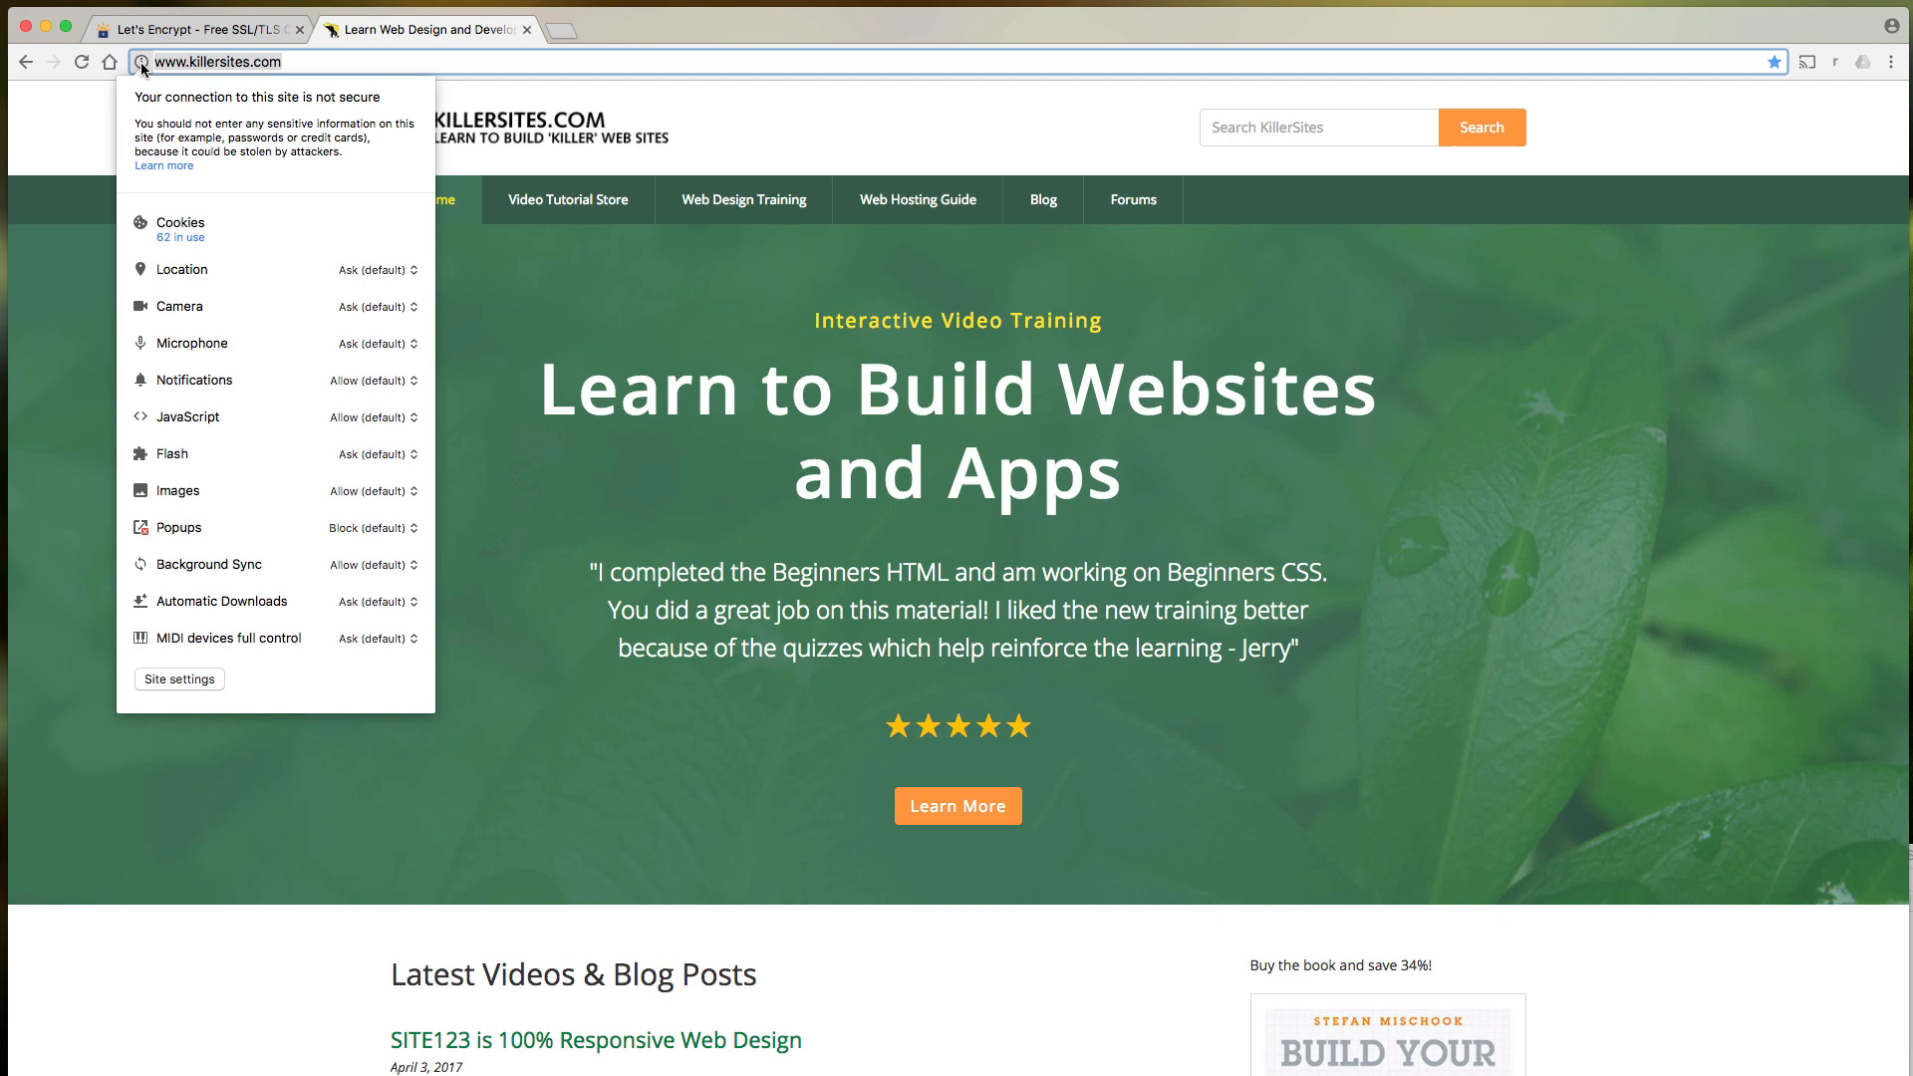
{"action": "mouse_move", "coordinate": [466, 308]}
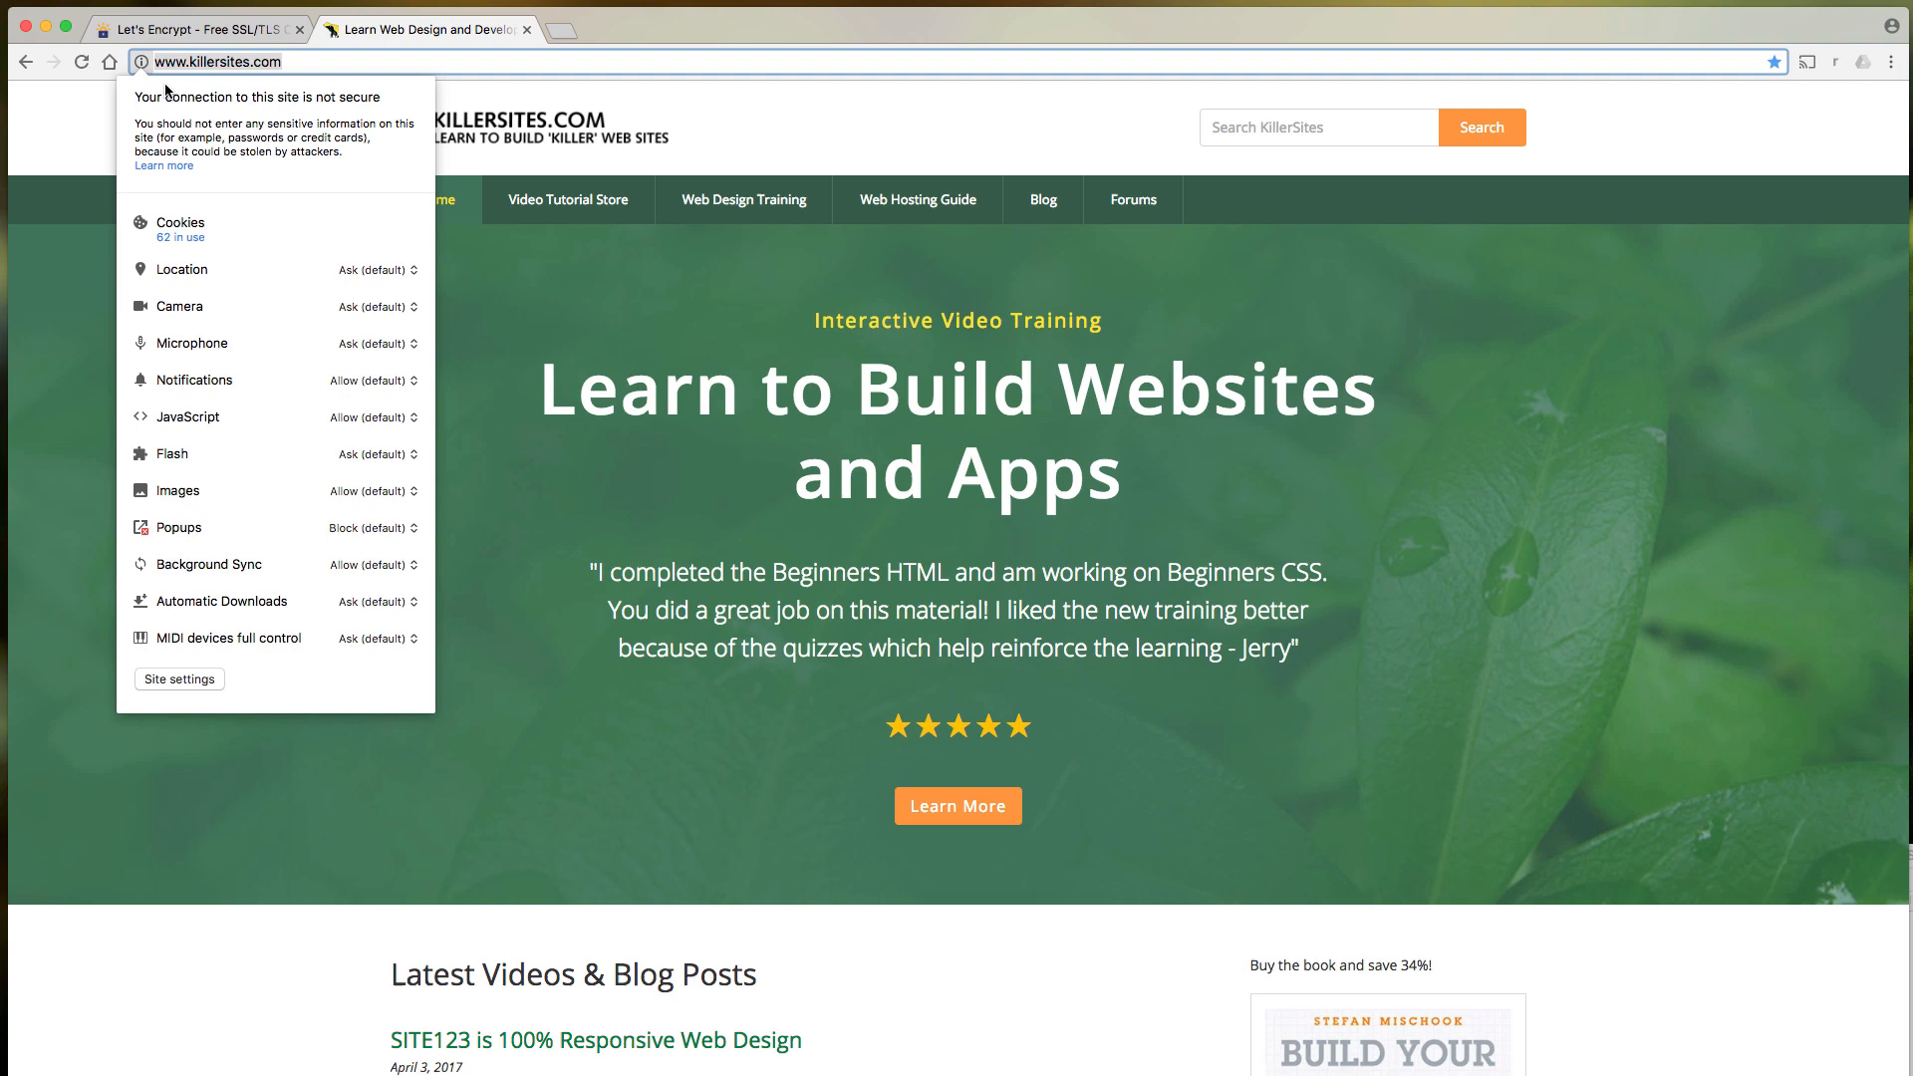
{"action": "left_click", "coordinate": [196, 27]}
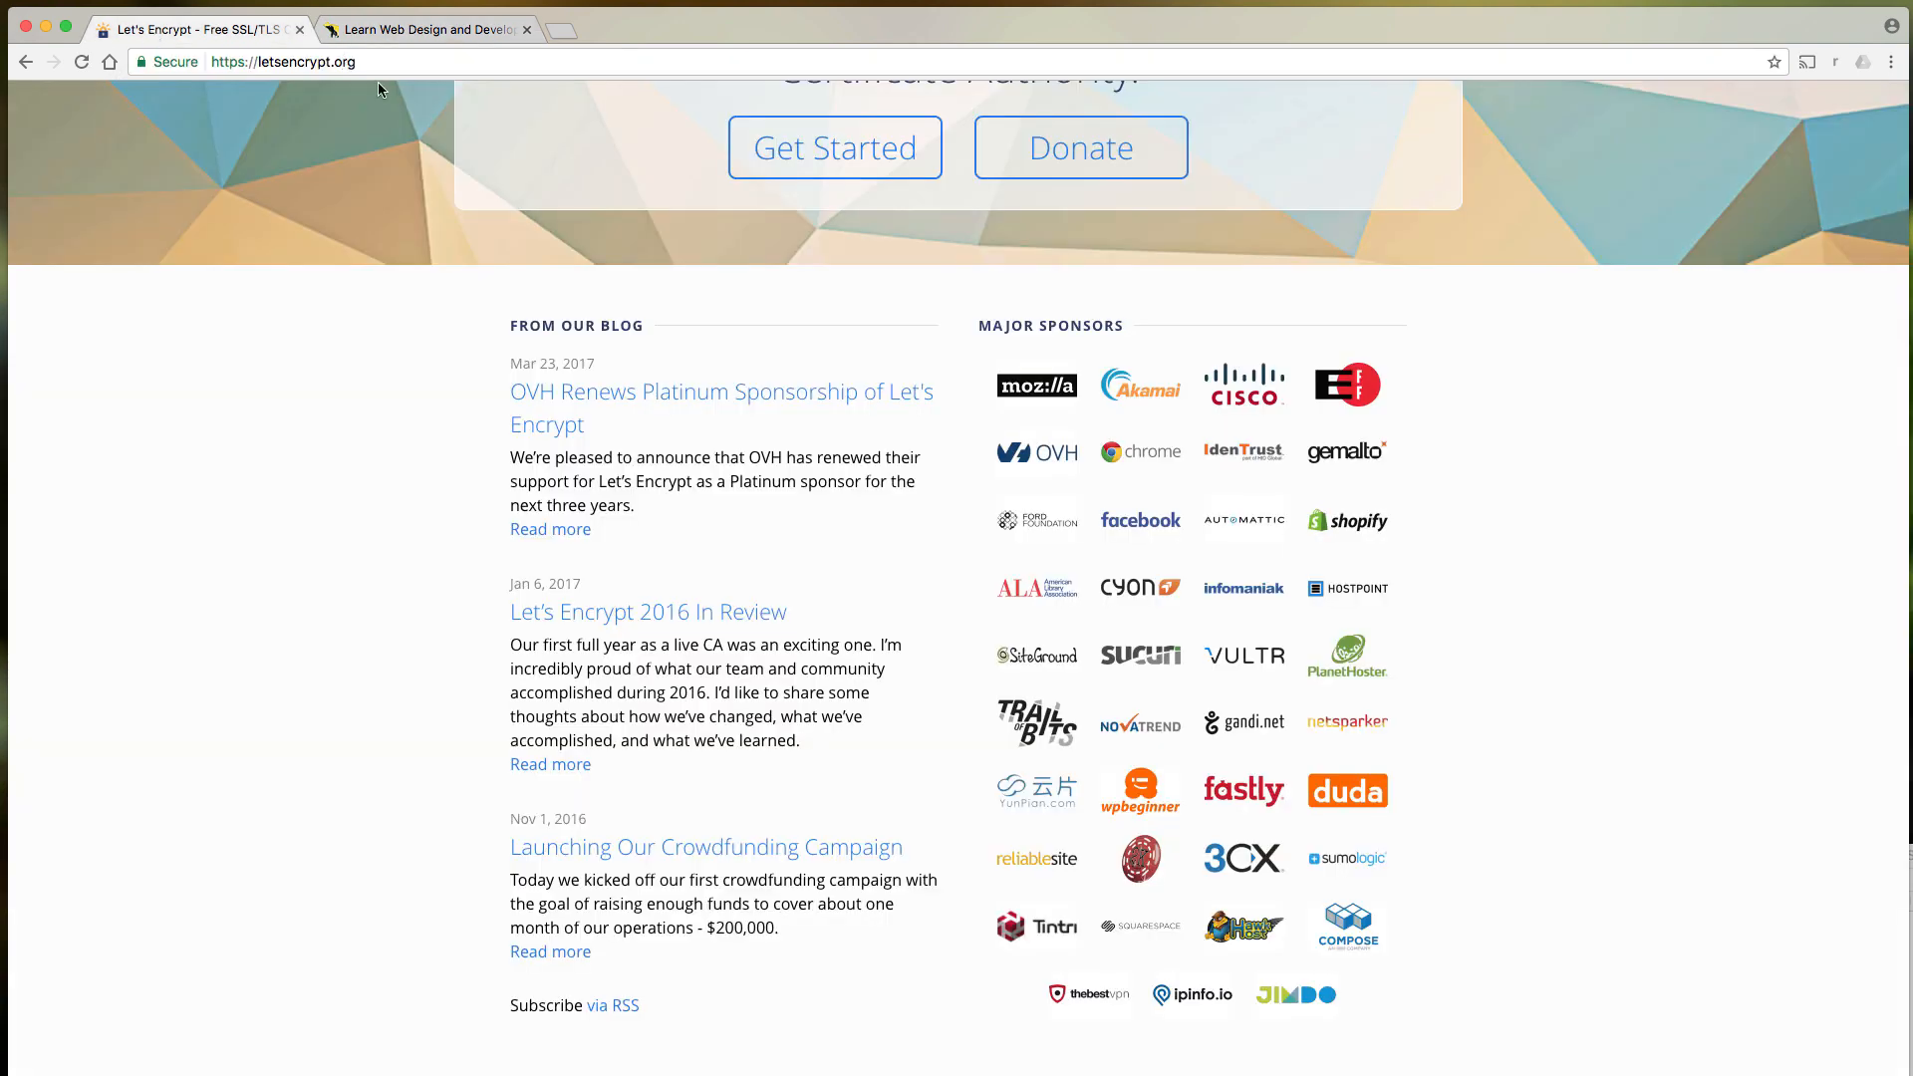
{"action": "left_click", "coordinate": [167, 61]}
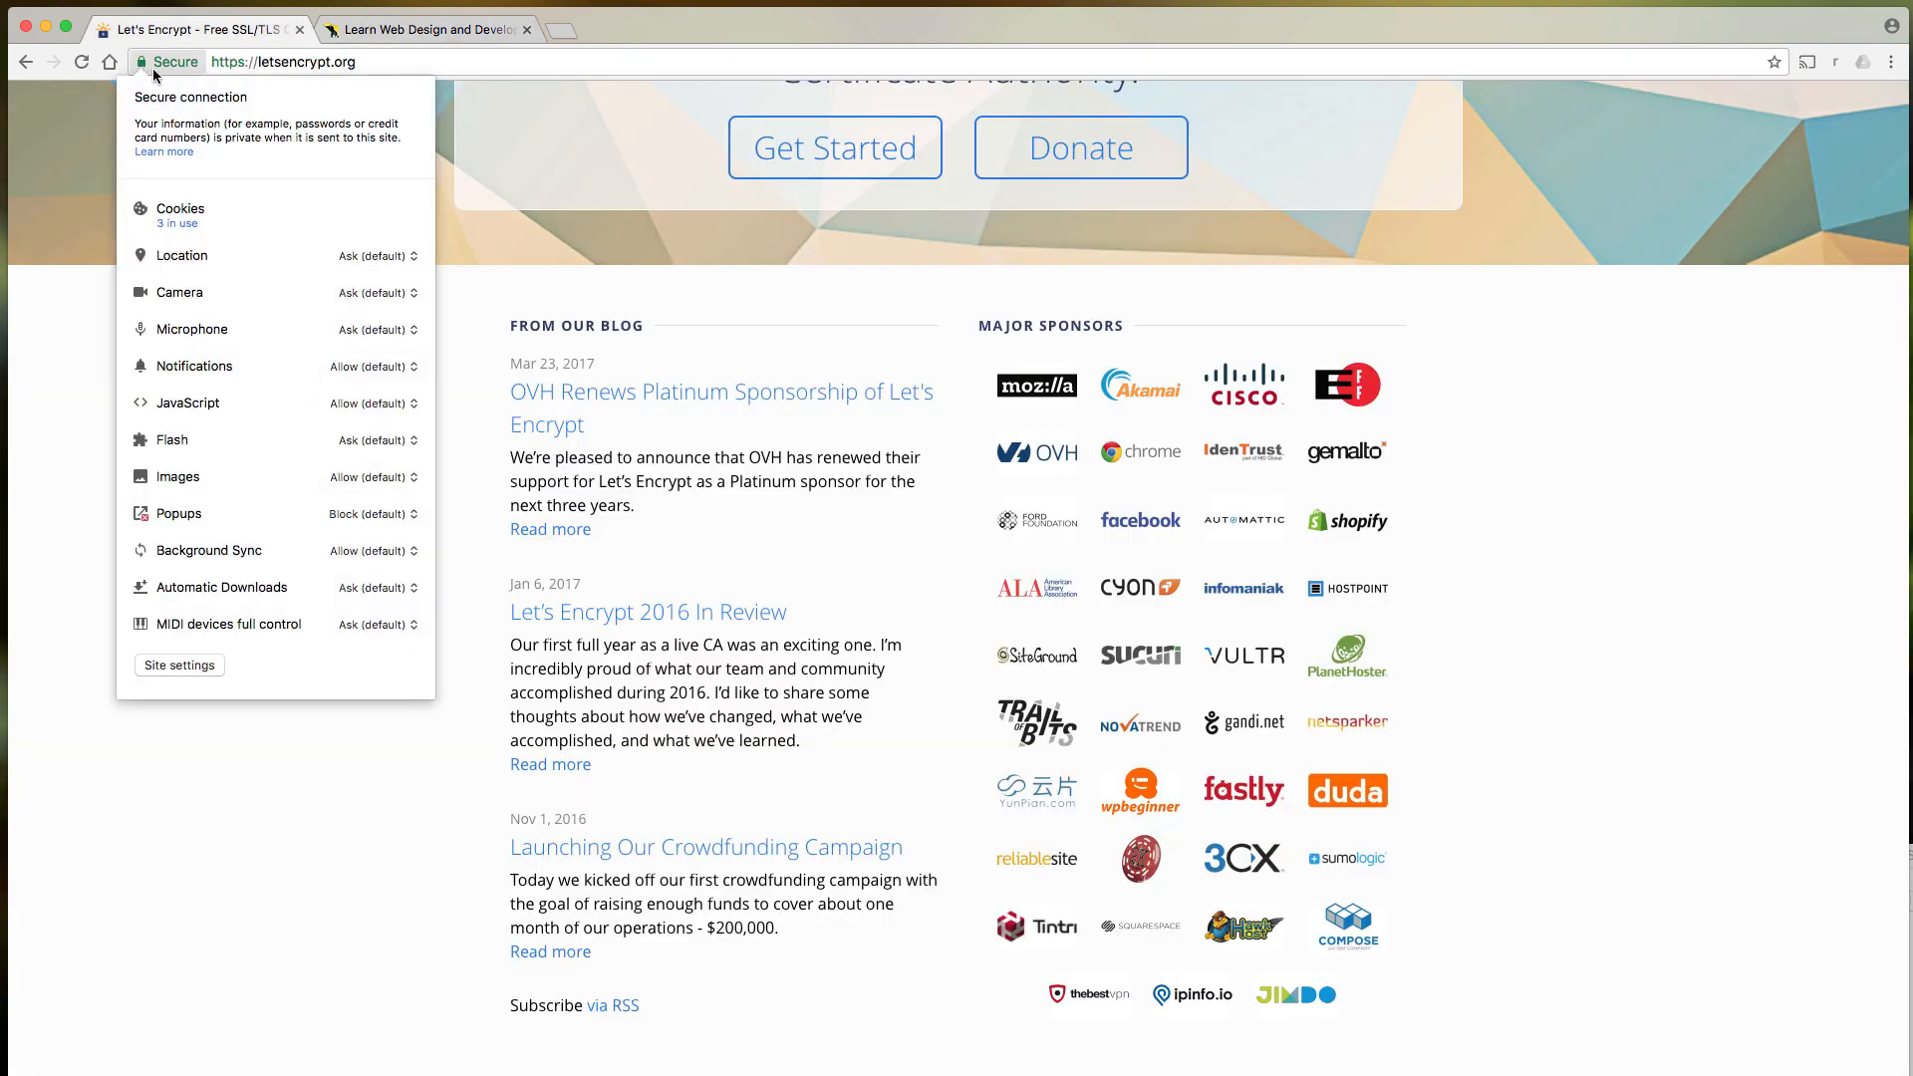
{"action": "mouse_move", "coordinate": [220, 119]}
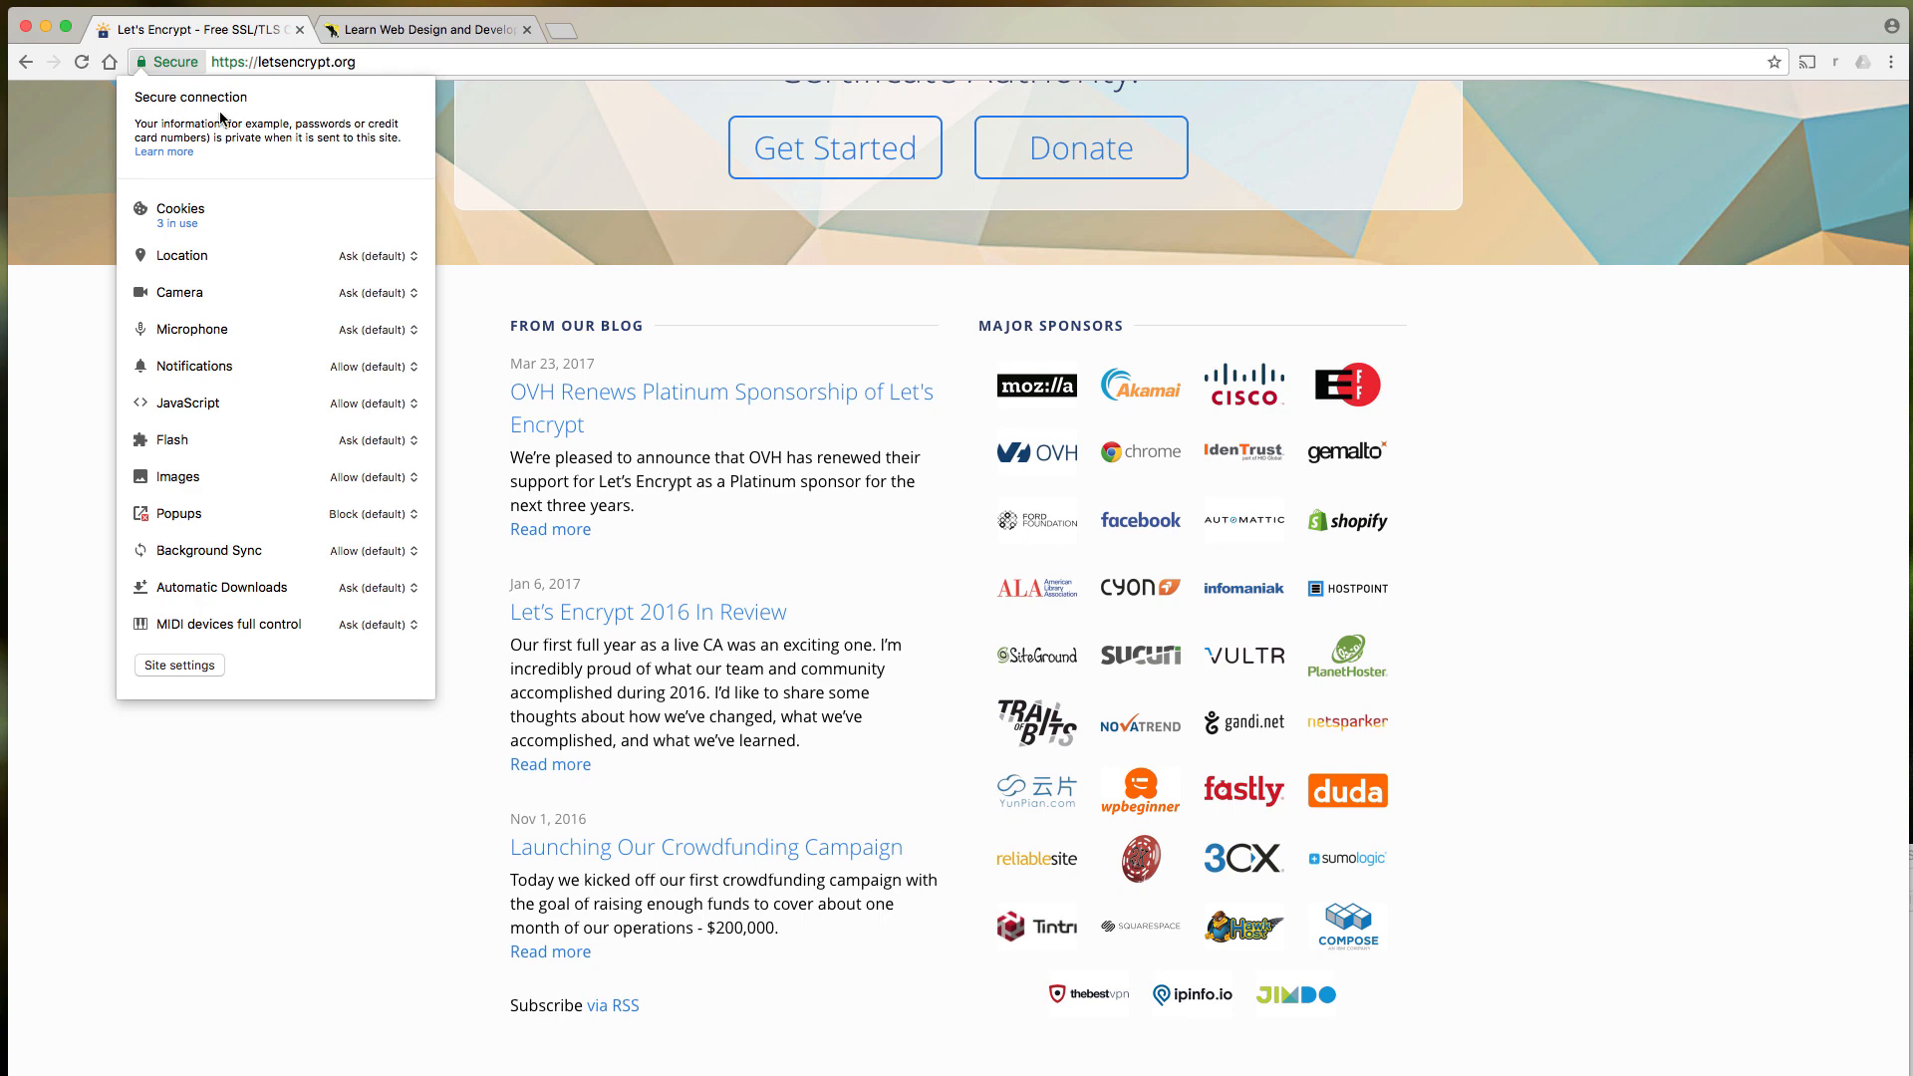
{"action": "left_click", "coordinate": [428, 28]}
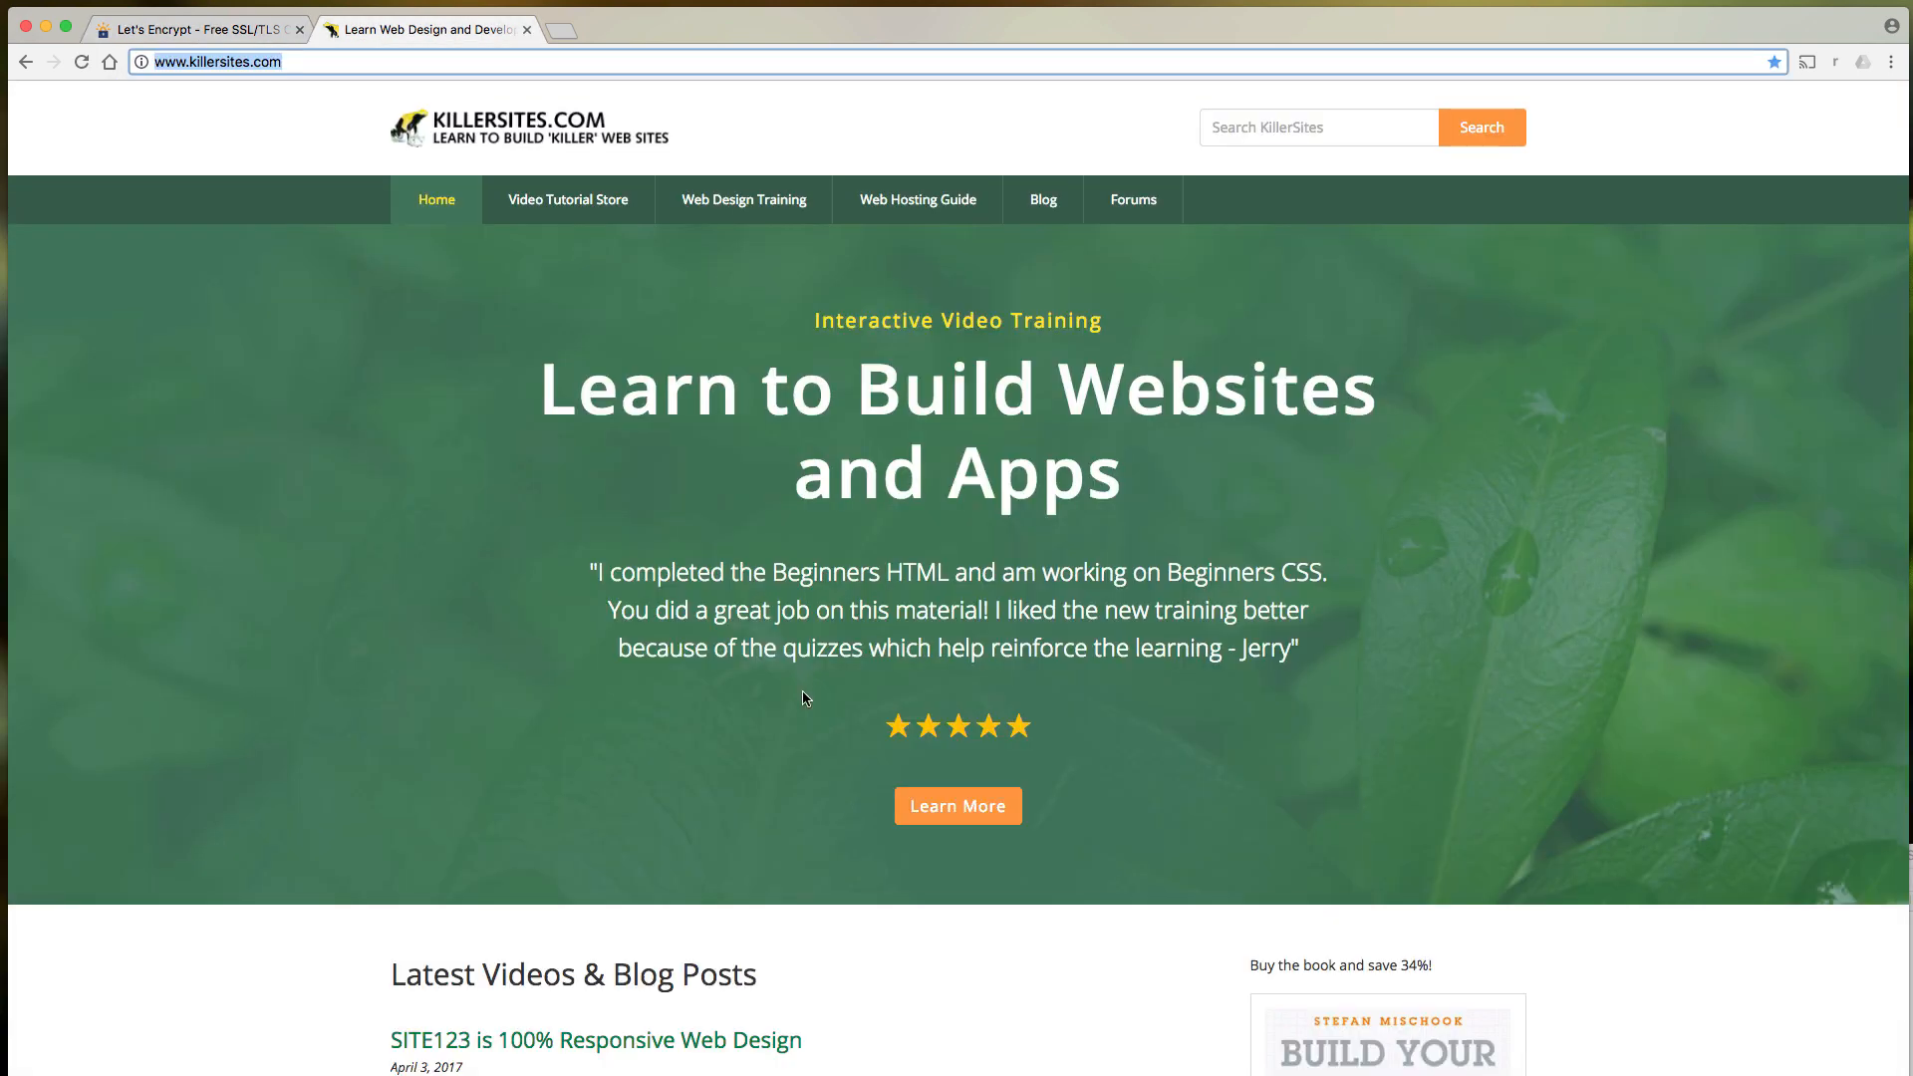
- Open the shop.killervideostore.com course shop page in a new tab and scroll down it
{"action": "left_click", "coordinate": [957, 805]}
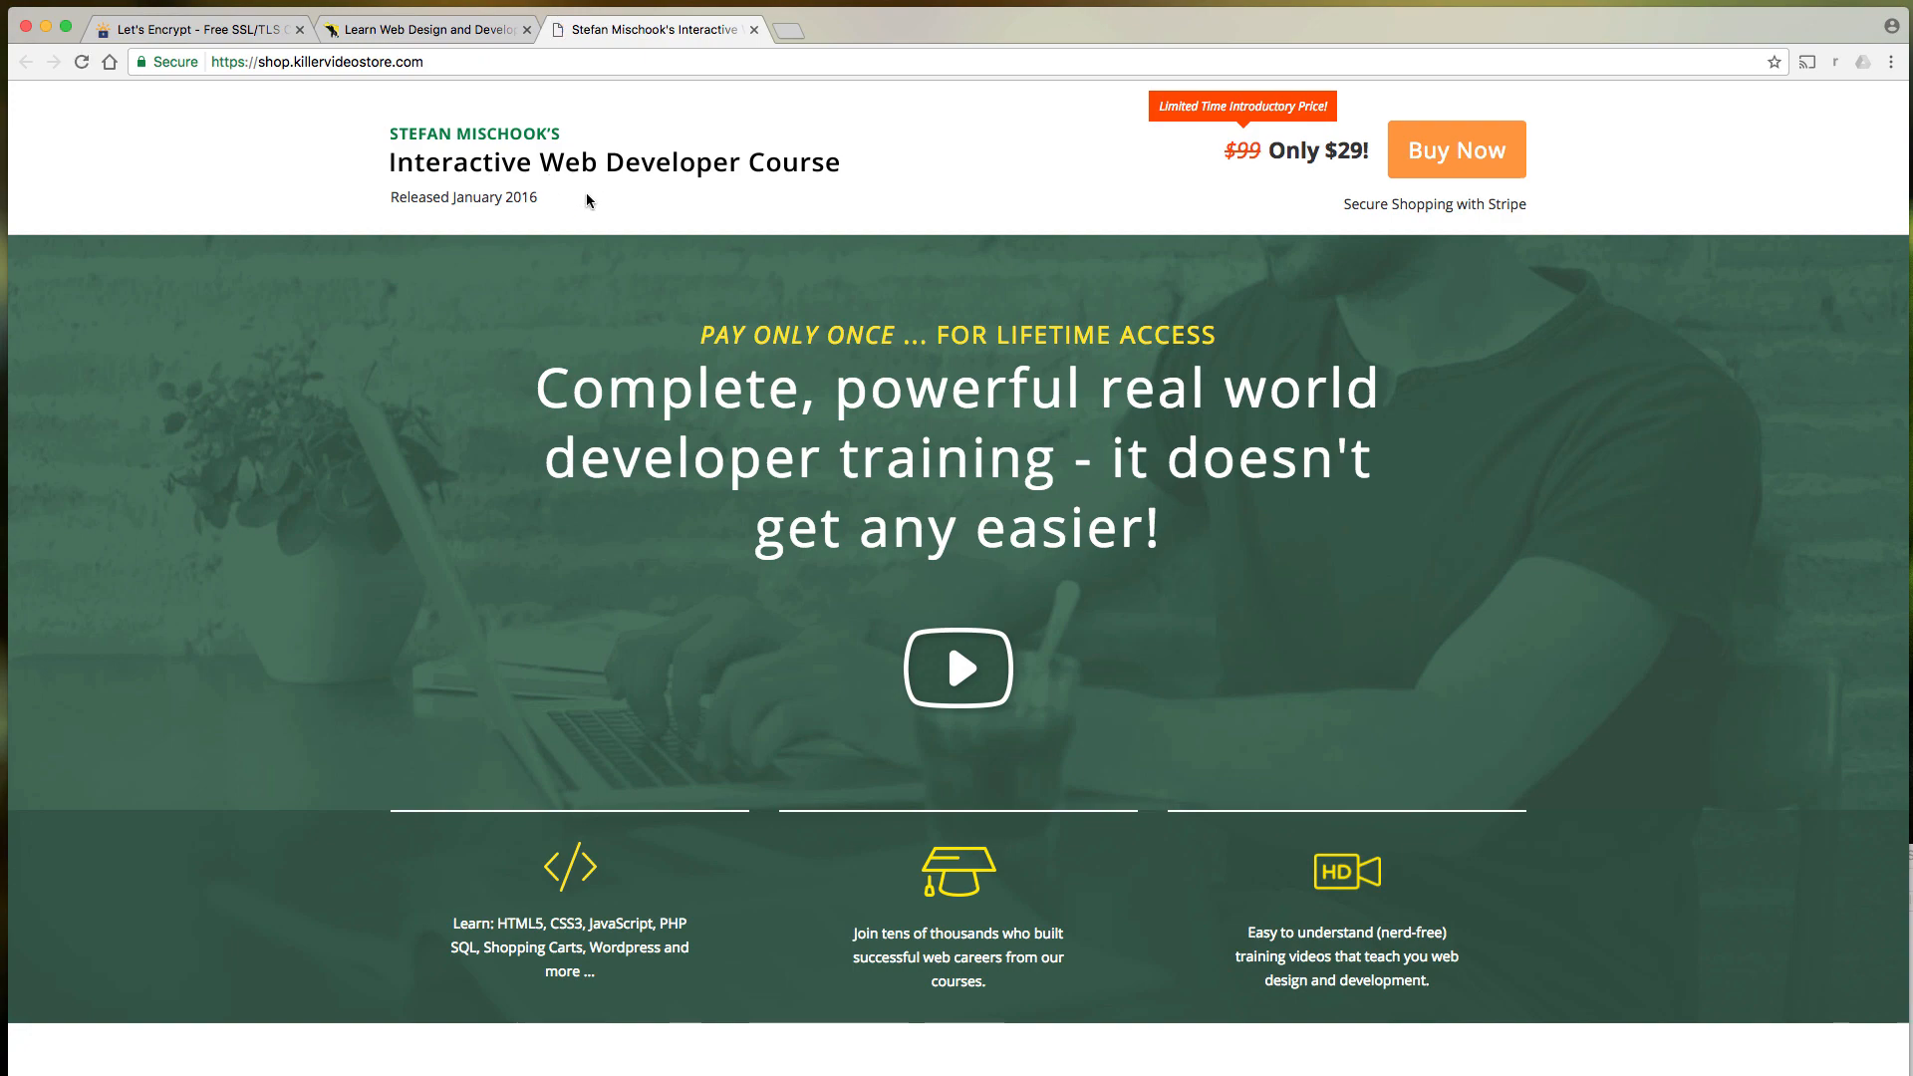
{"action": "scroll", "scroll_direction": "down", "scroll_amount": 3}
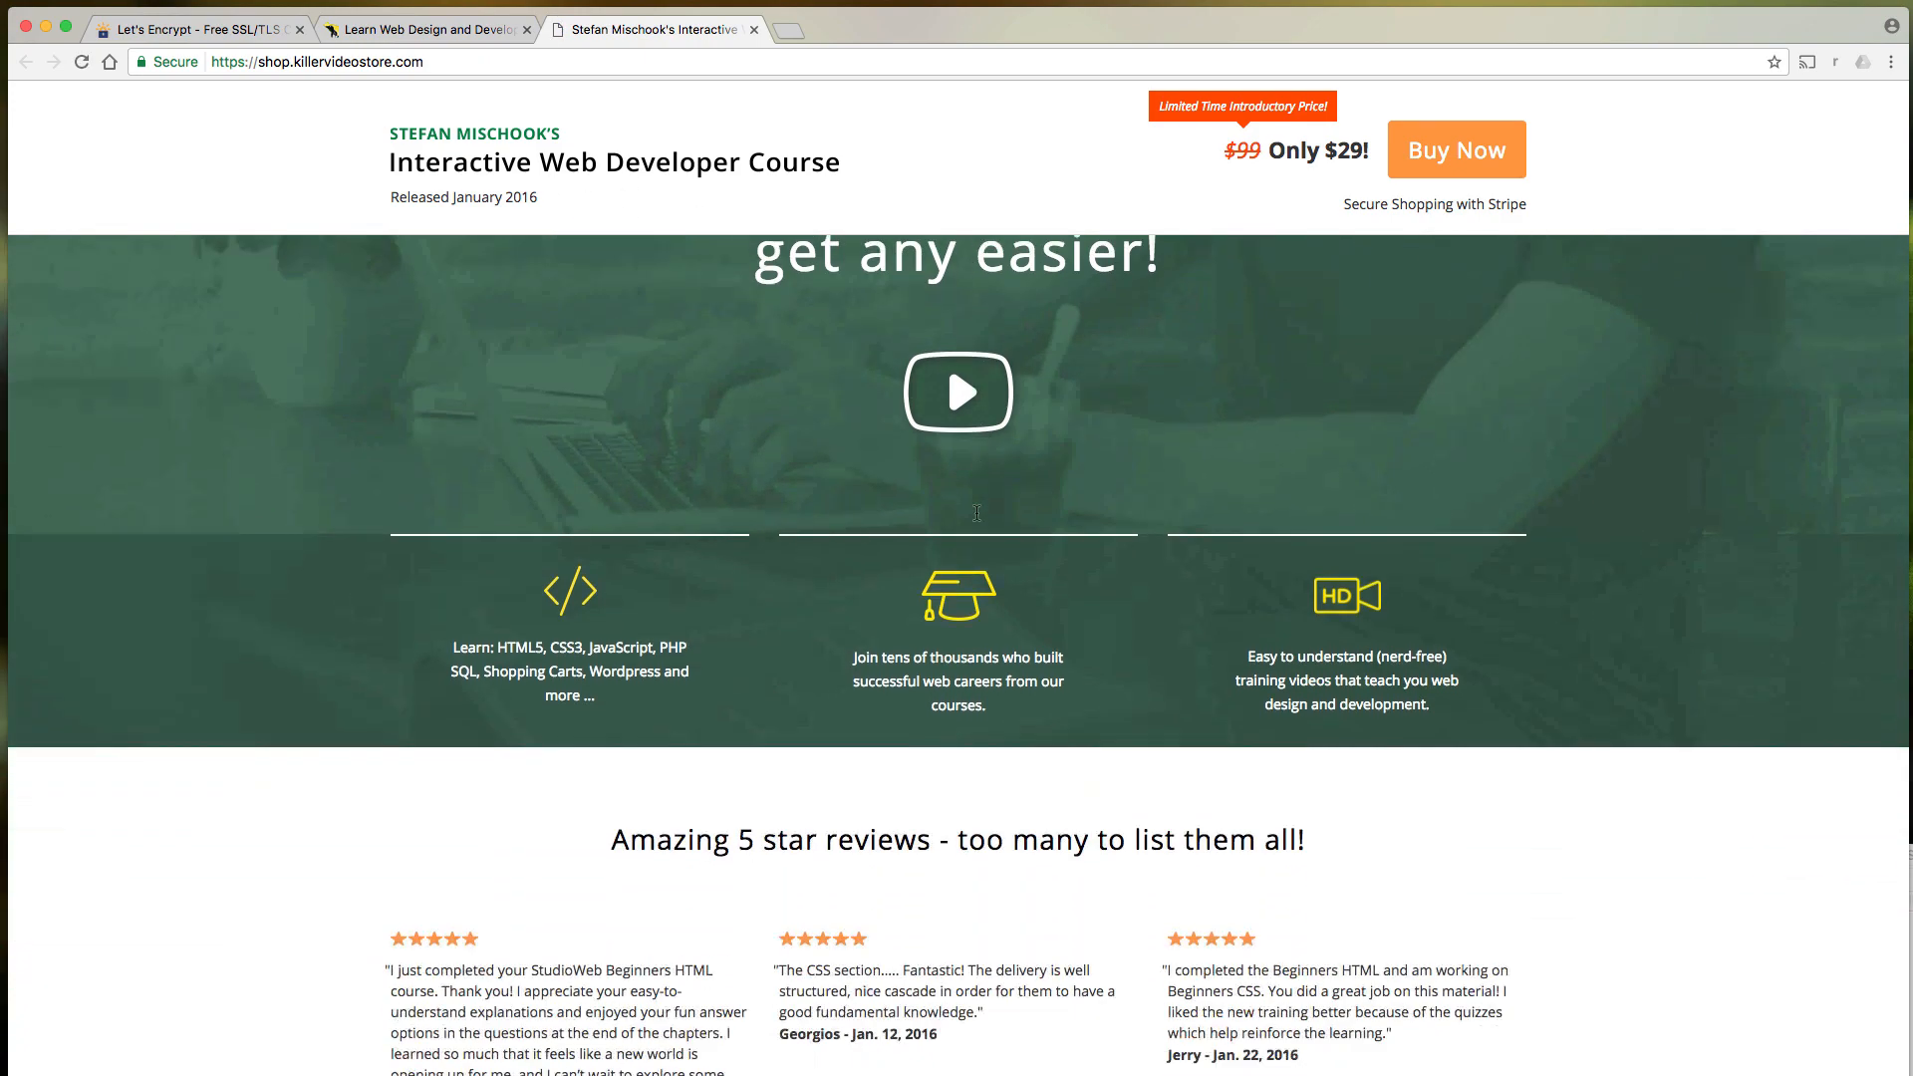
{"action": "scroll", "scroll_direction": "down", "scroll_amount": 3}
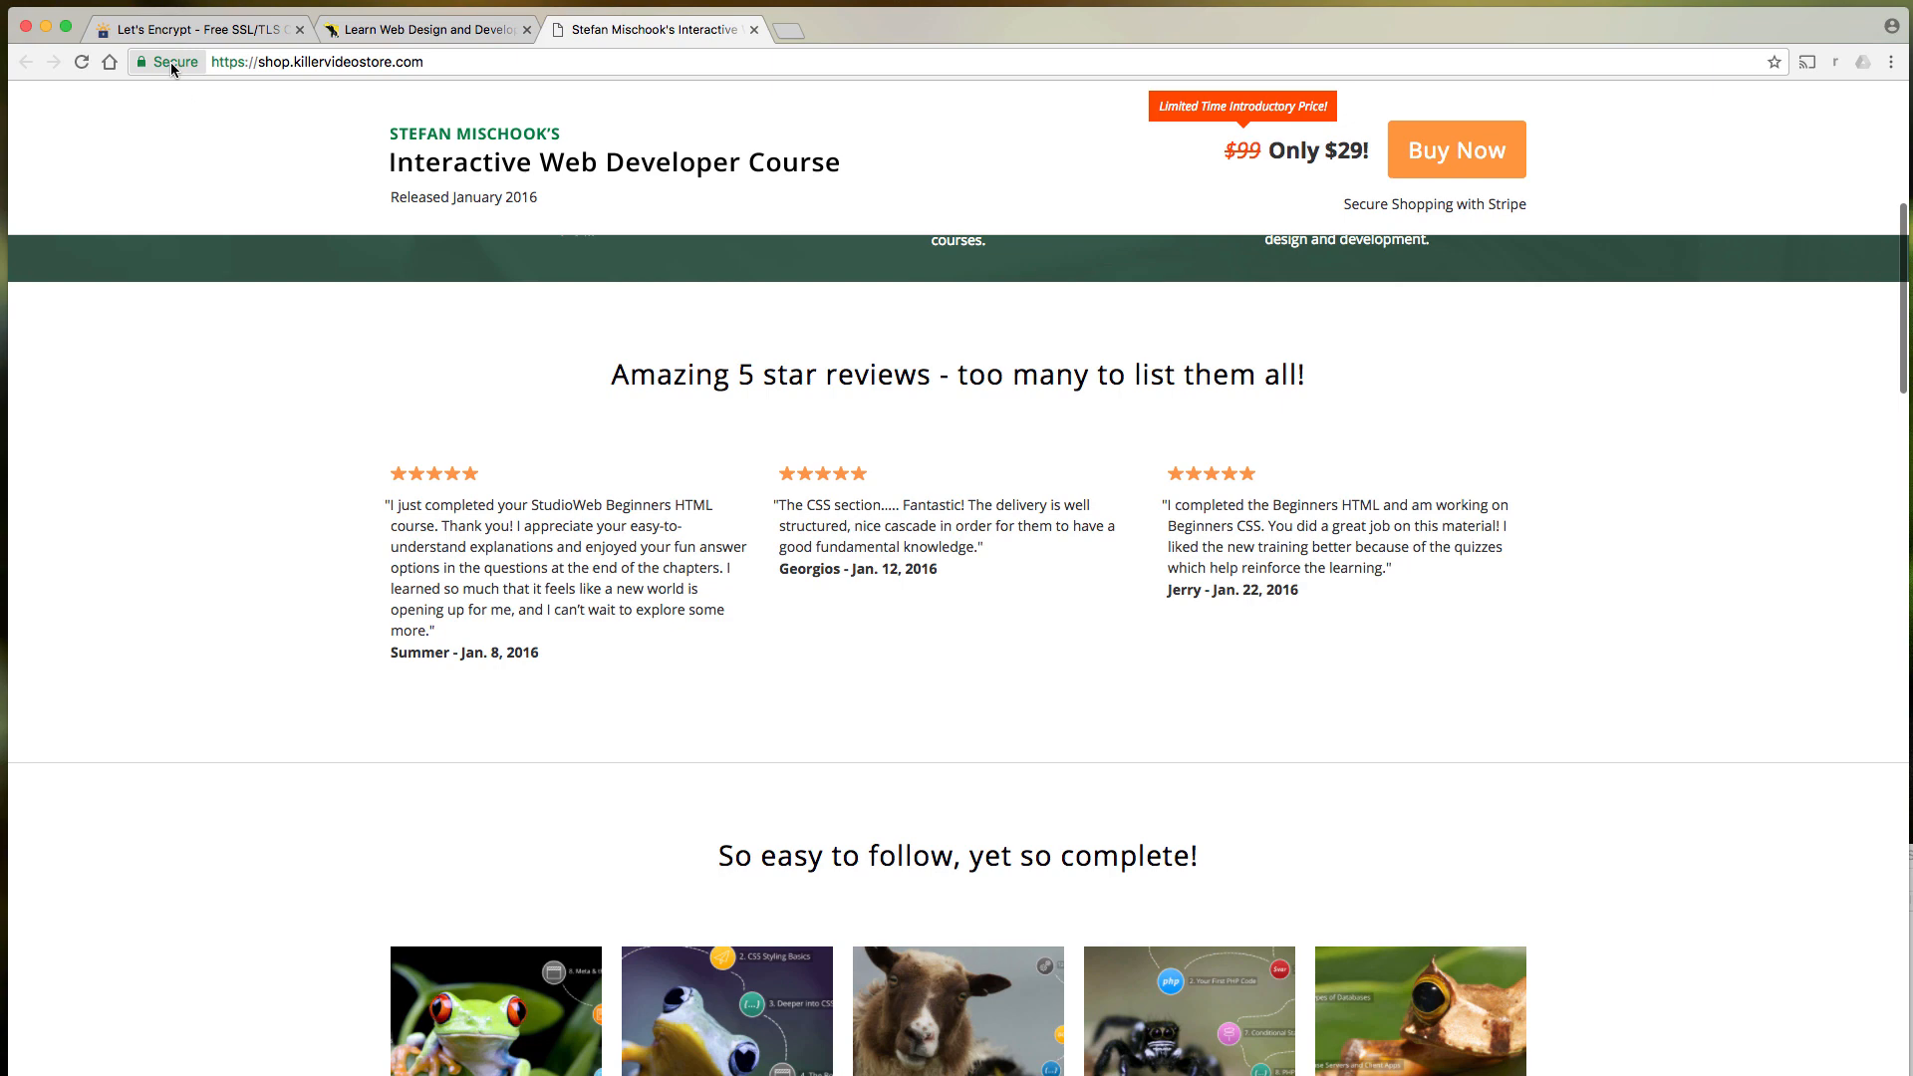
- View the shop page's Secure padlock connection details twice, then return to Let's Encrypt
{"action": "left_click", "coordinate": [170, 61]}
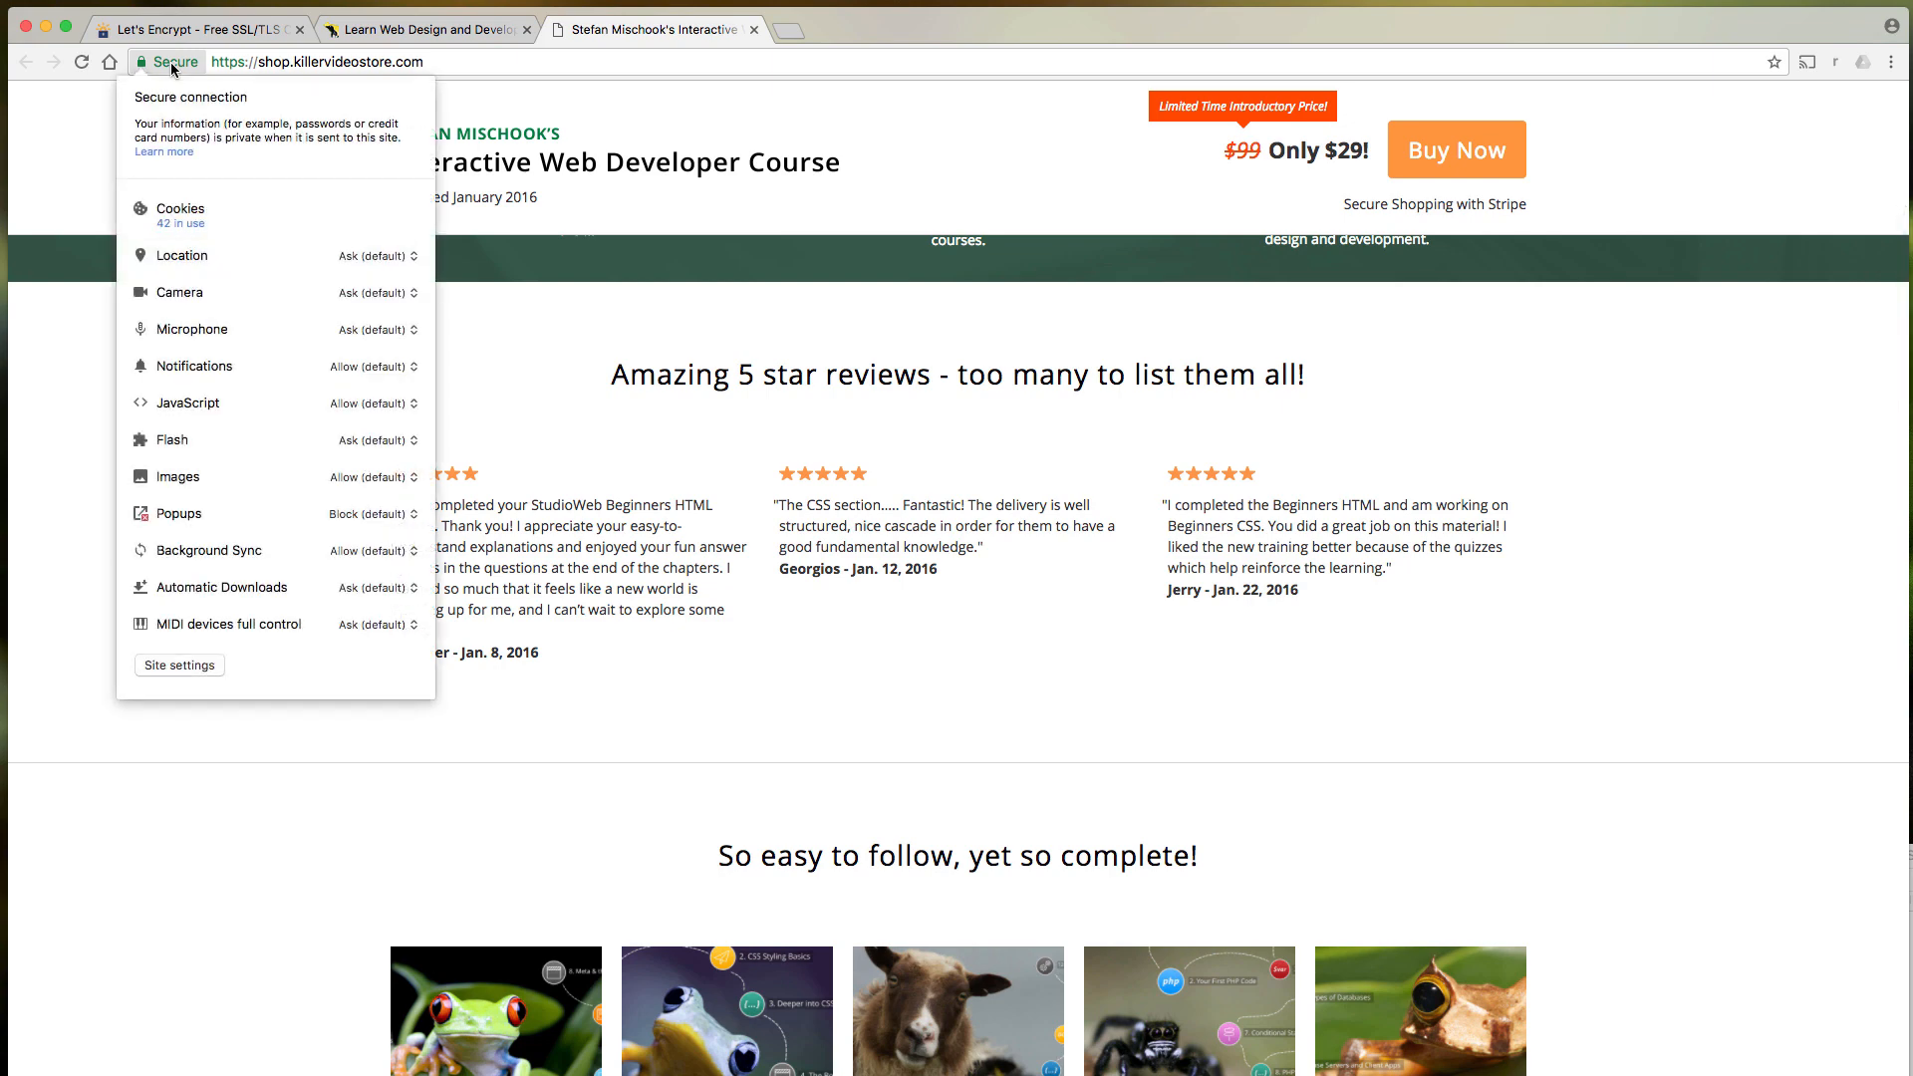
{"action": "mouse_move", "coordinate": [251, 93]}
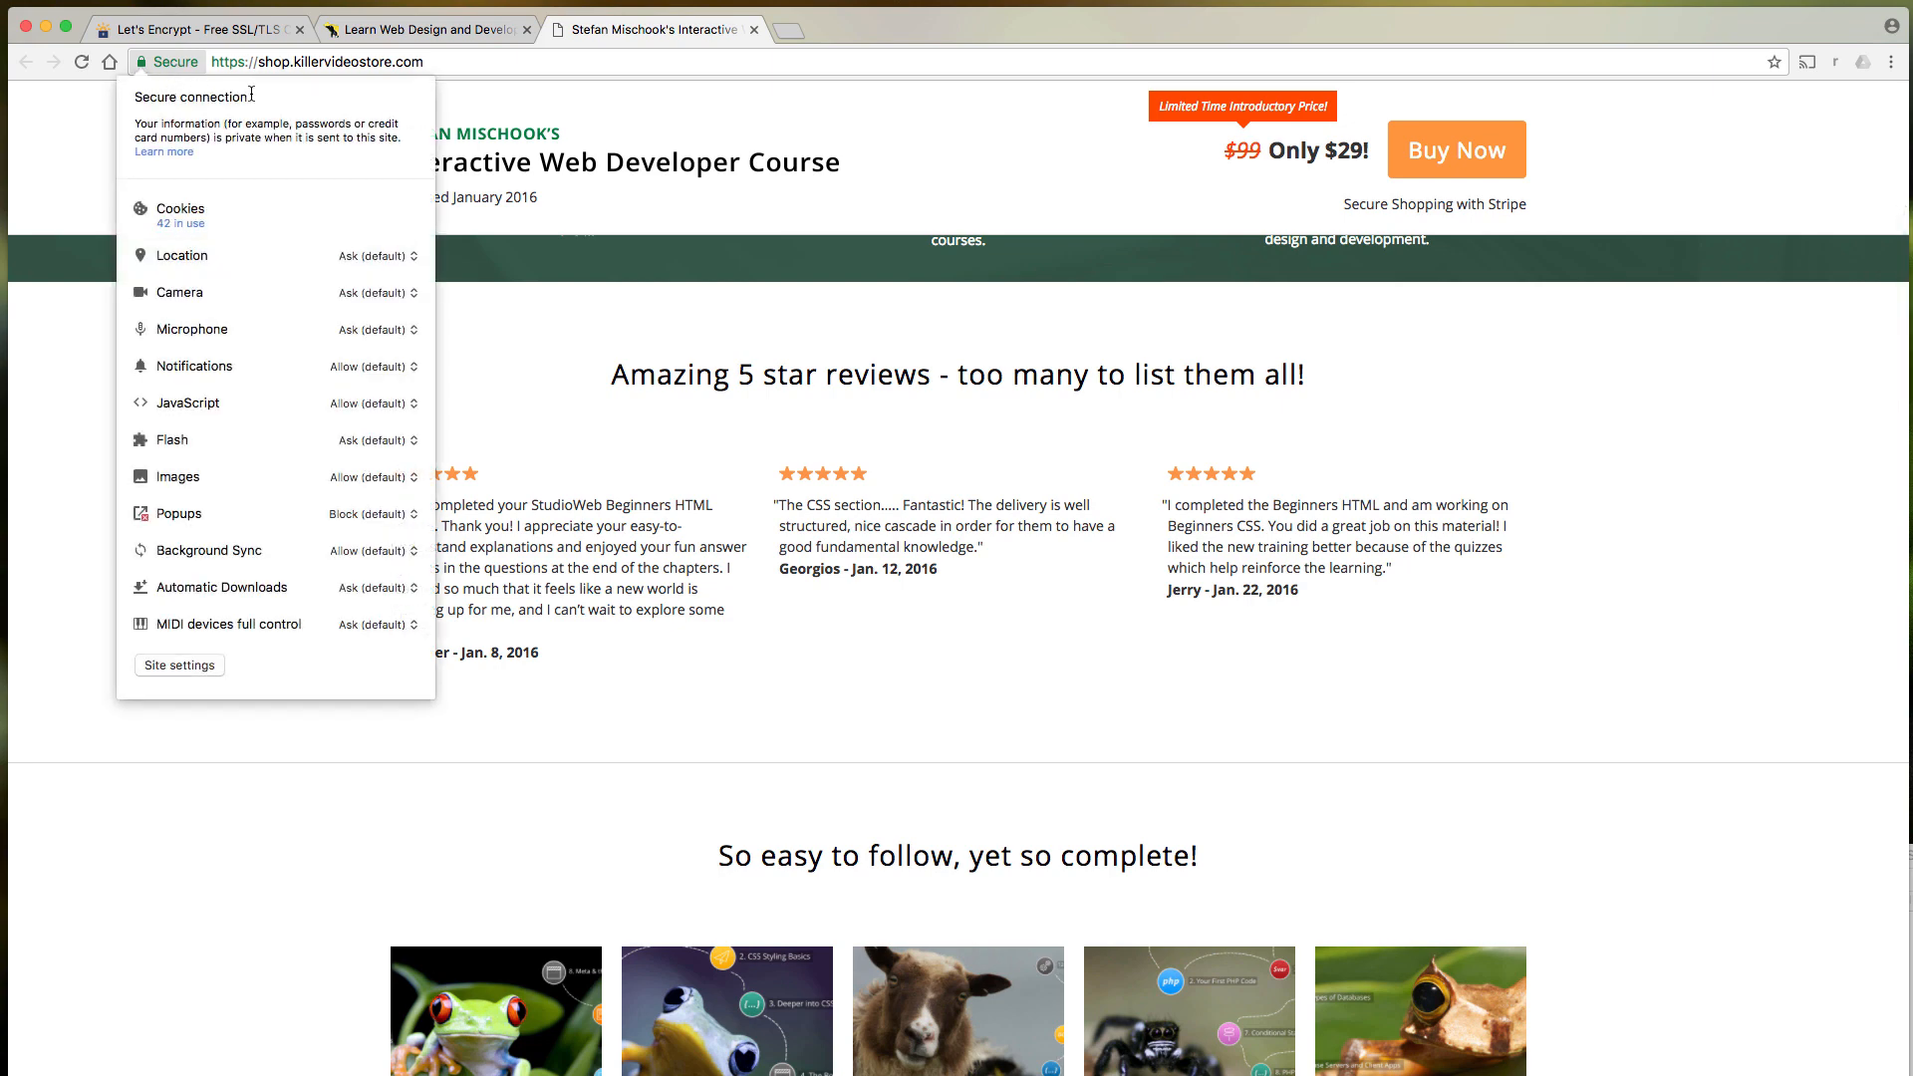
{"action": "left_click", "coordinate": [1026, 256]}
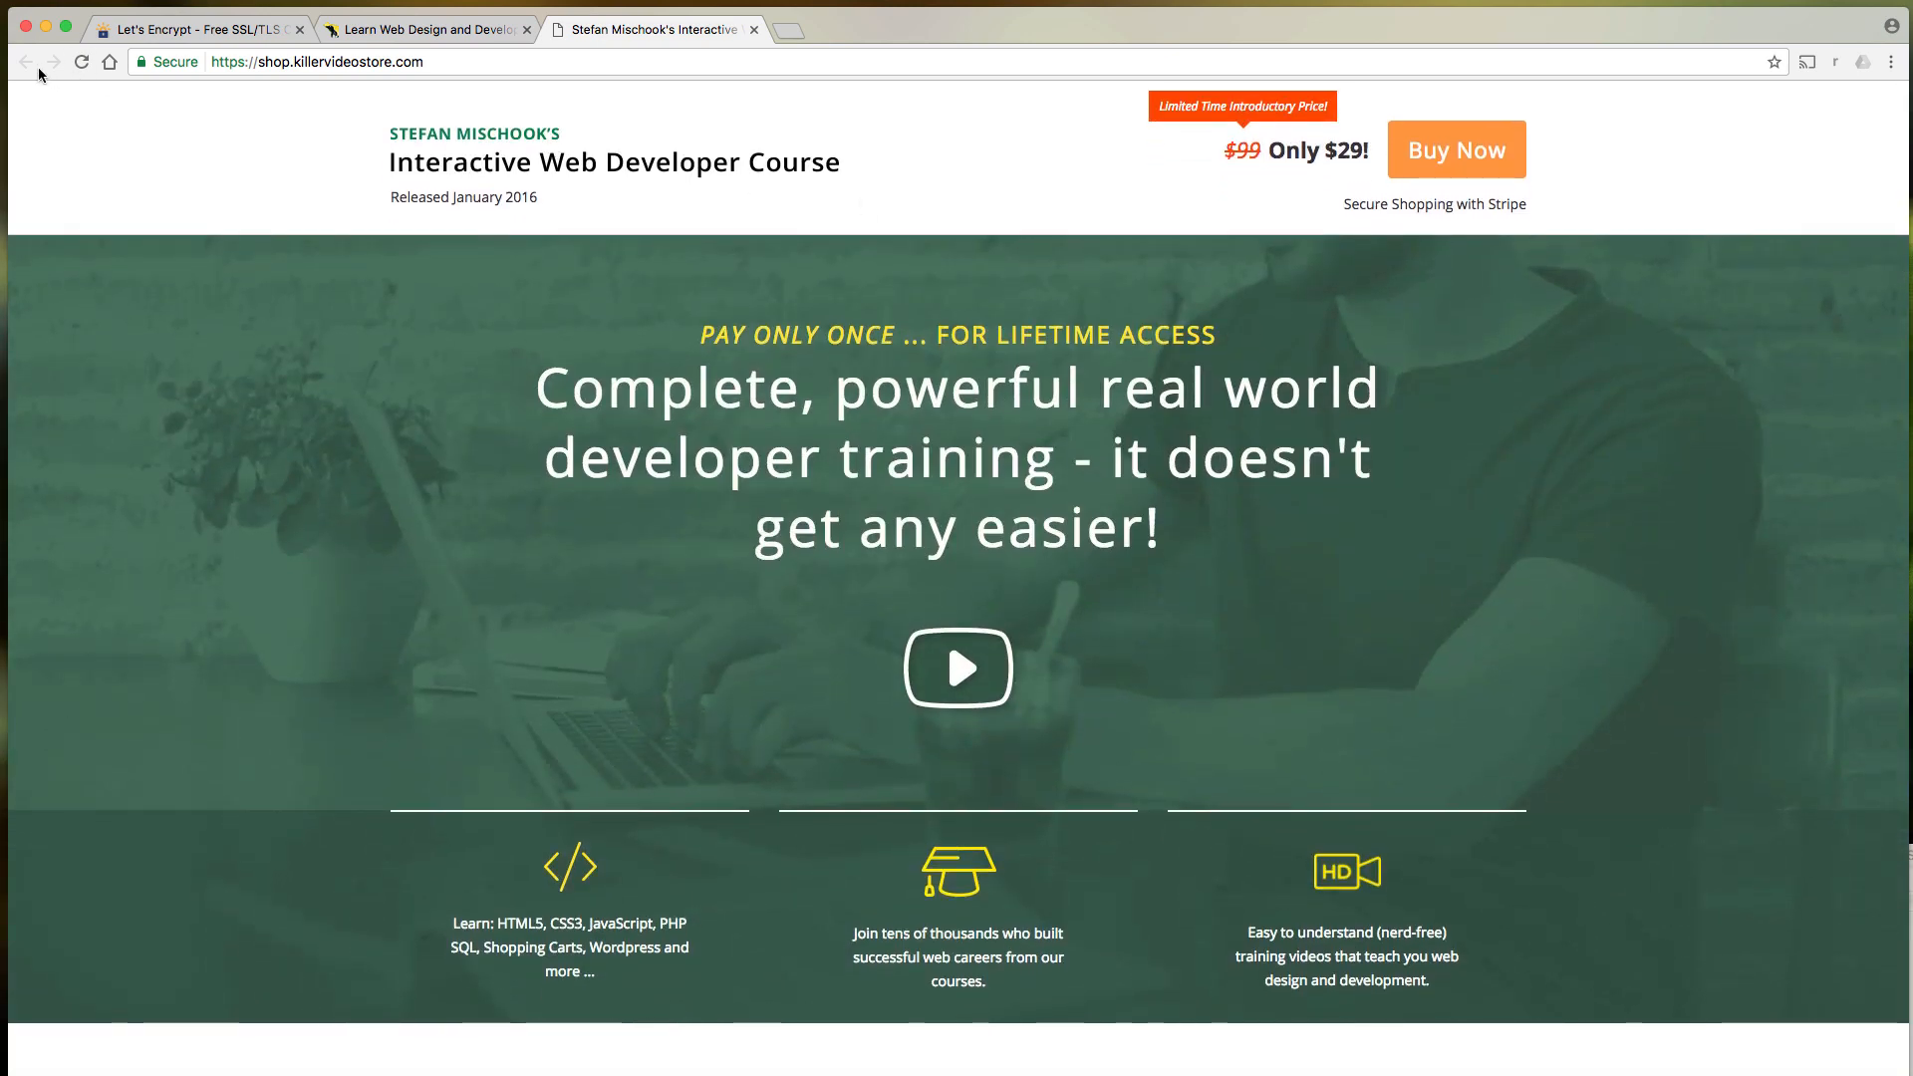
{"action": "left_click", "coordinate": [143, 62]}
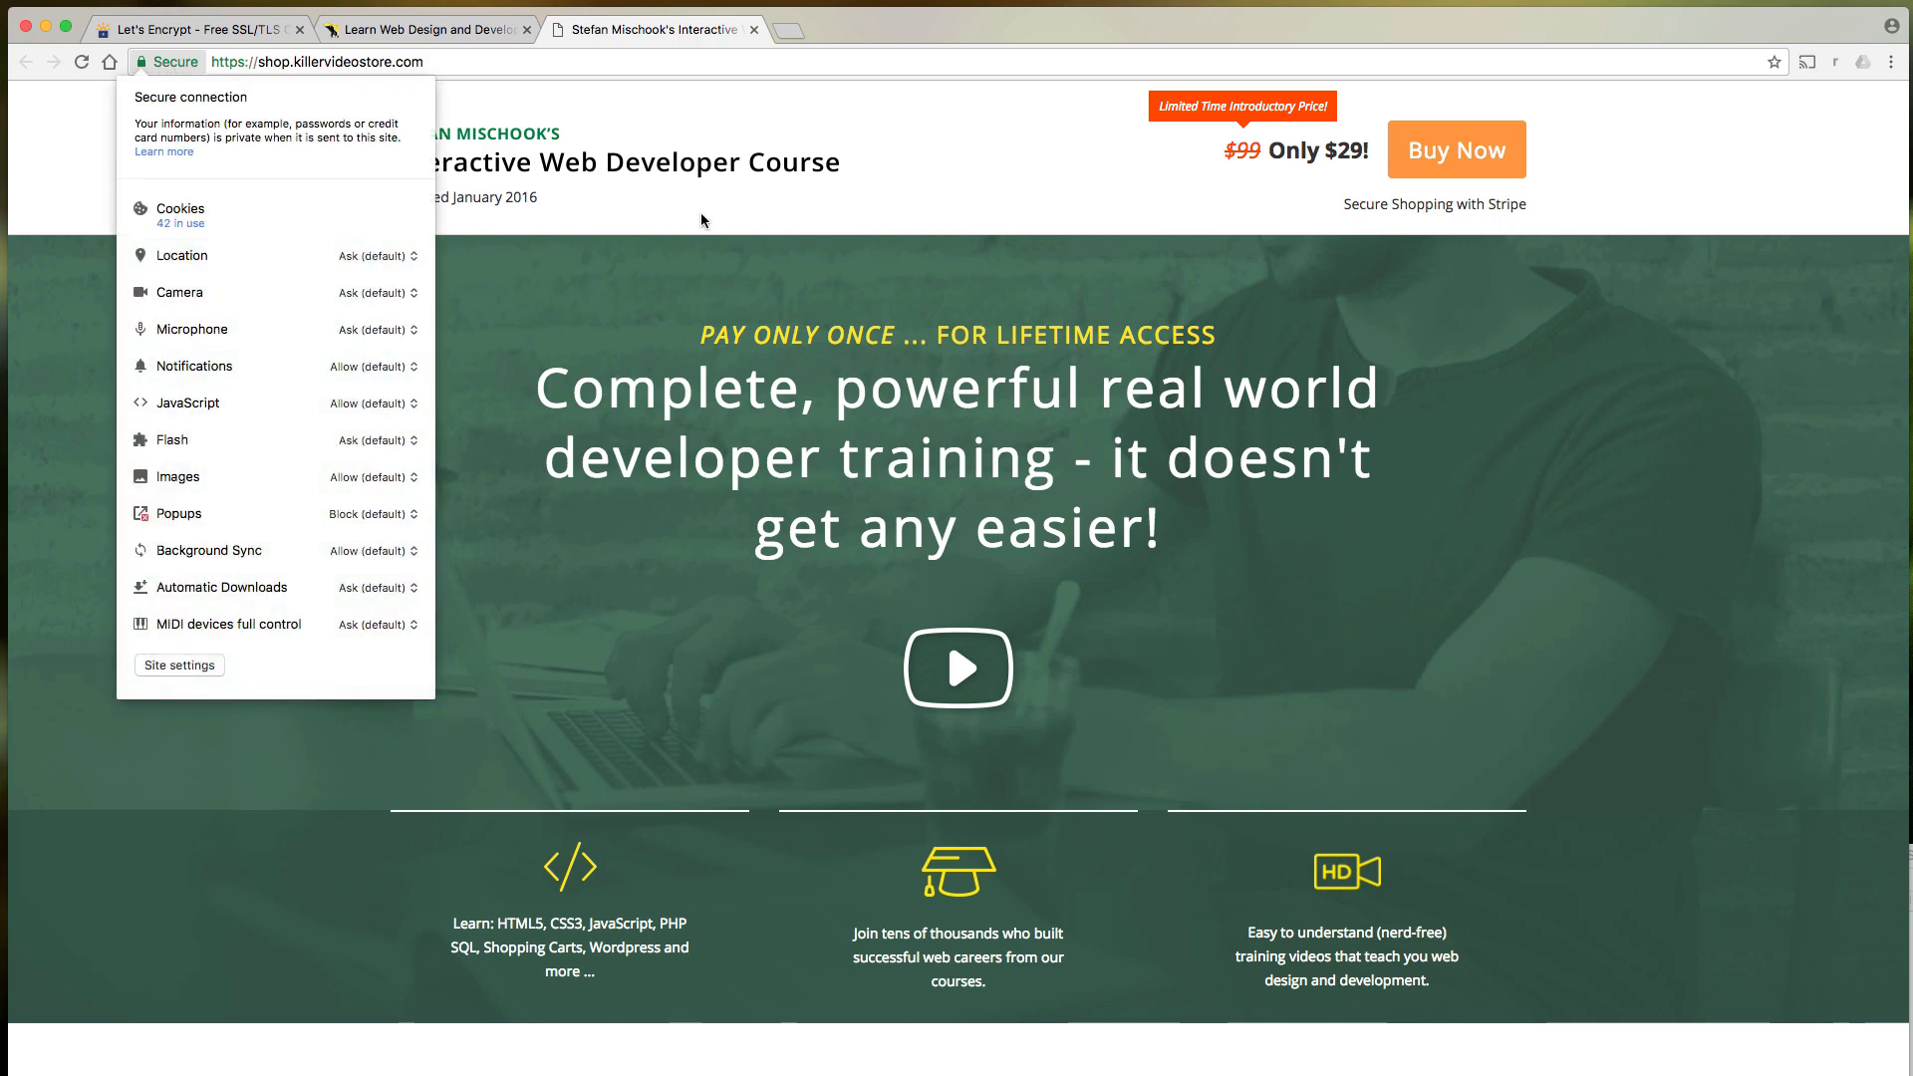
{"action": "left_click", "coordinate": [751, 222]}
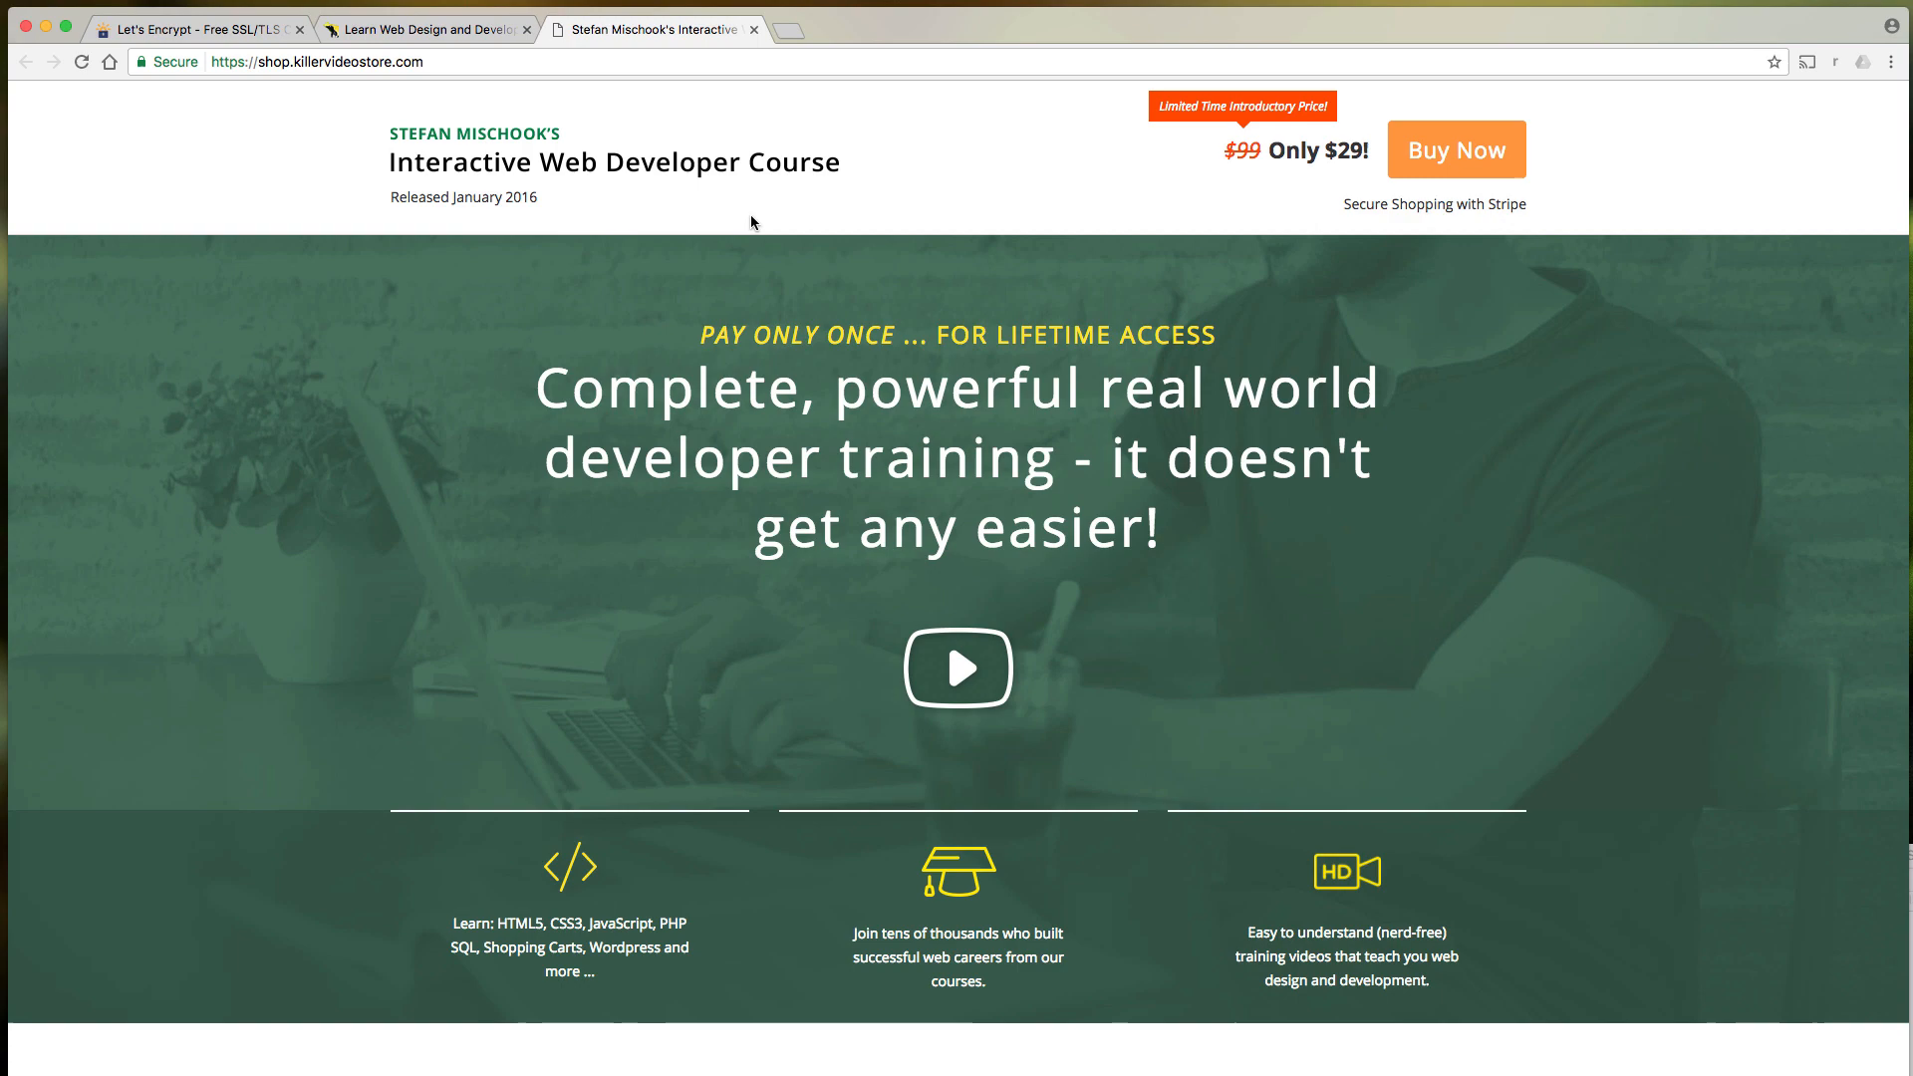
{"action": "mouse_move", "coordinate": [439, 112]}
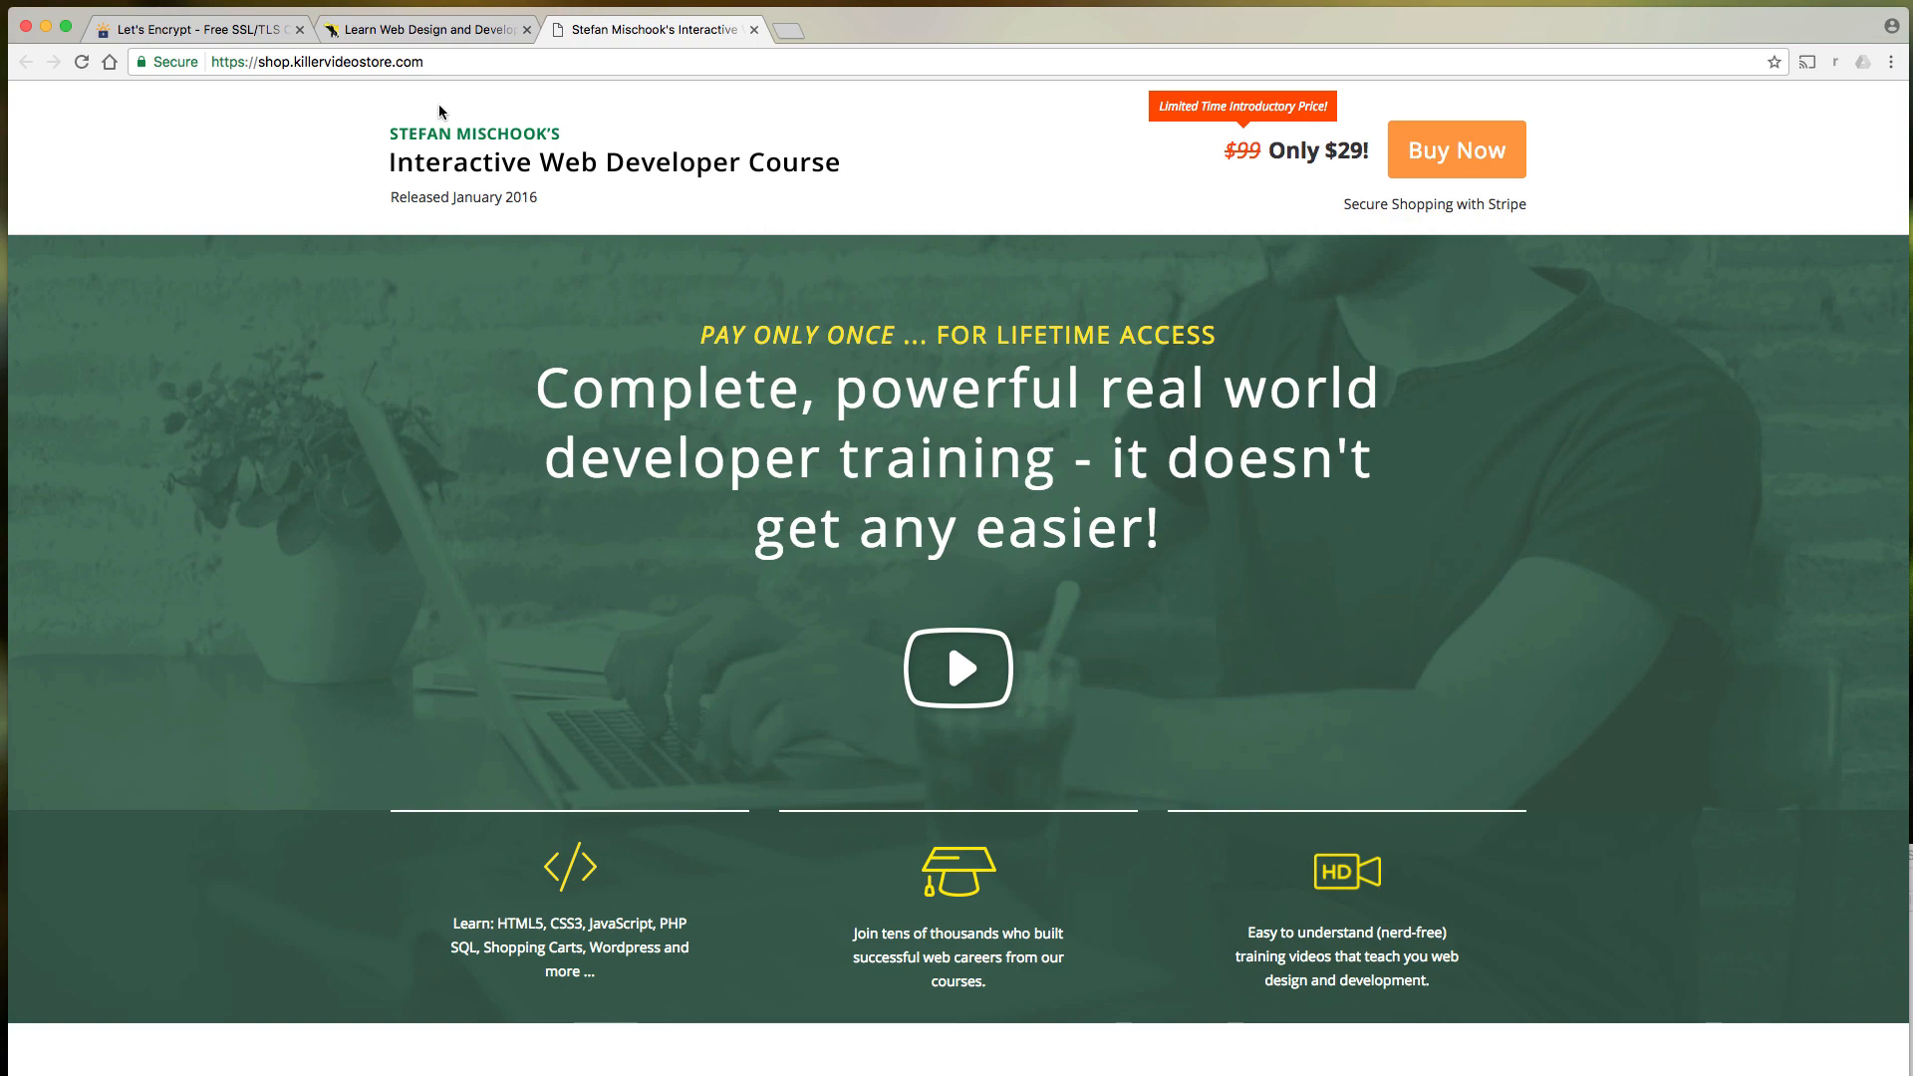
{"action": "left_click", "coordinate": [196, 28]}
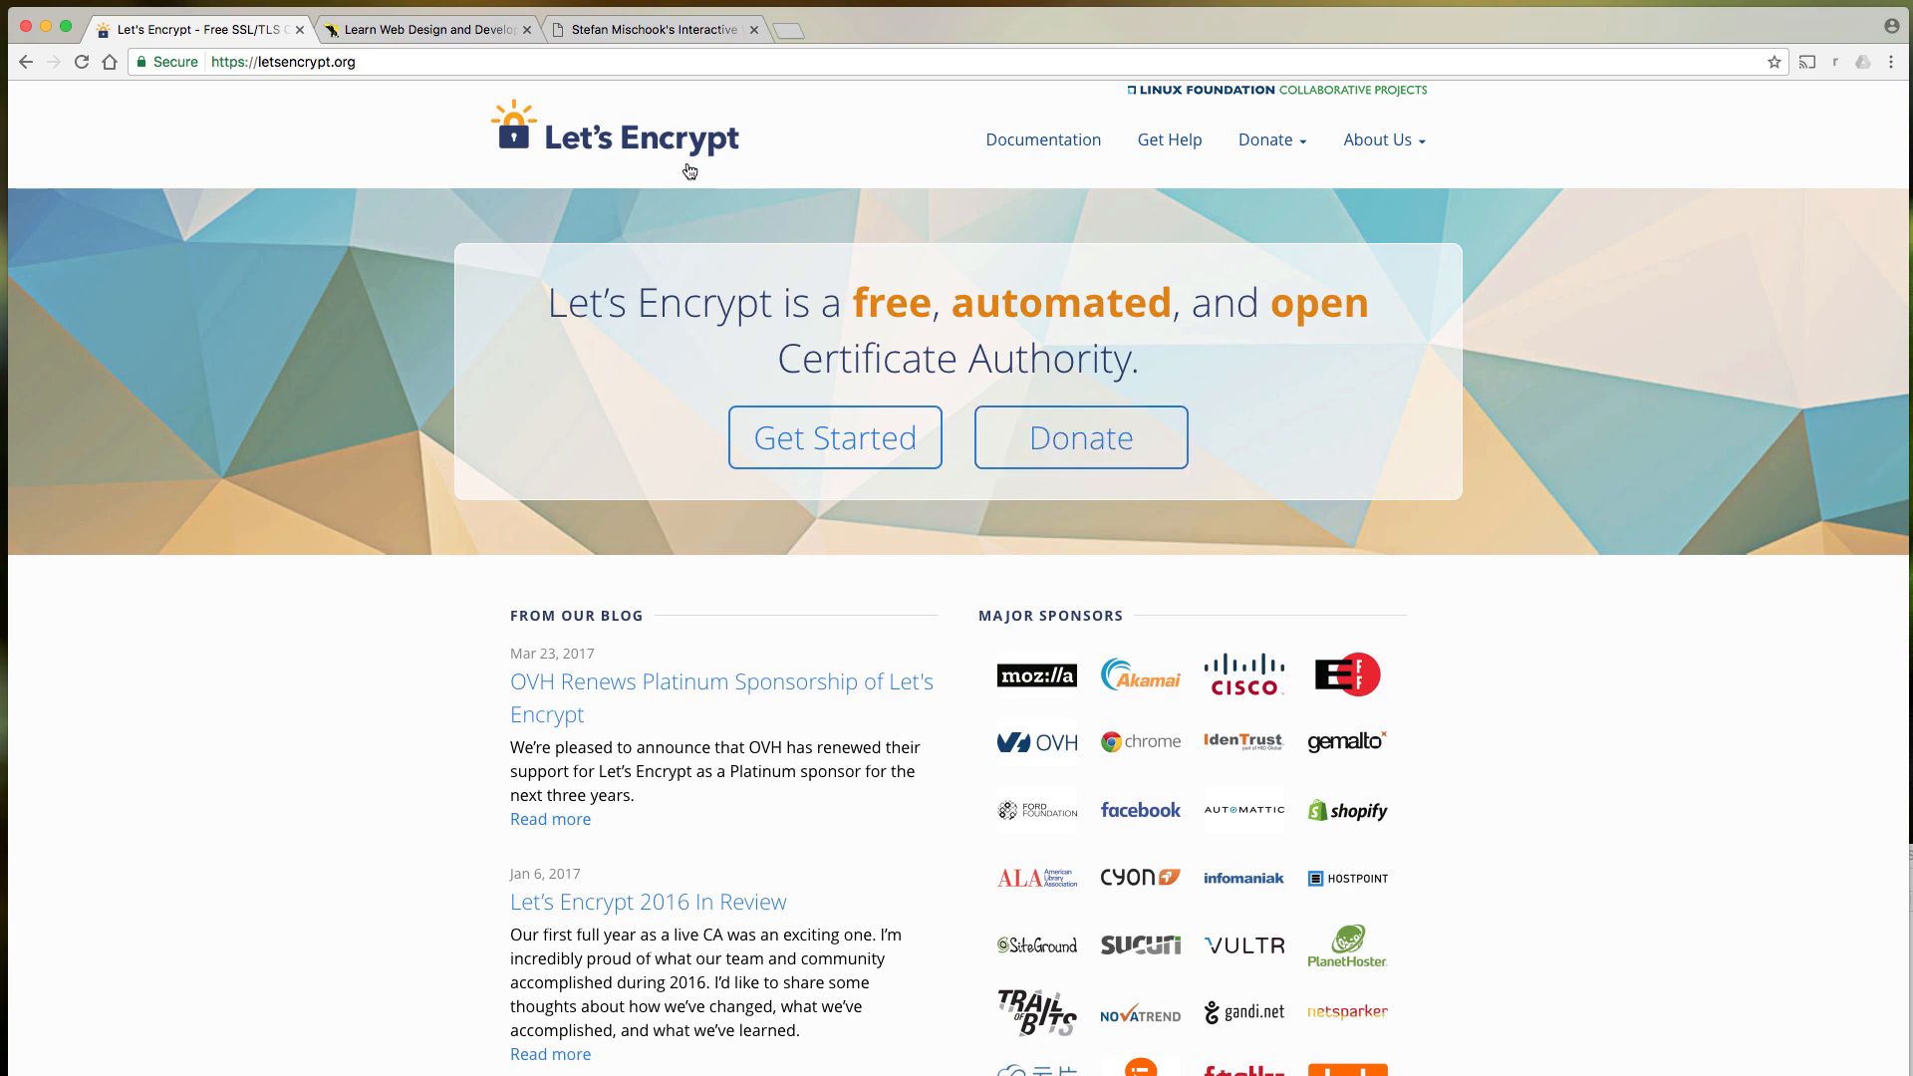
{"action": "mouse_move", "coordinate": [1355, 825]}
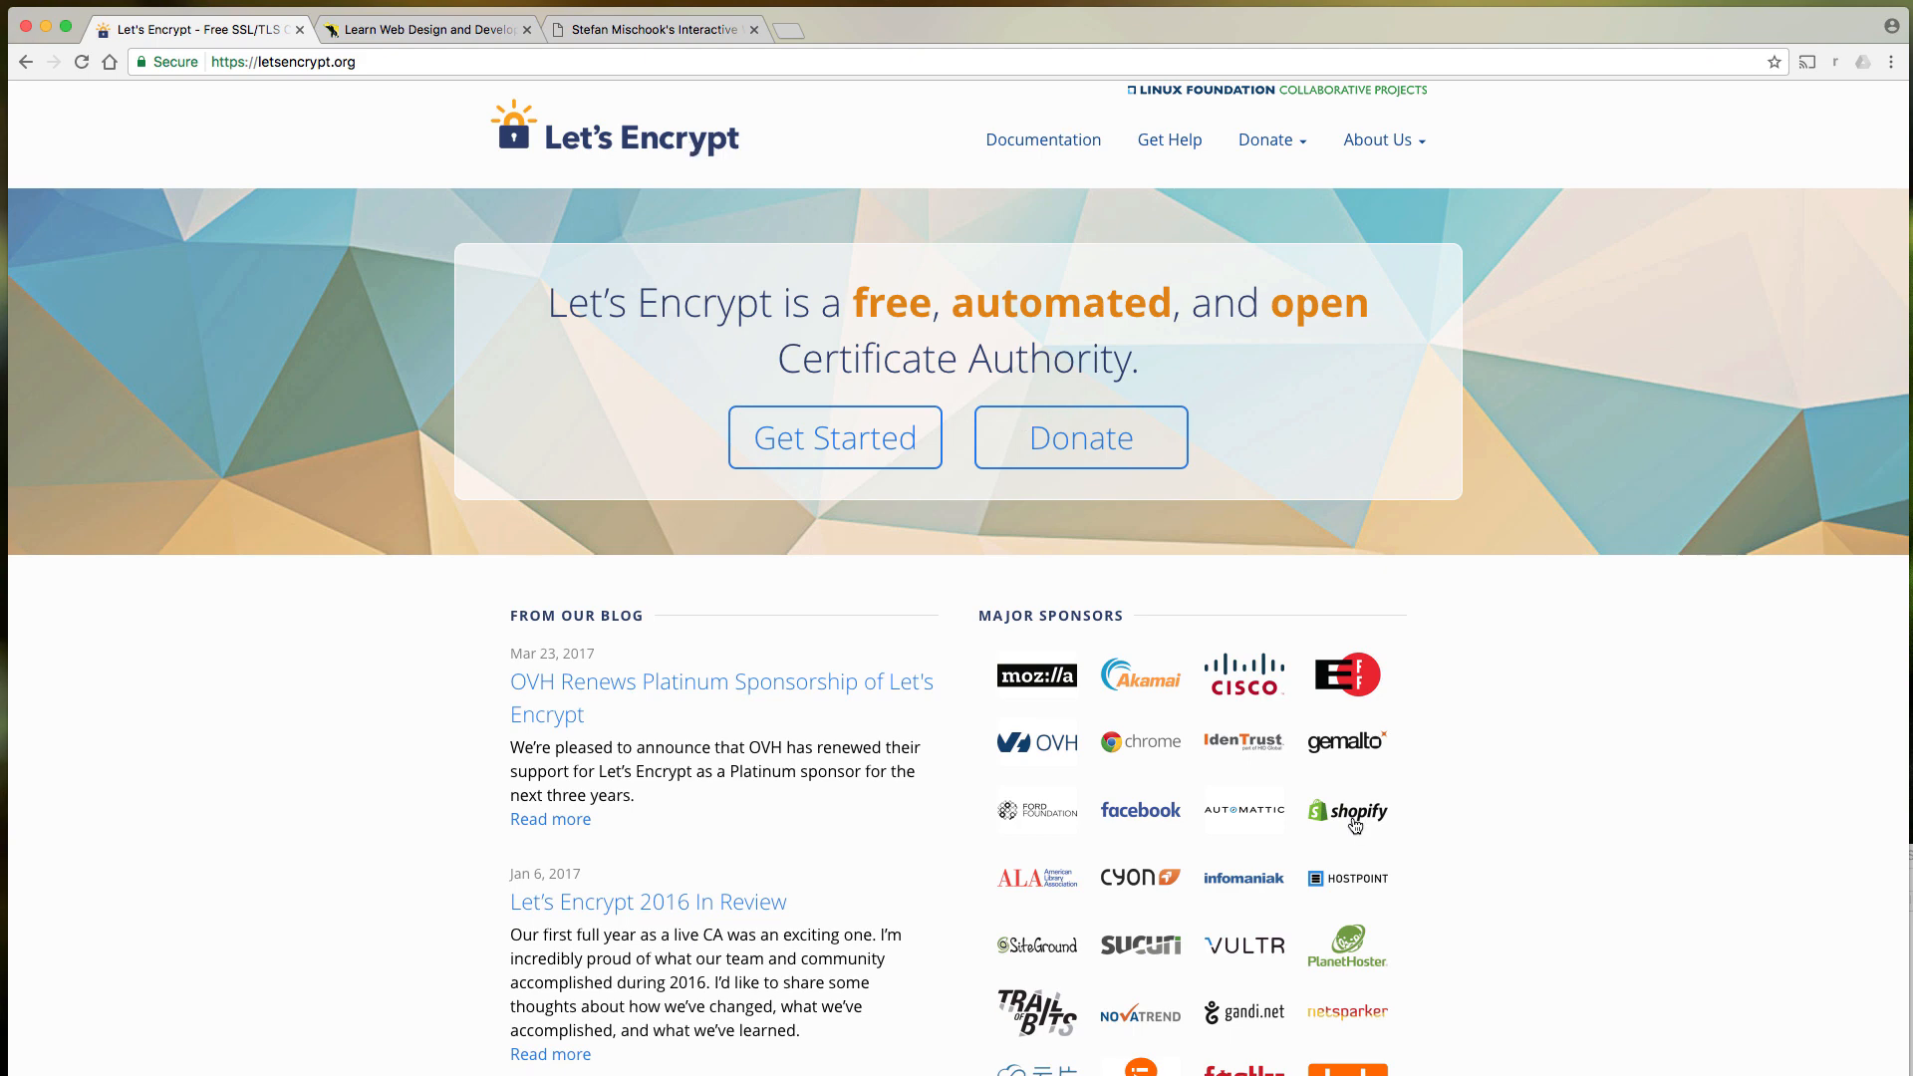
{"action": "scroll", "scroll_direction": "down", "scroll_amount": 3}
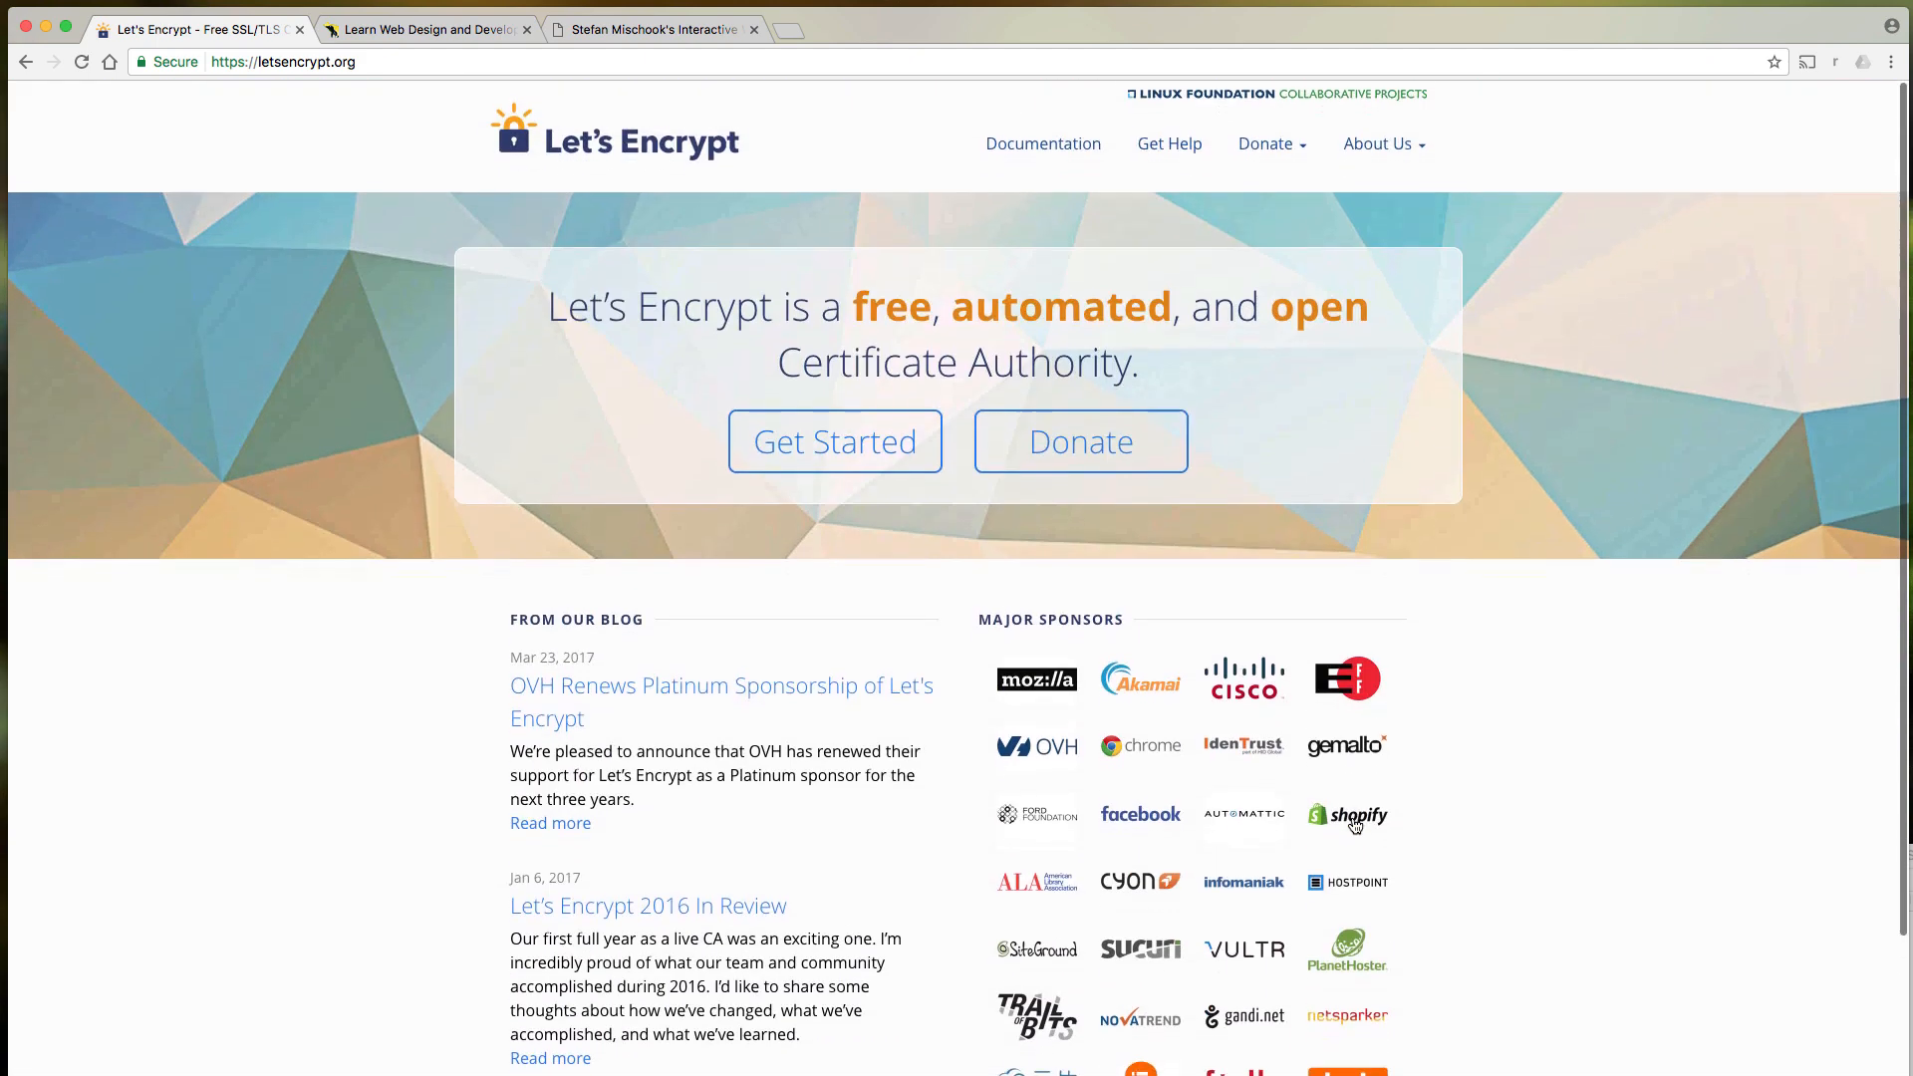
{"action": "scroll", "scroll_direction": "down", "scroll_amount": 3}
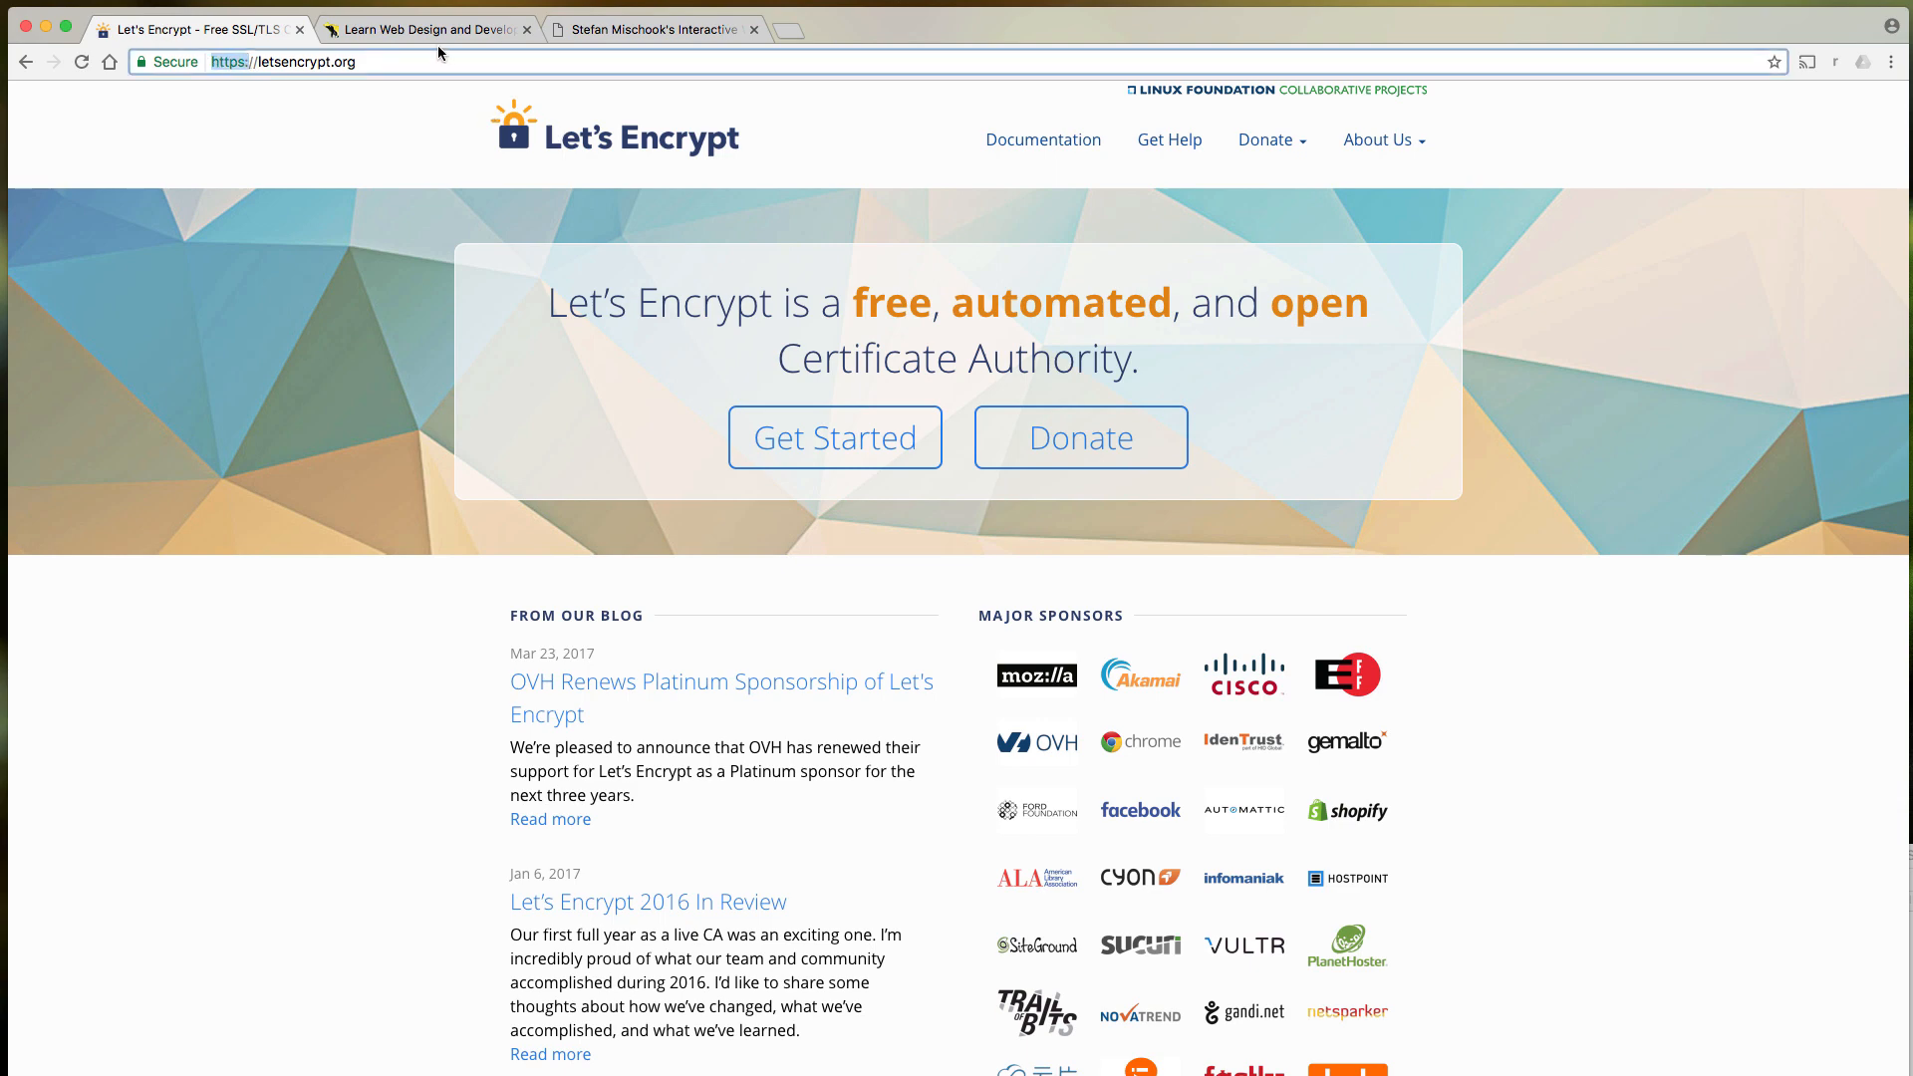
{"action": "left_click", "coordinate": [428, 28]}
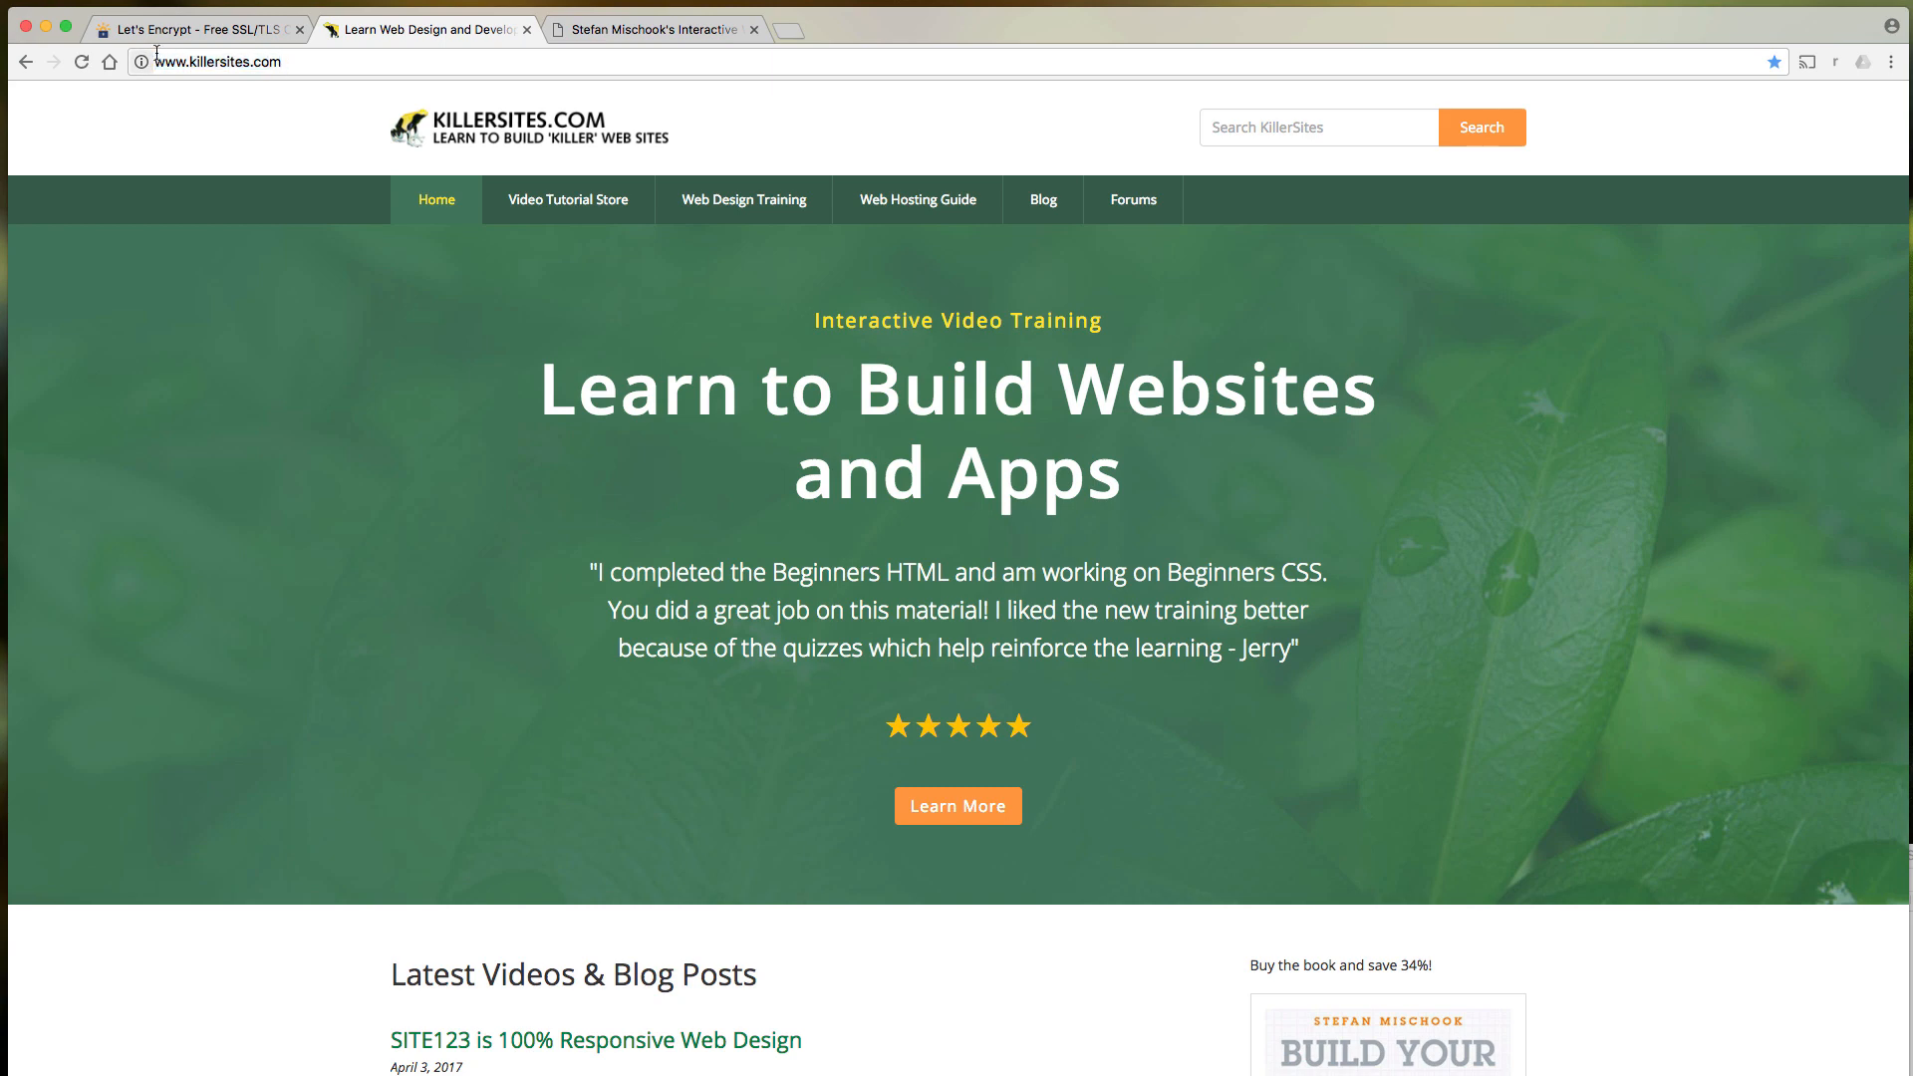
{"action": "left_click", "coordinate": [195, 28]}
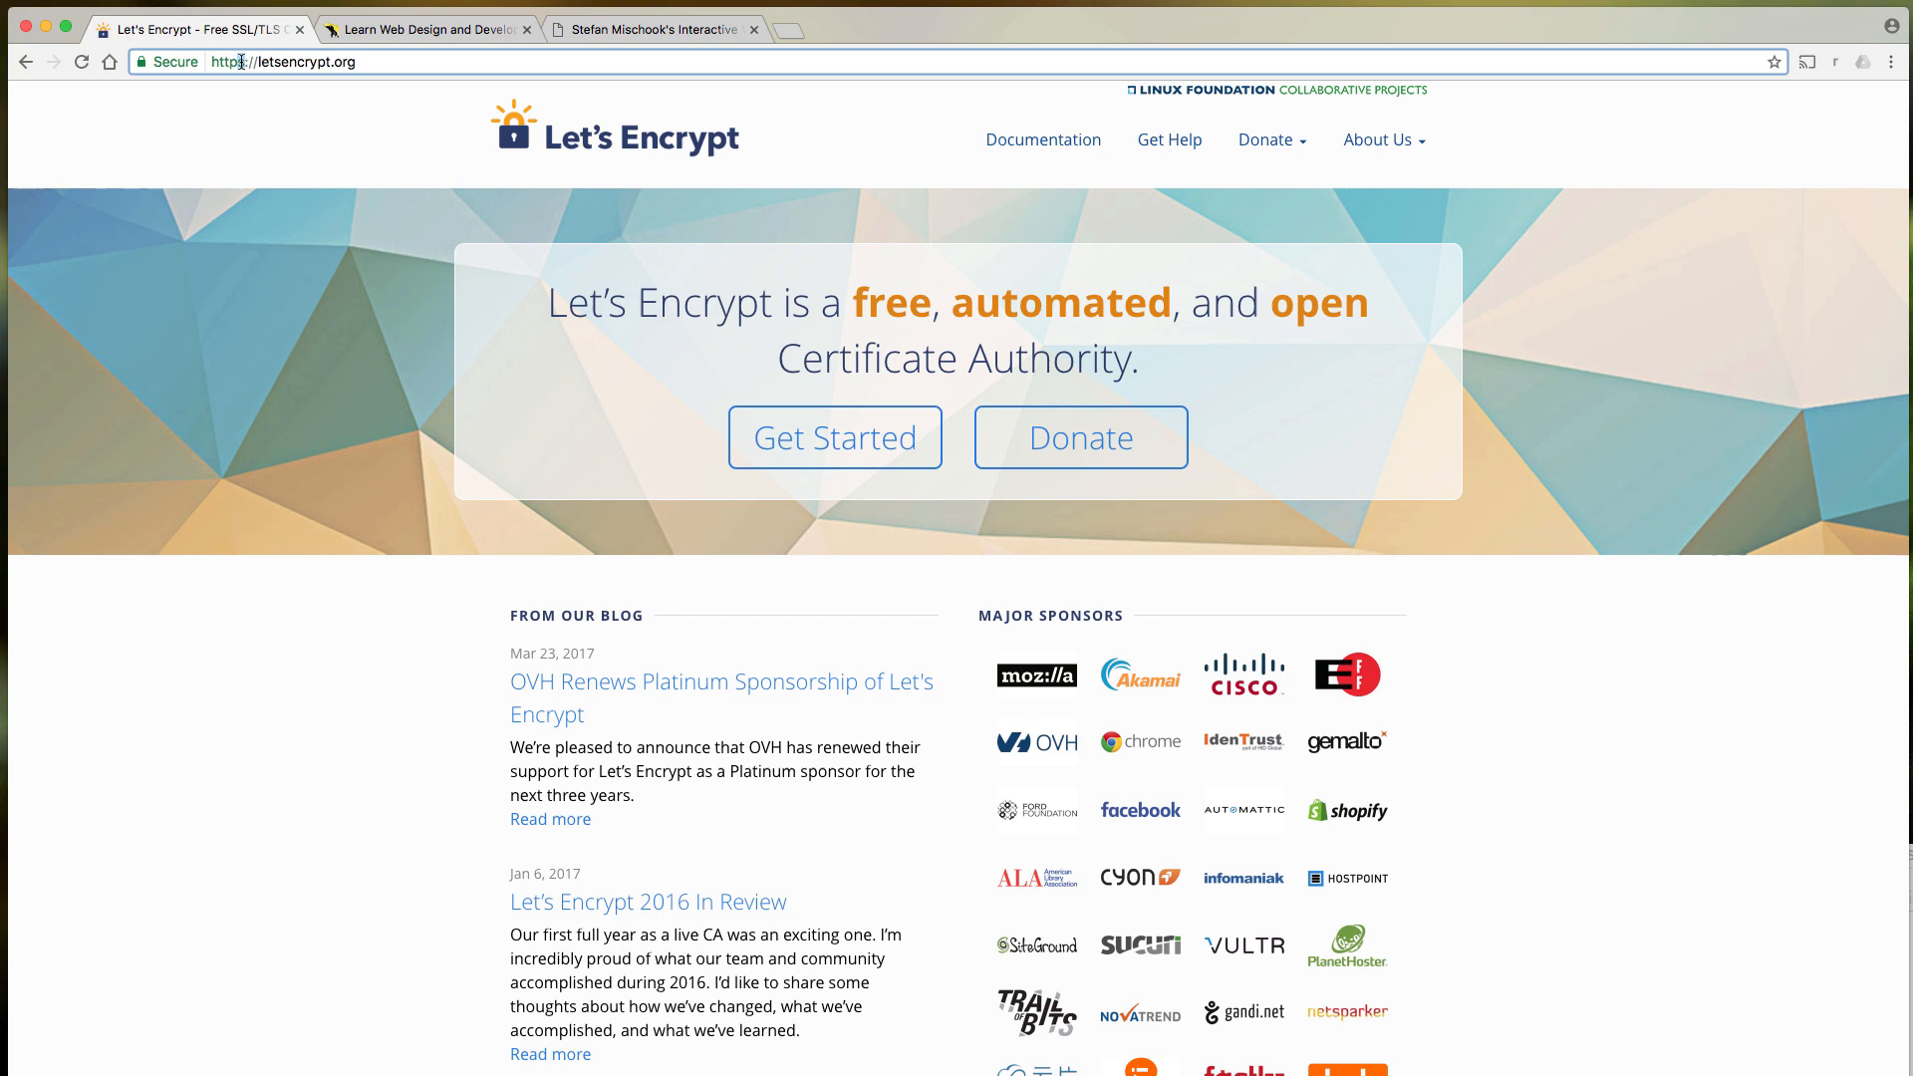
{"action": "mouse_move", "coordinate": [463, 203]}
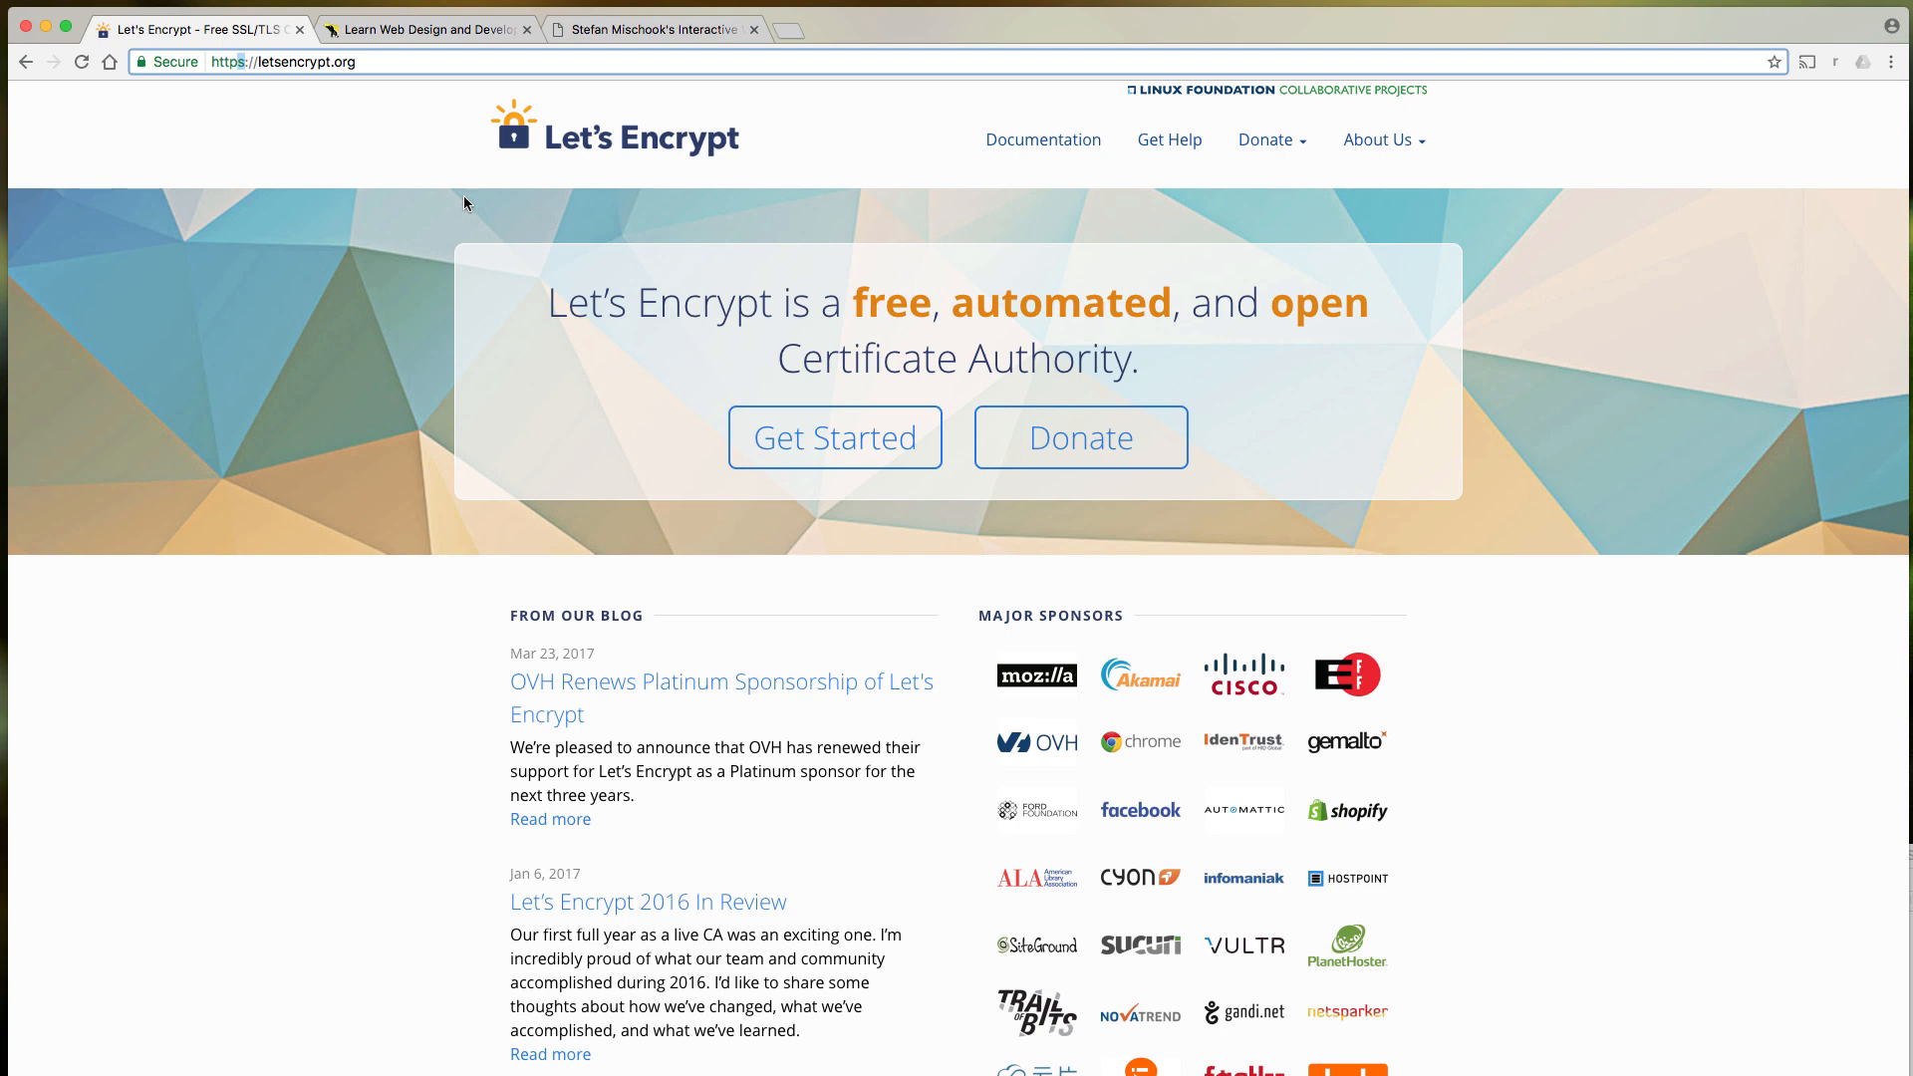
{"action": "mouse_move", "coordinate": [435, 261]}
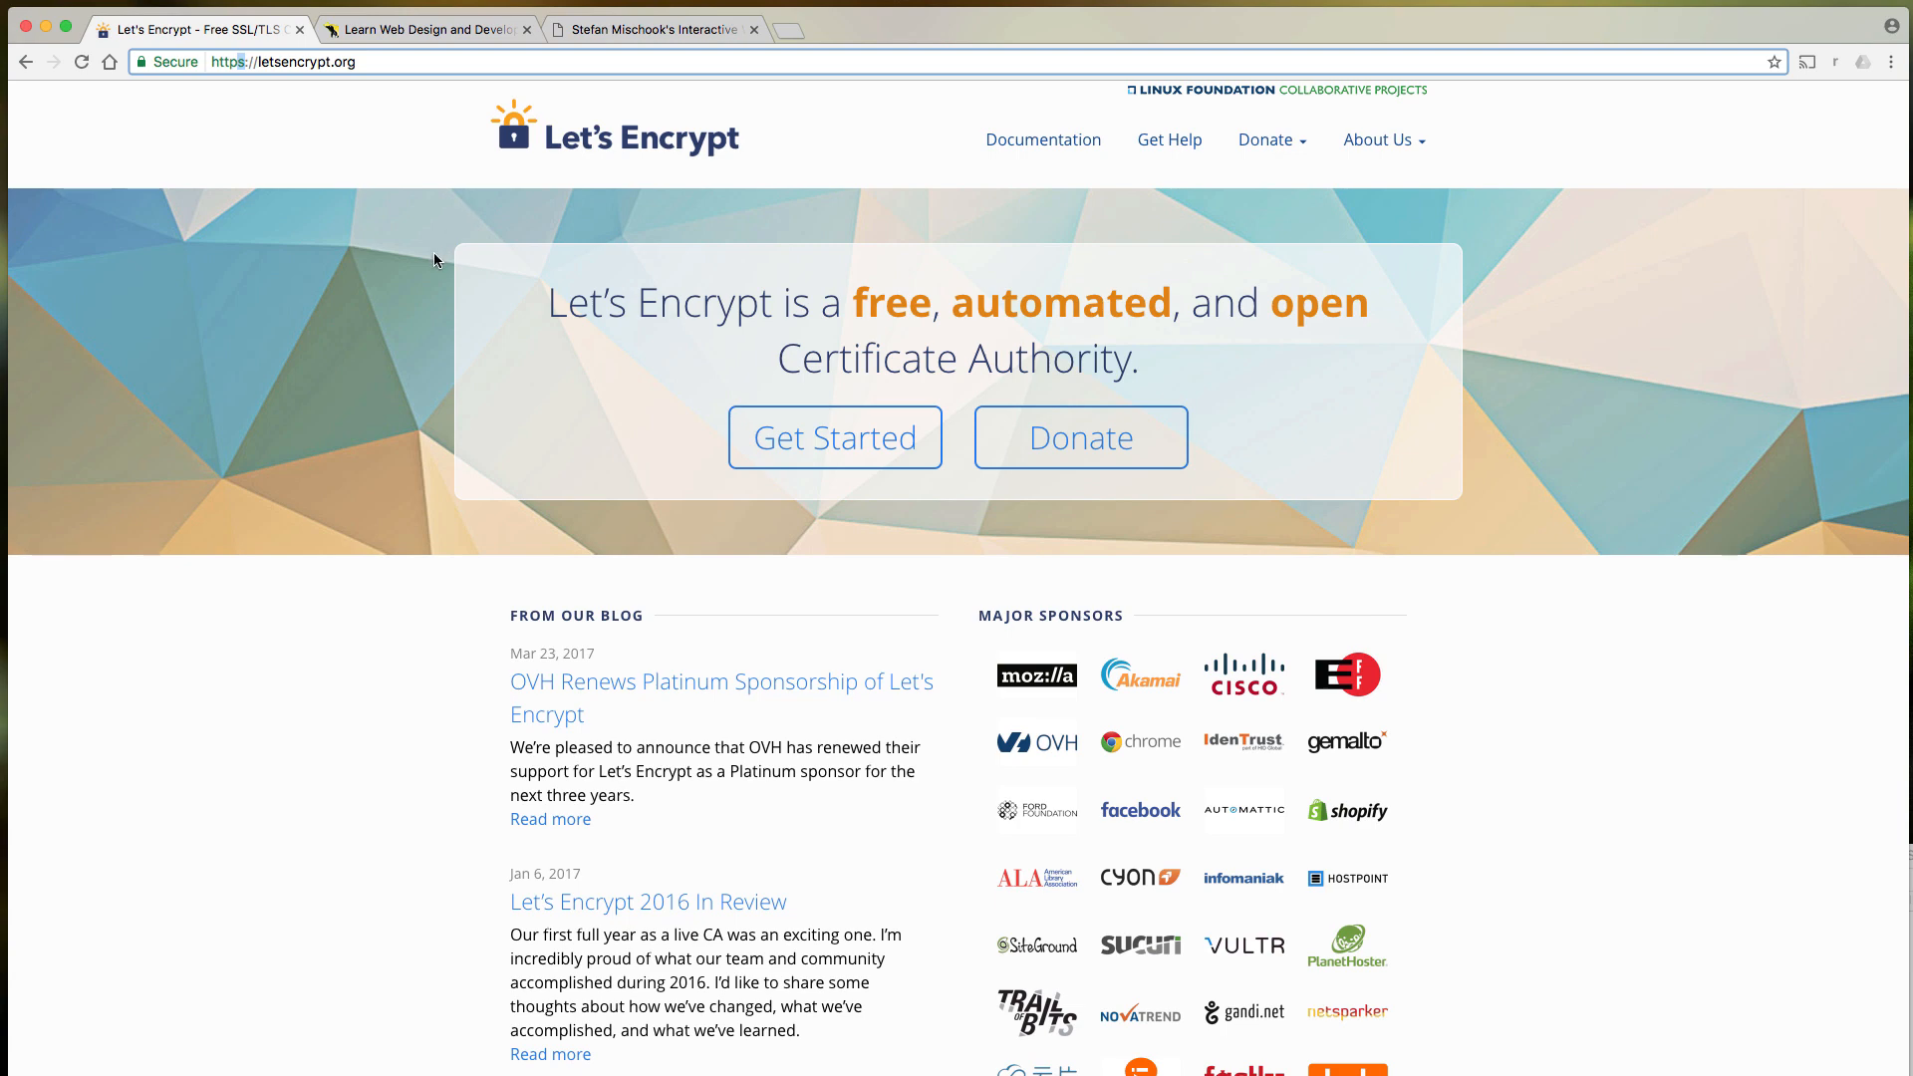
{"action": "mouse_move", "coordinate": [1099, 598]}
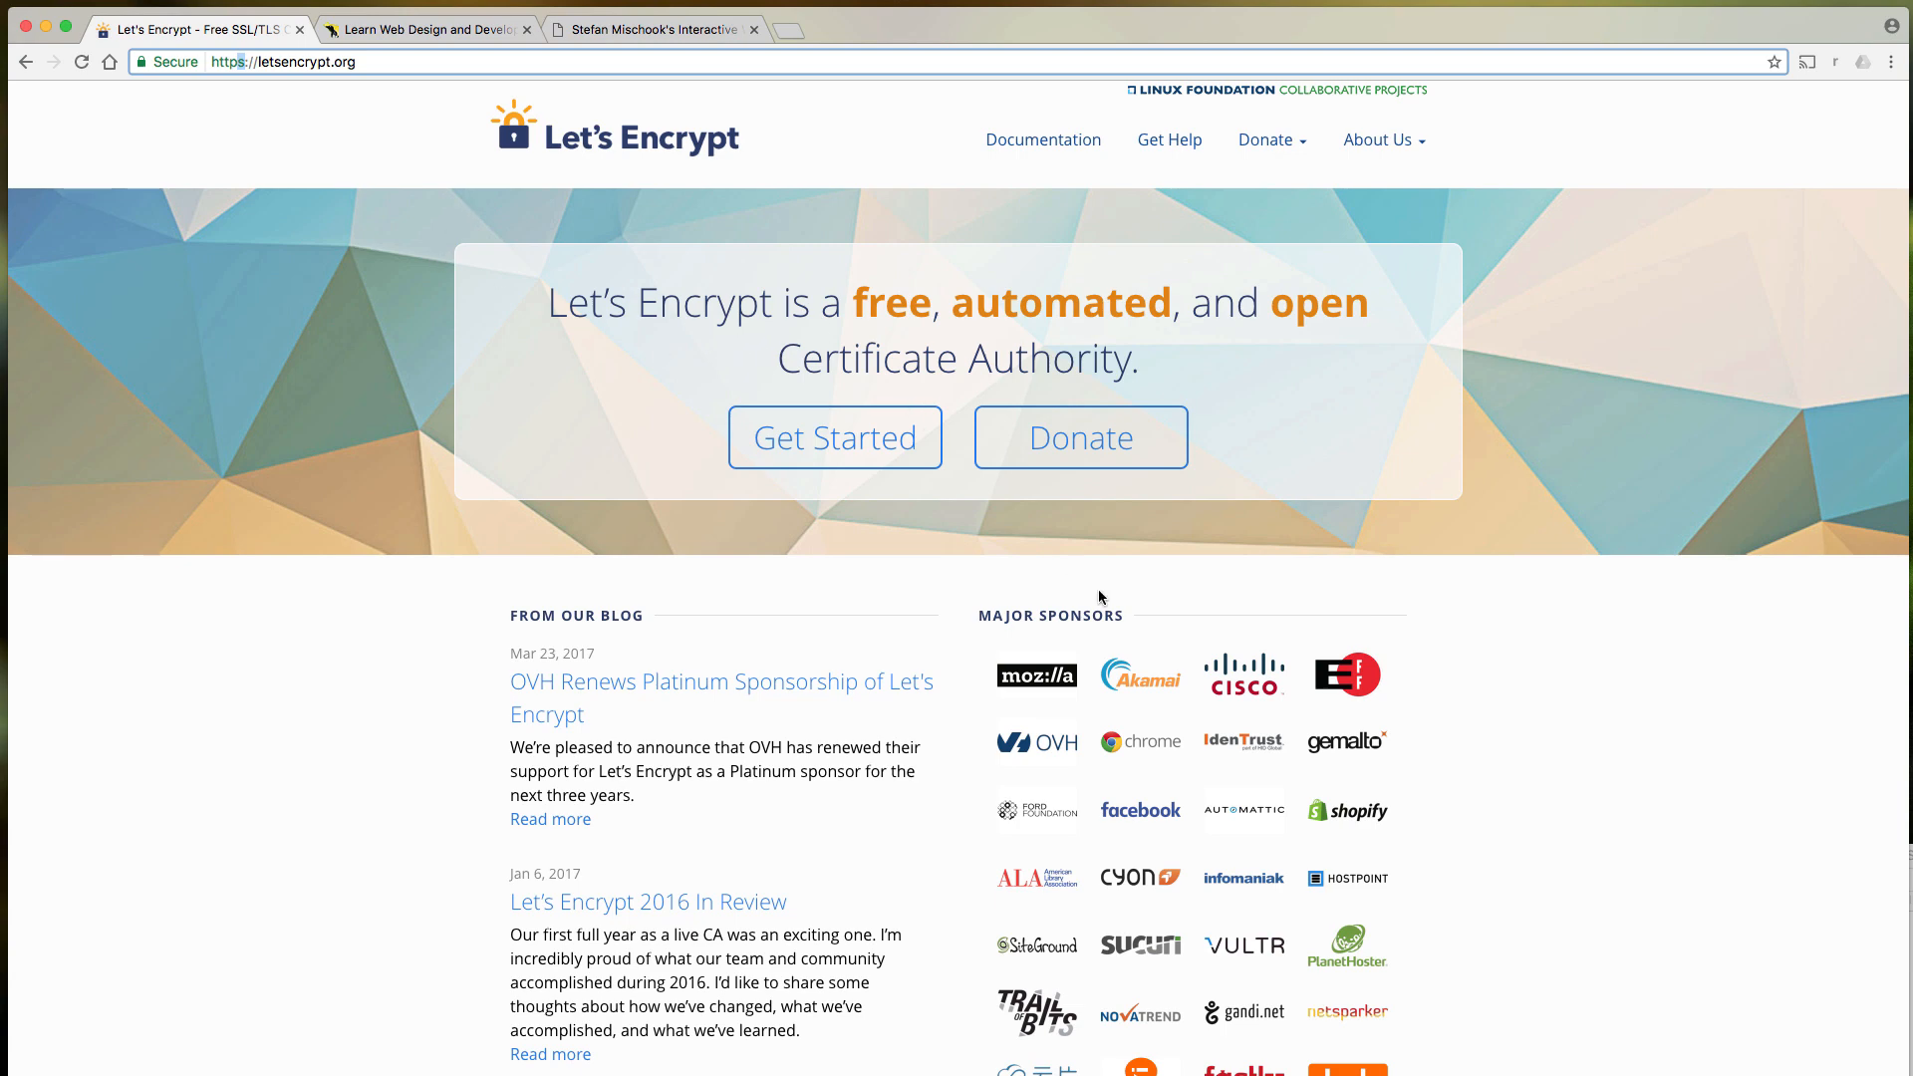
{"action": "mouse_move", "coordinate": [1180, 625]}
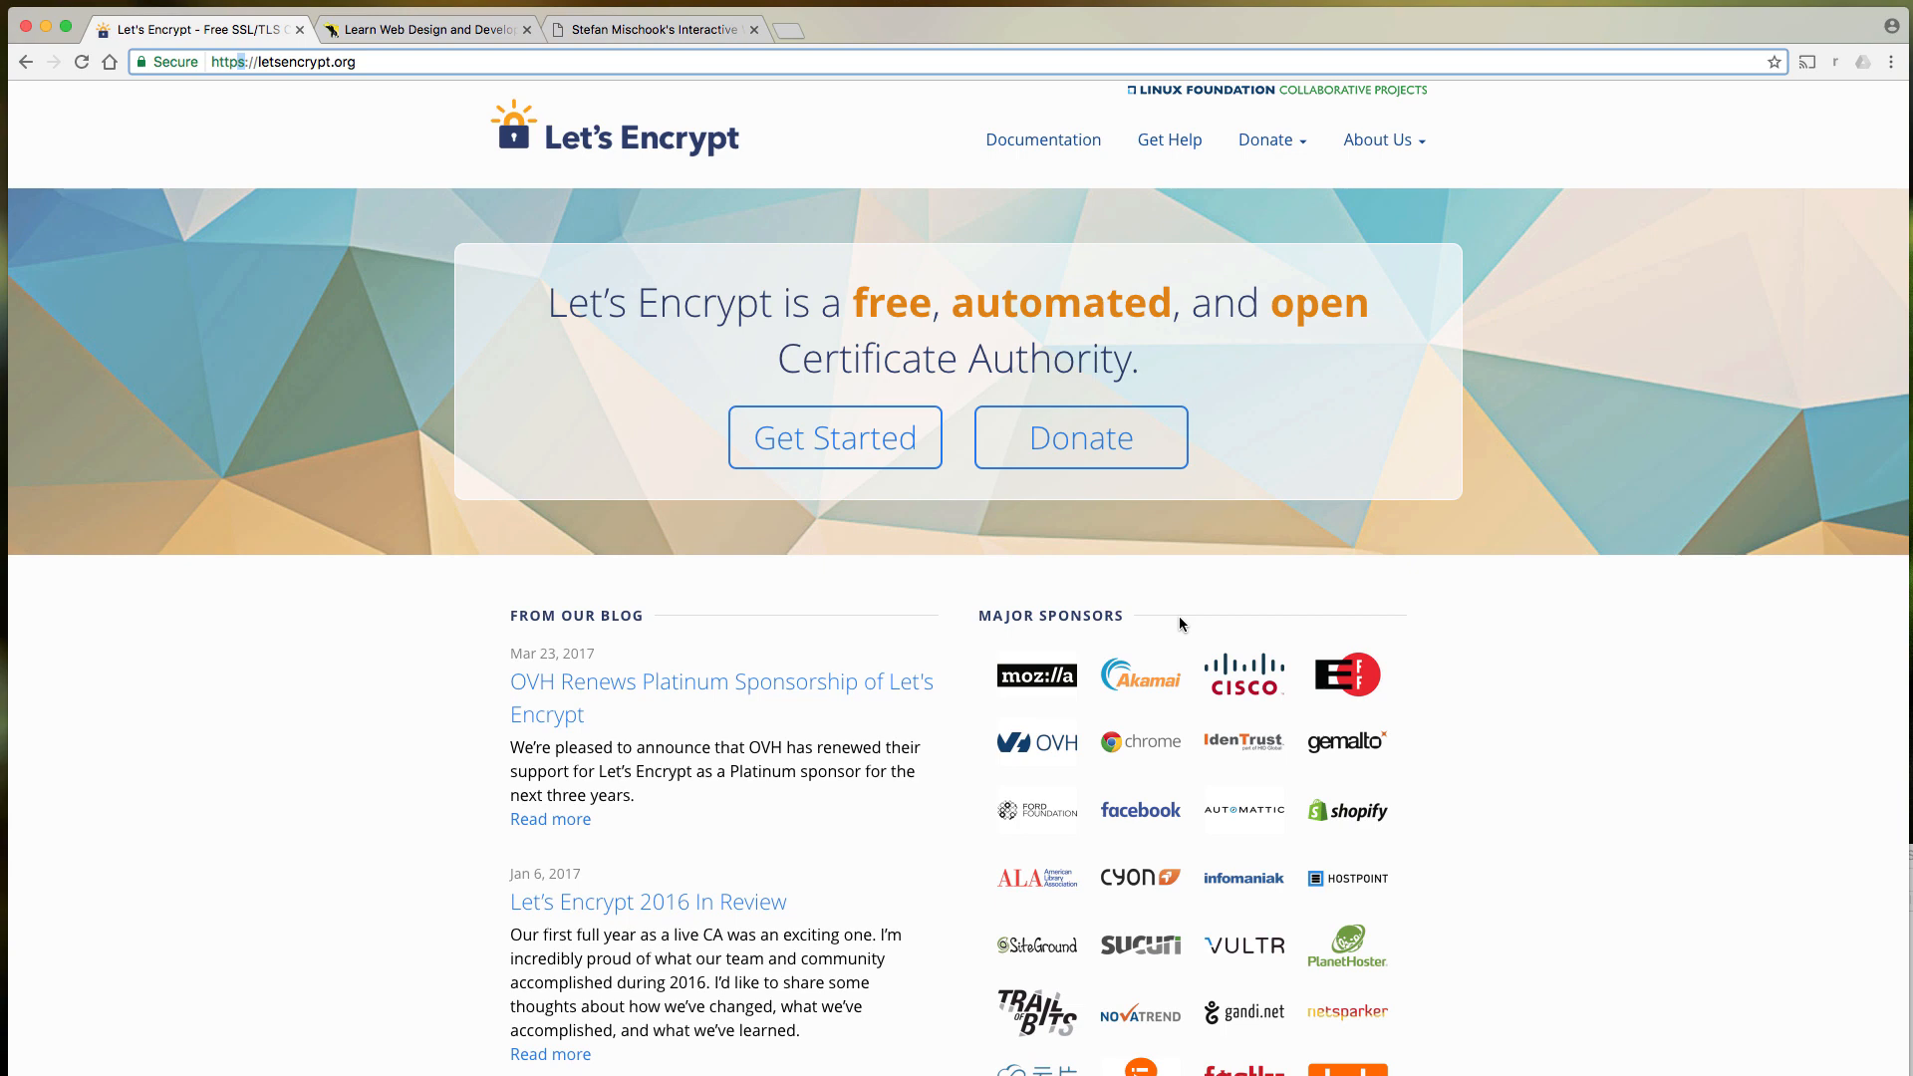
{"action": "left_click", "coordinate": [653, 28]}
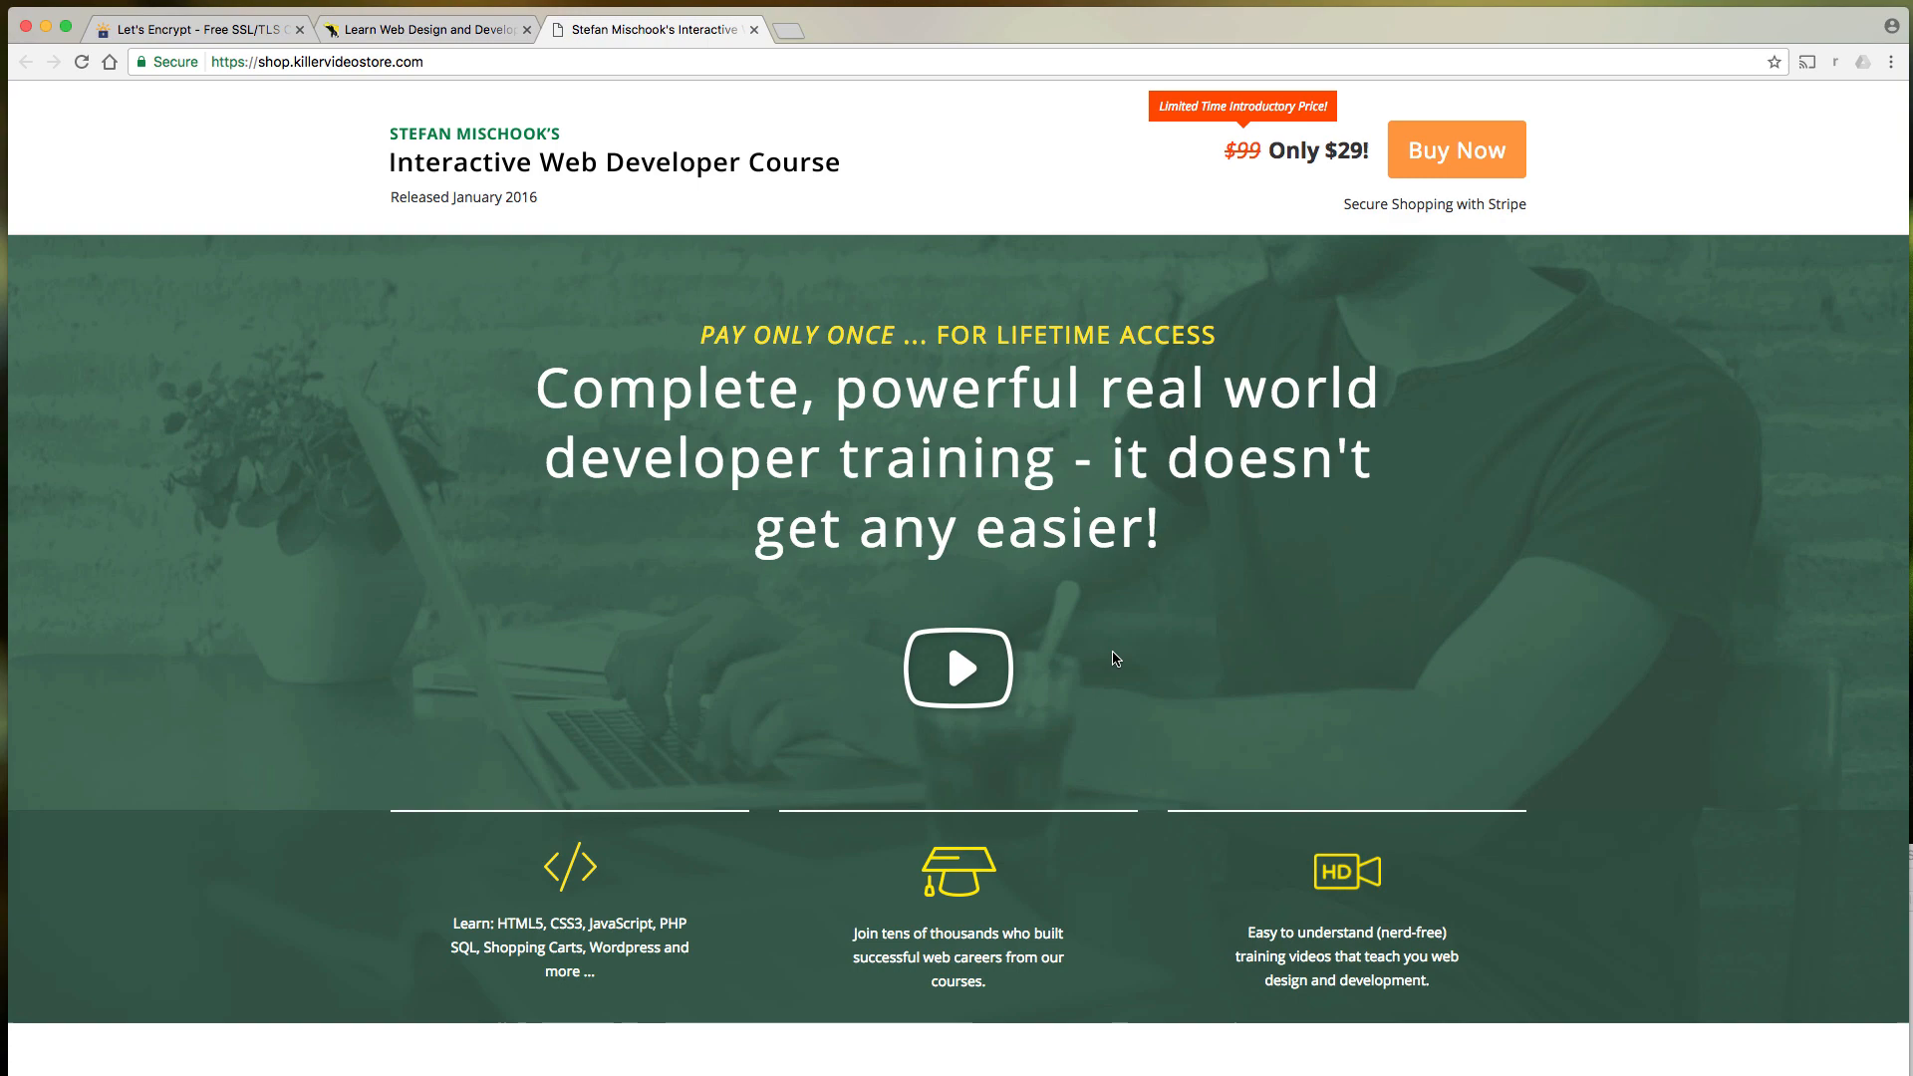
{"action": "left_click", "coordinate": [195, 28]}
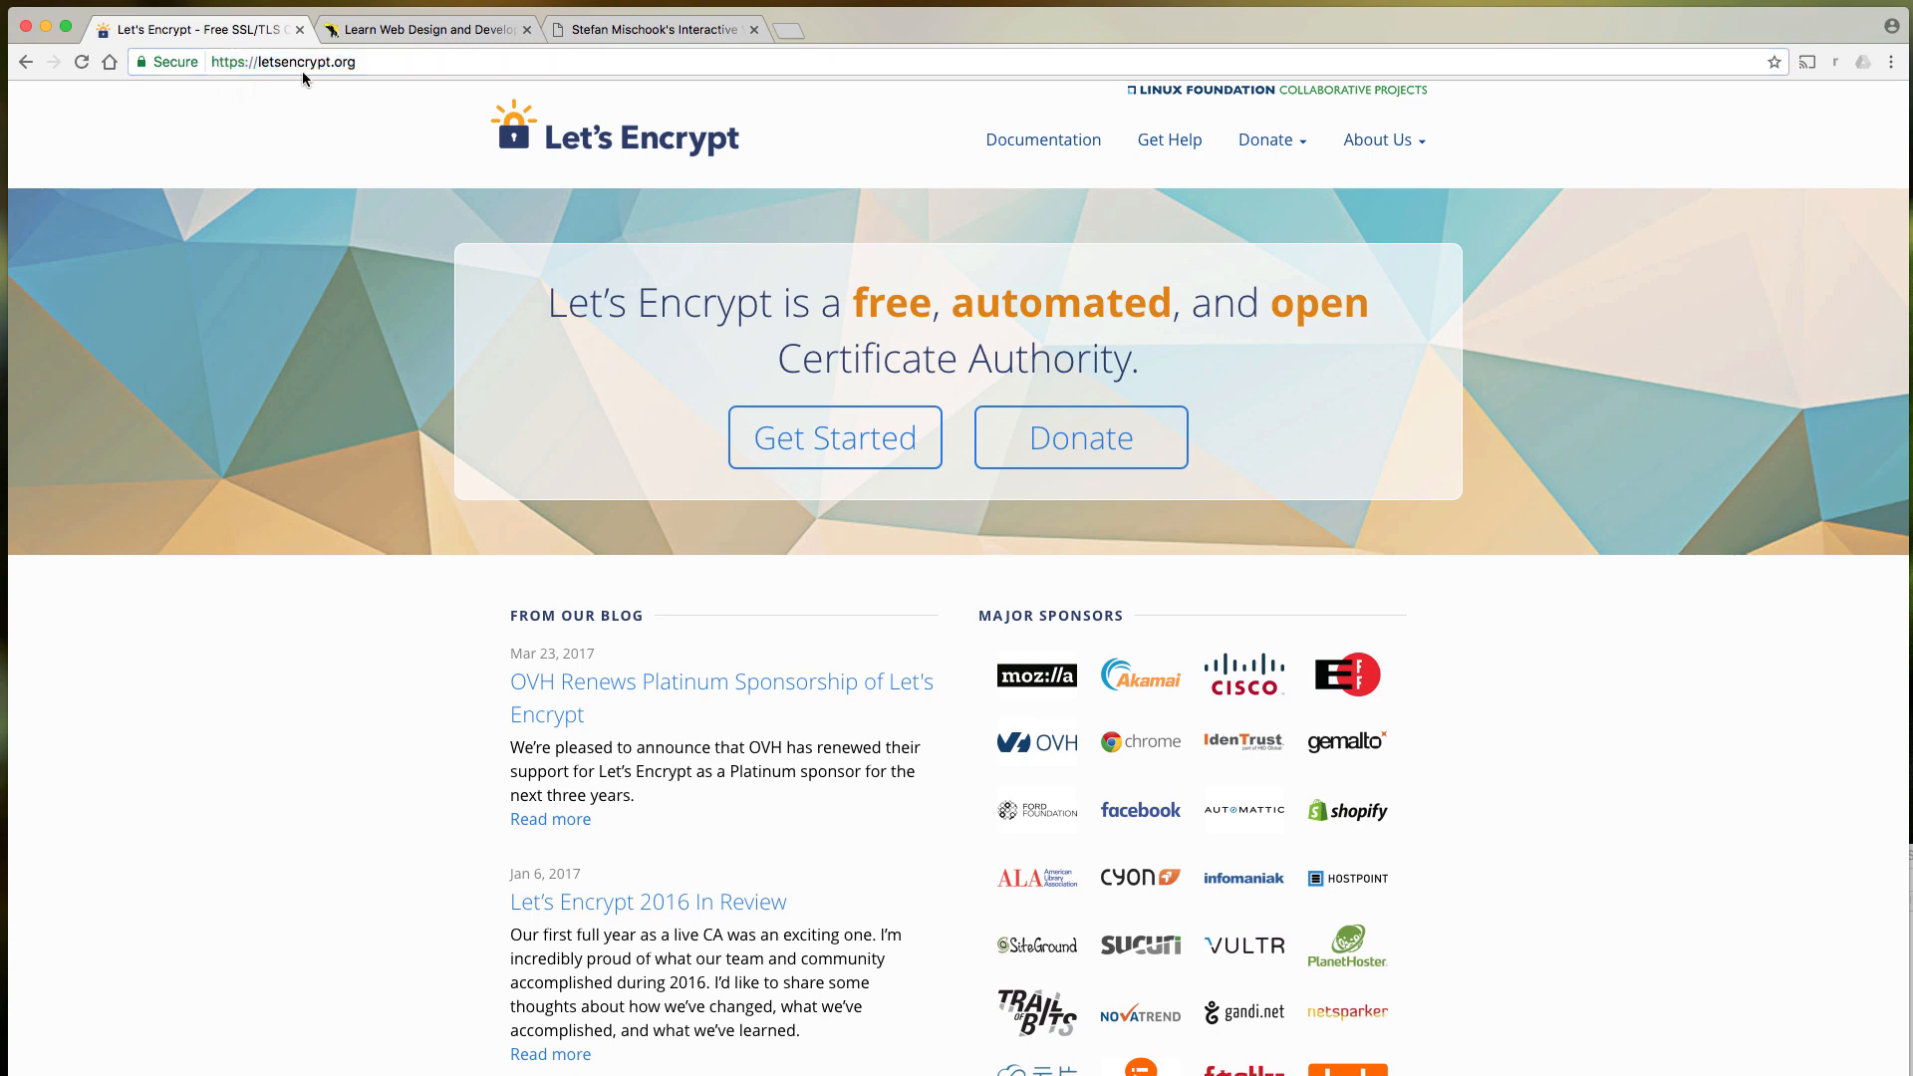
{"action": "mouse_move", "coordinate": [360, 81]}
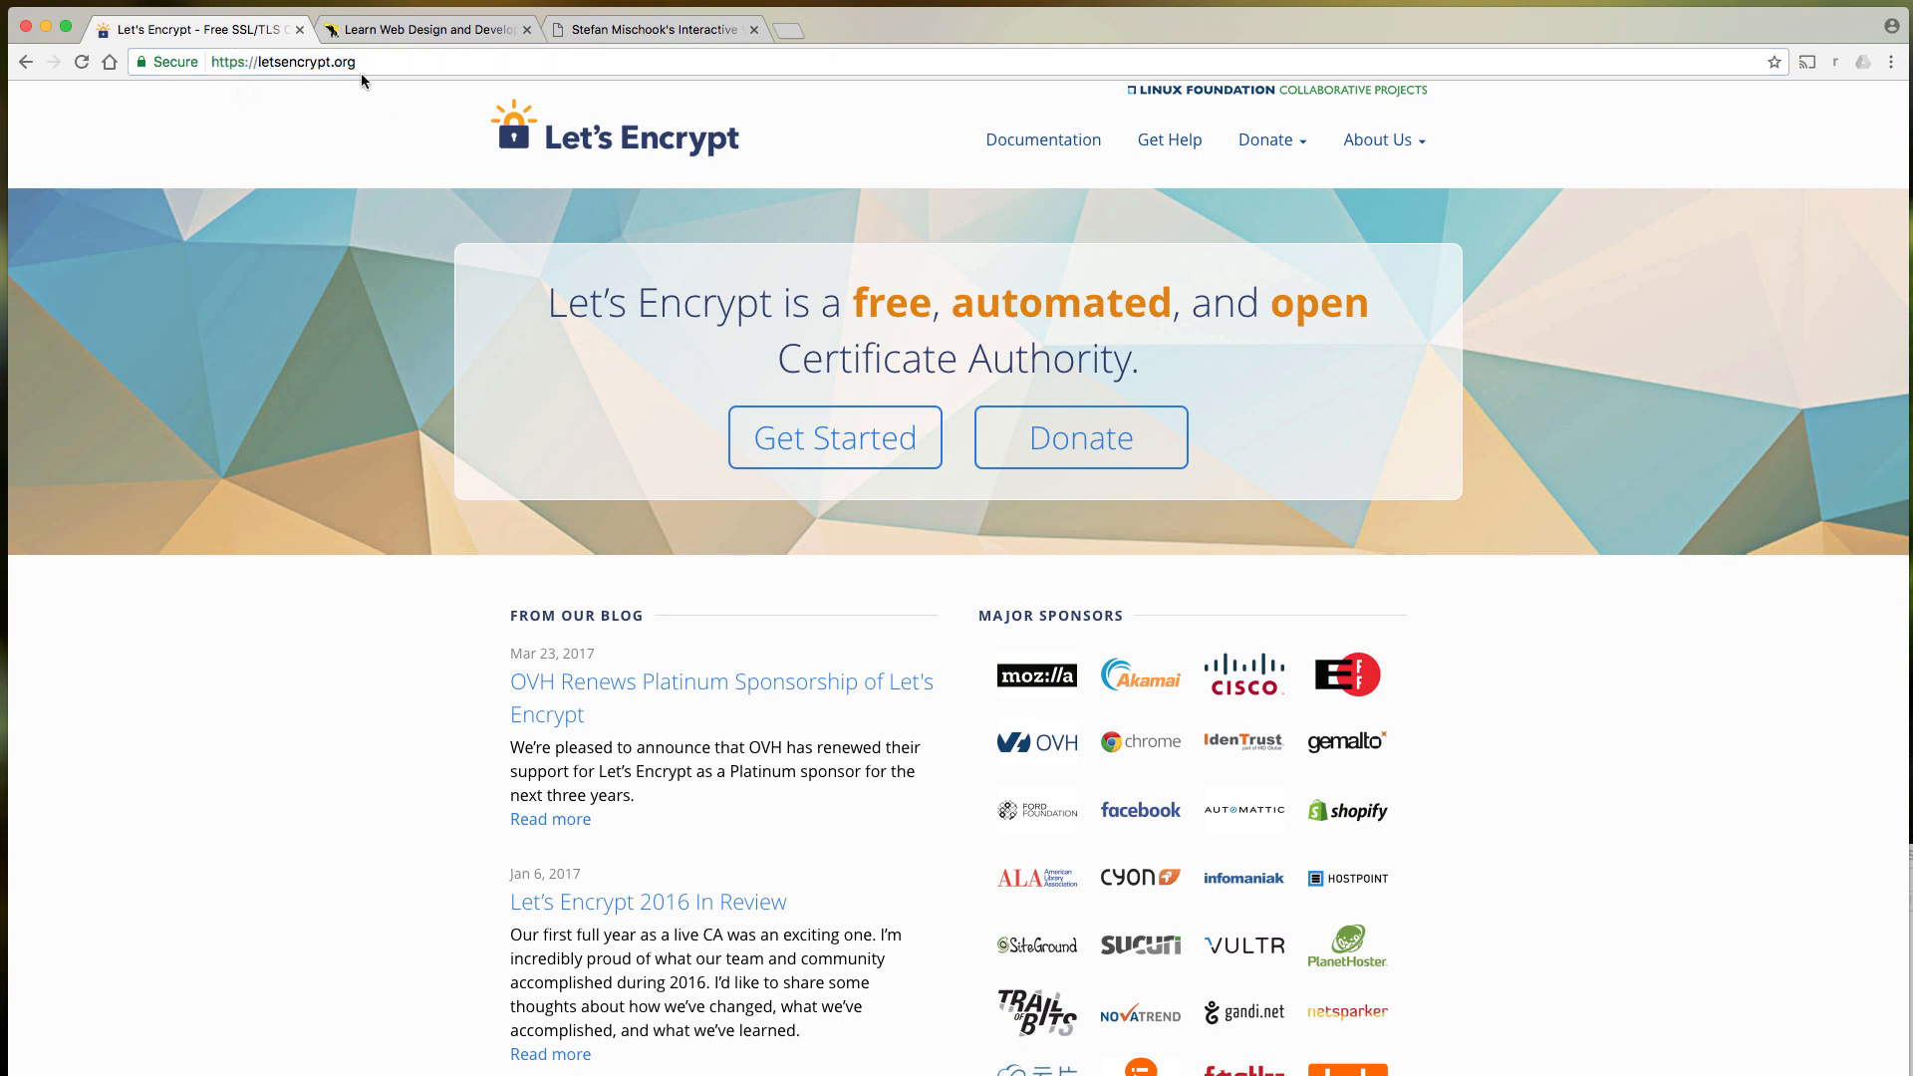
{"action": "scroll", "scroll_direction": "down", "scroll_amount": 3}
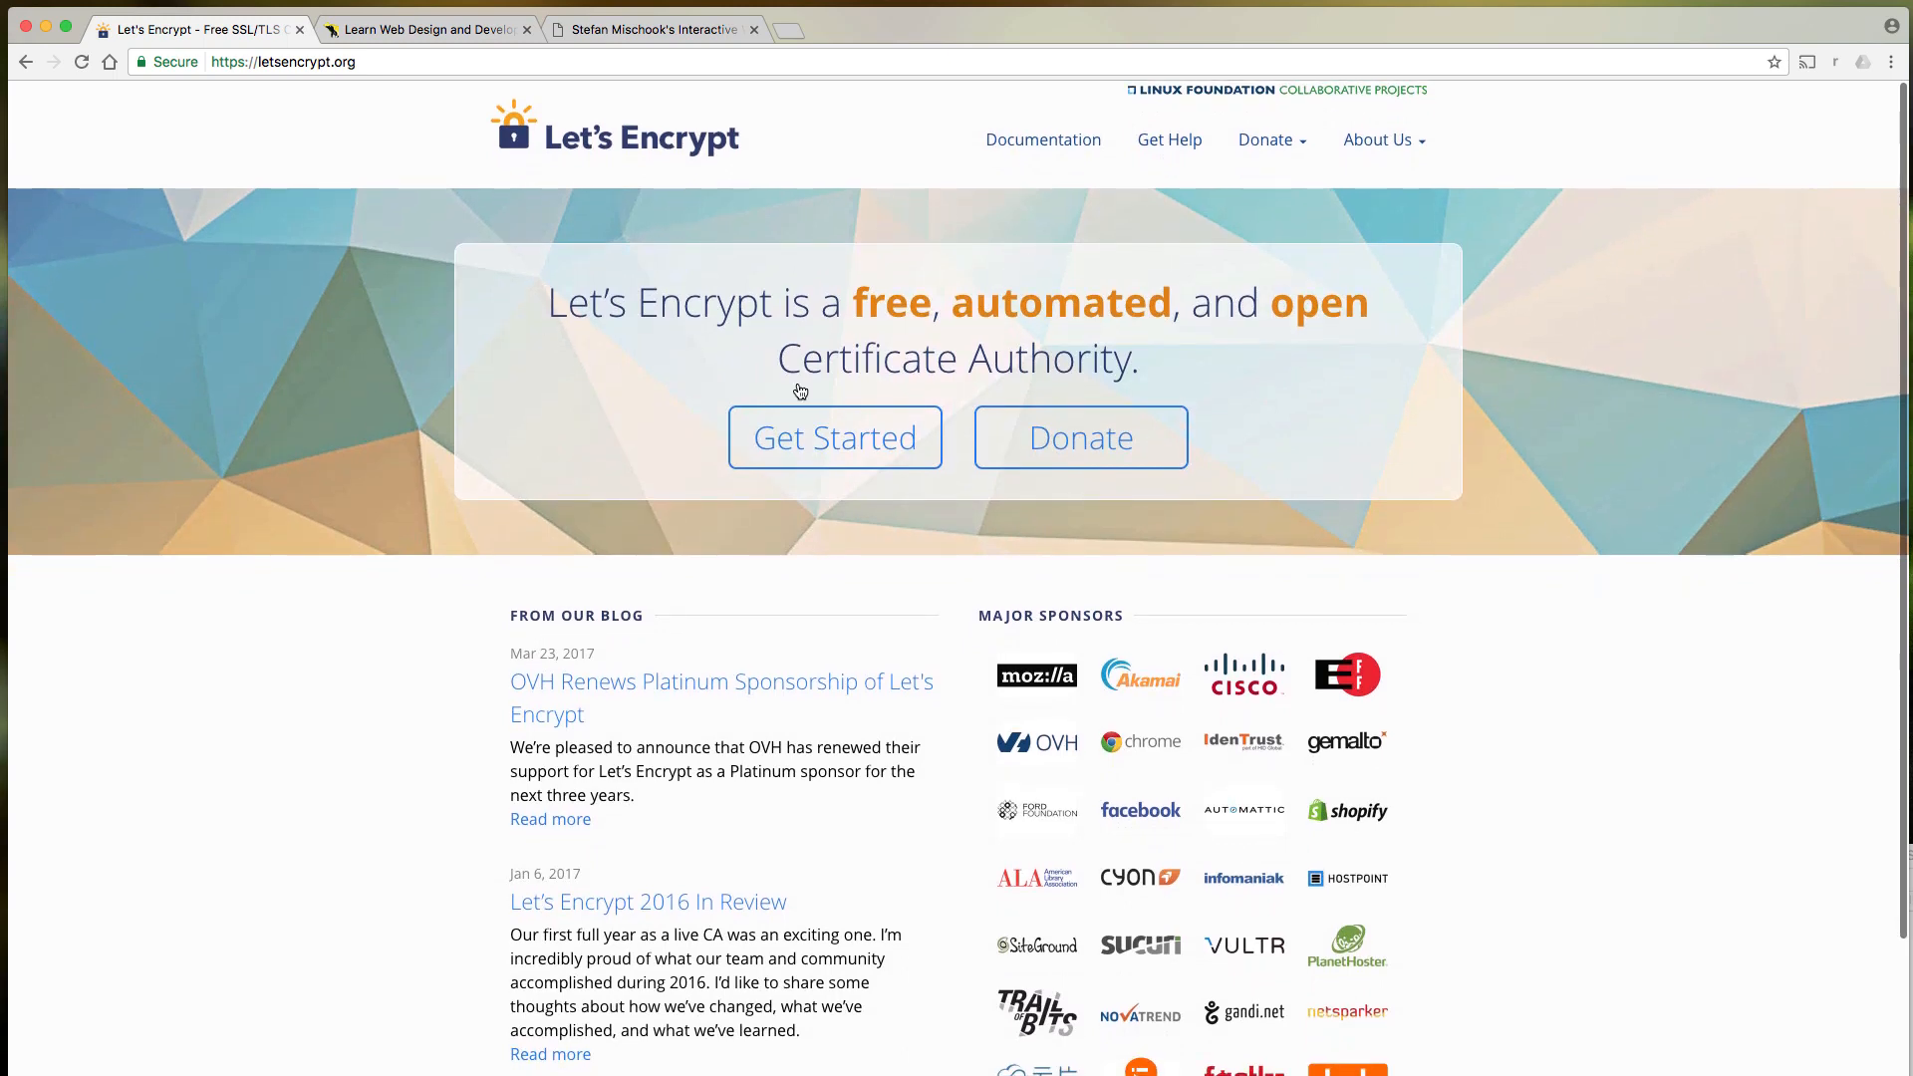
{"action": "mouse_move", "coordinate": [1000, 583]}
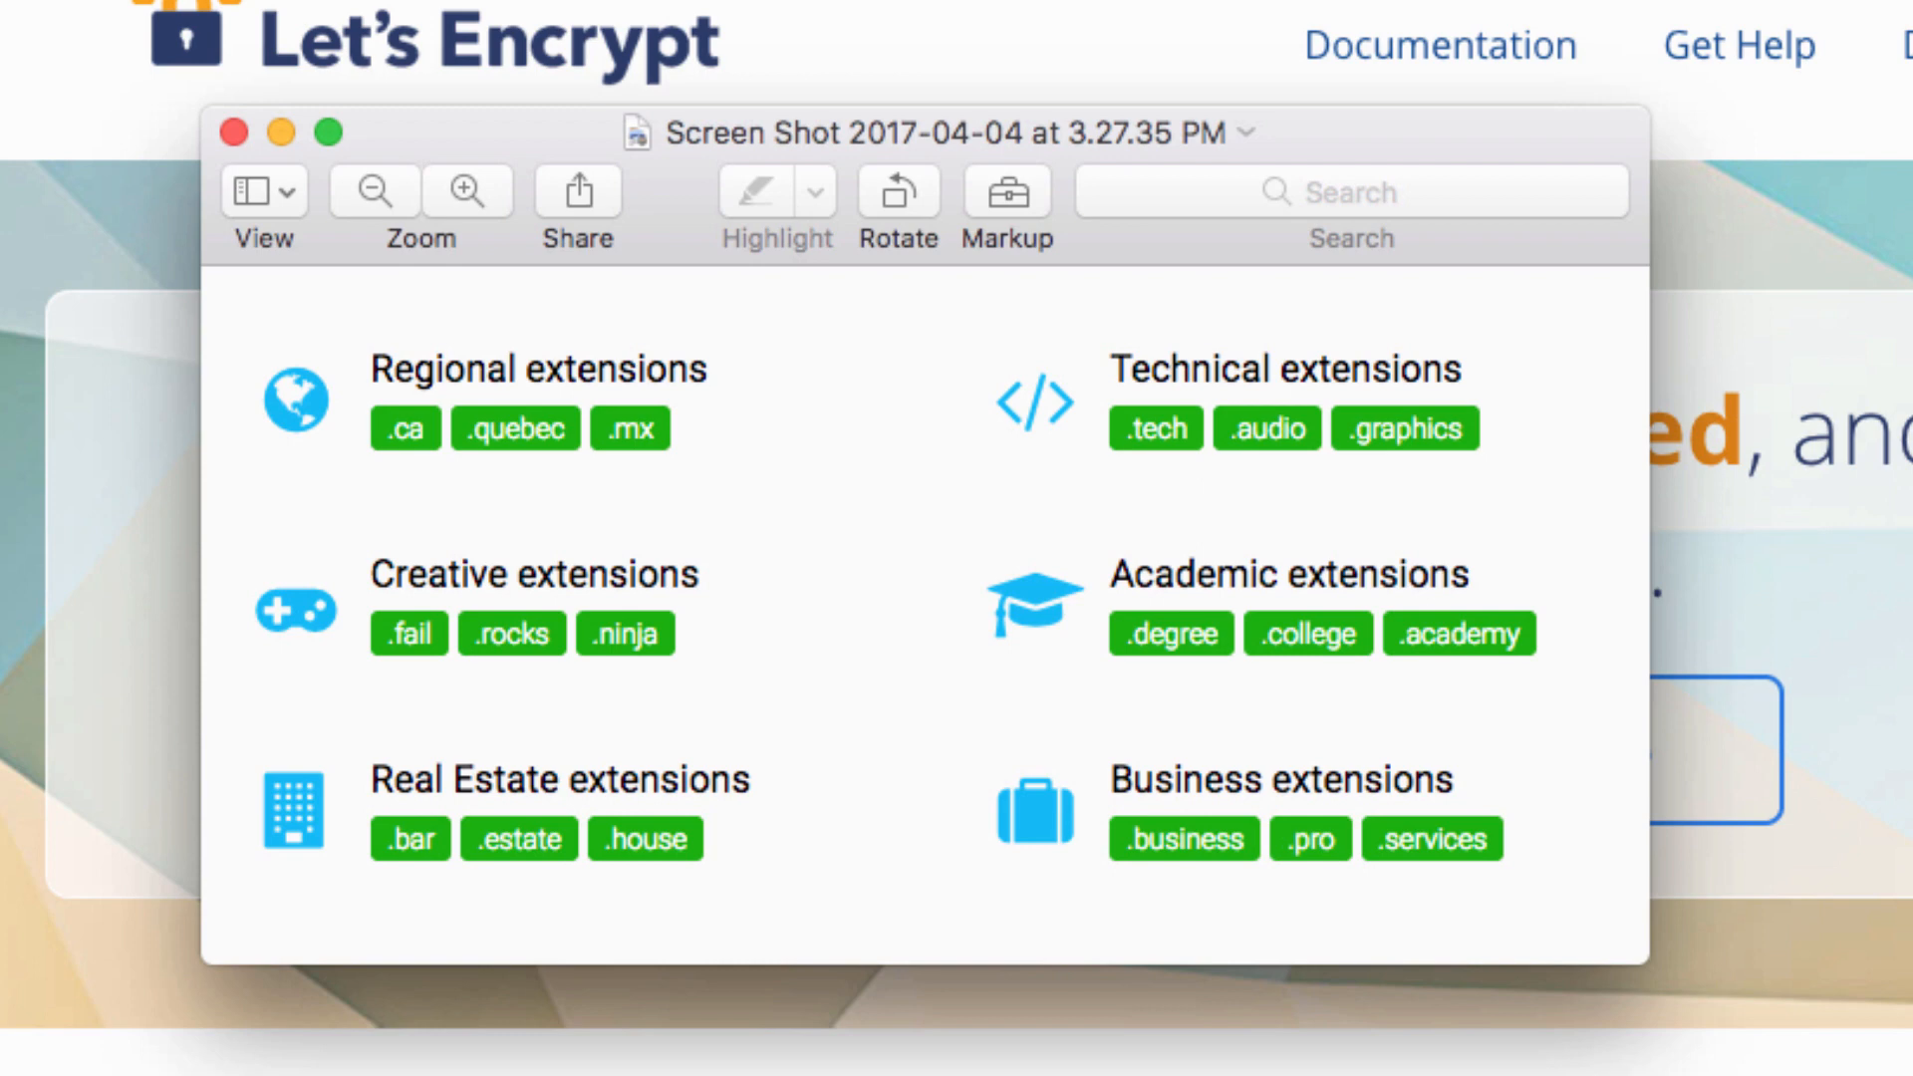
{"action": "mouse_move", "coordinate": [545, 600]}
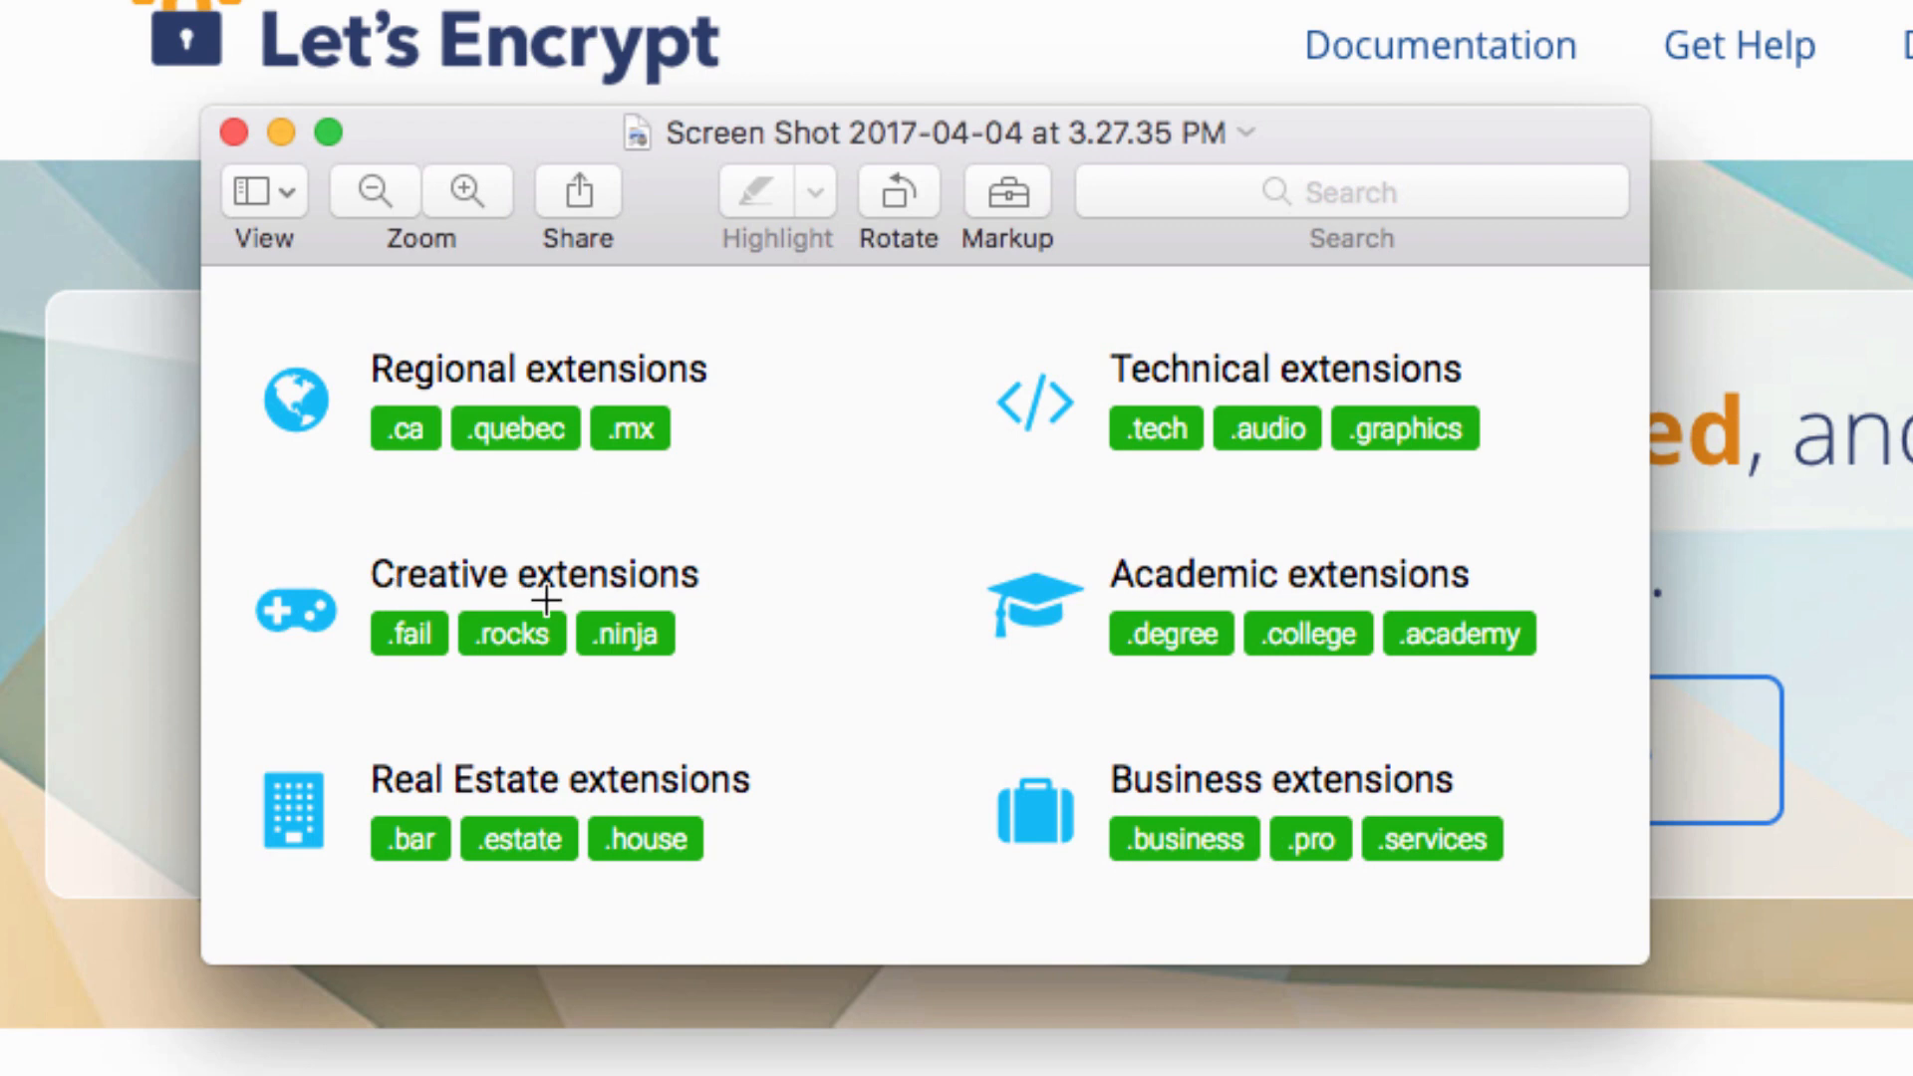
{"action": "mouse_move", "coordinate": [565, 663]}
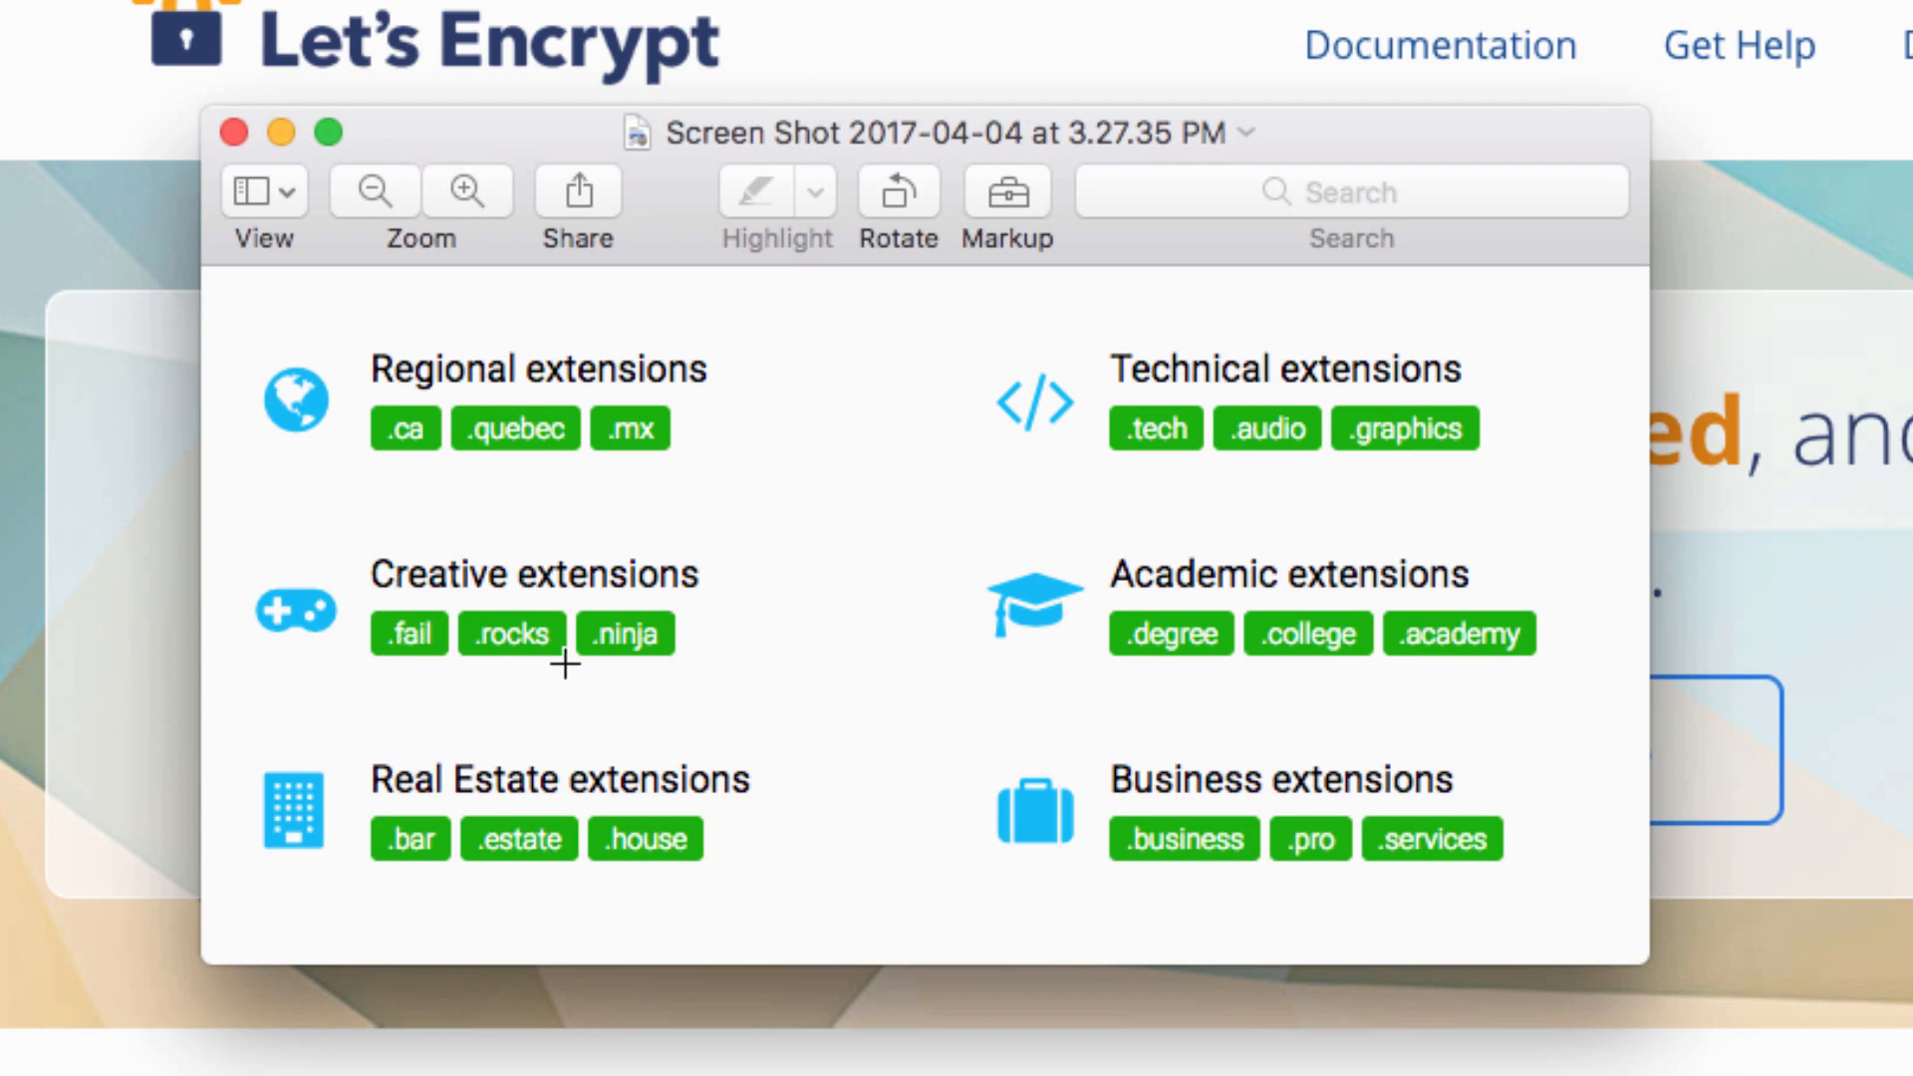
{"action": "mouse_move", "coordinate": [635, 667]}
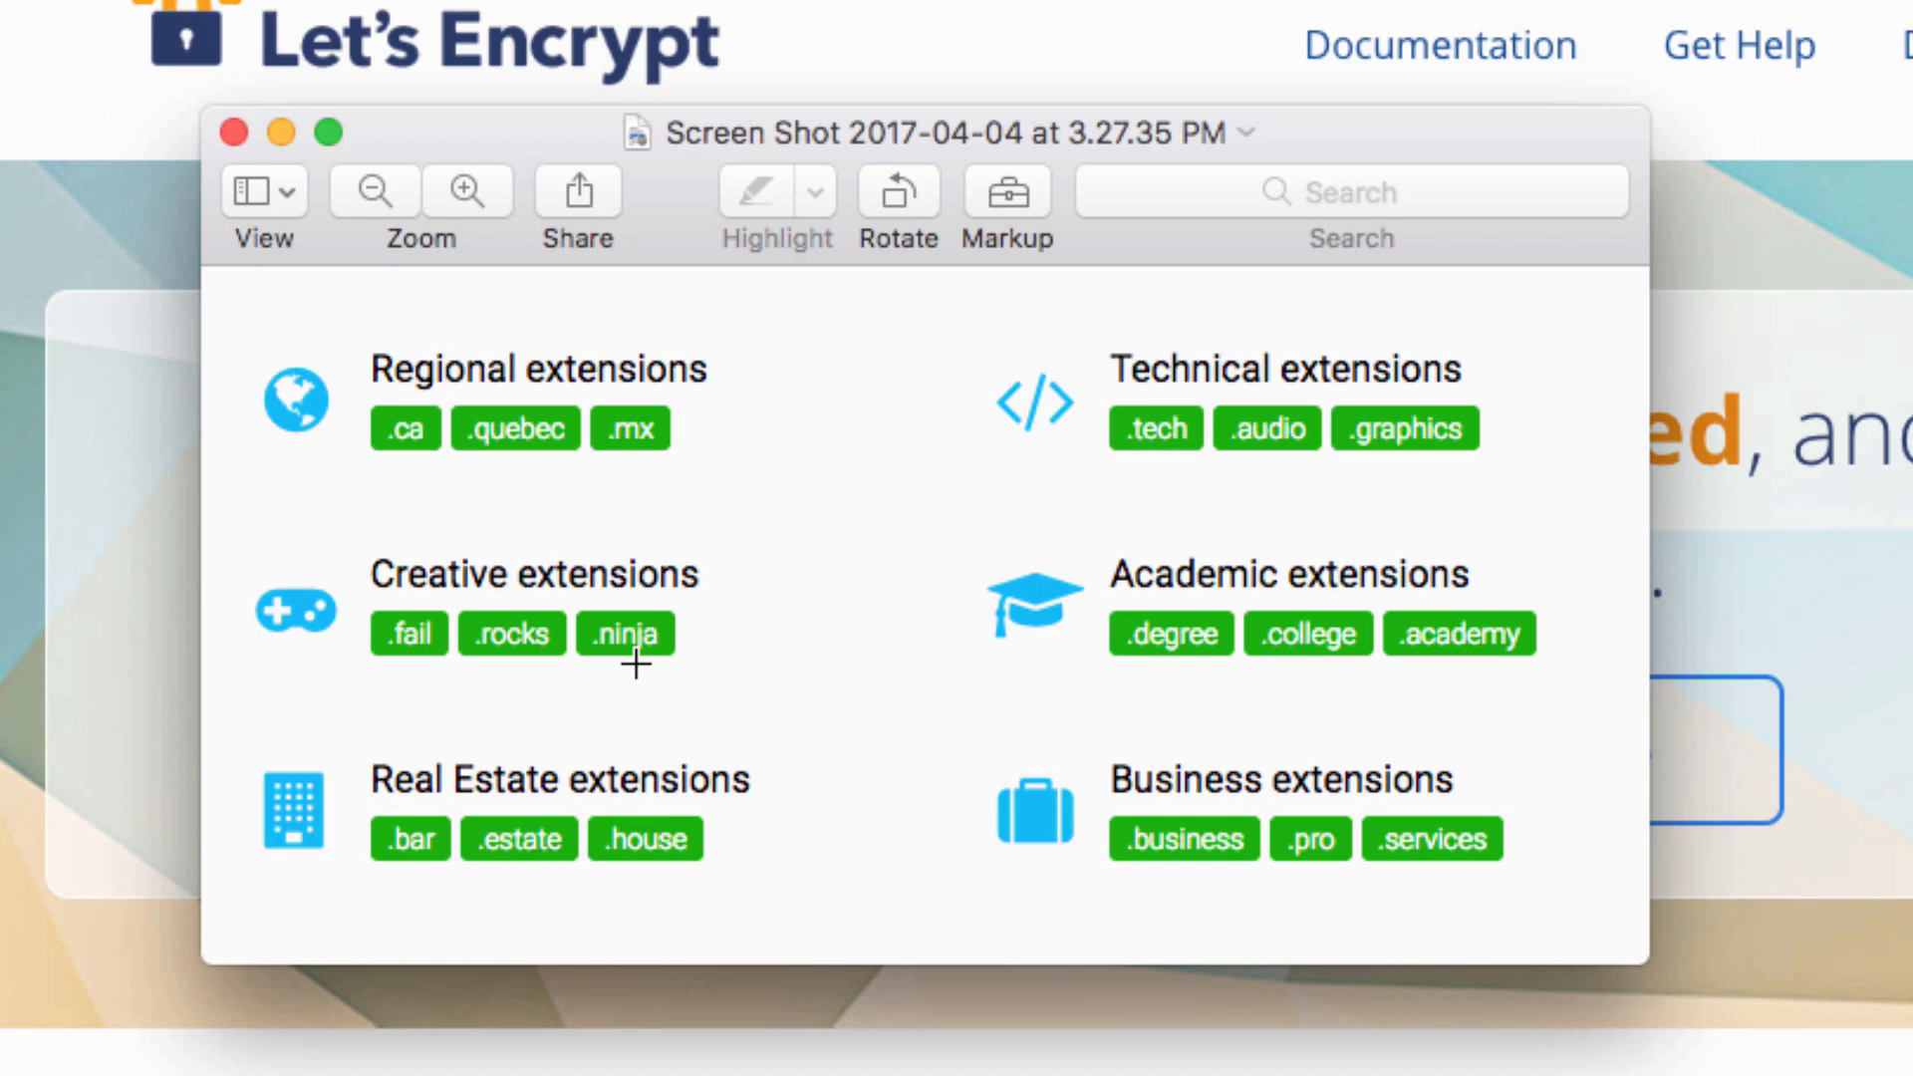
{"action": "mouse_move", "coordinate": [403, 839]}
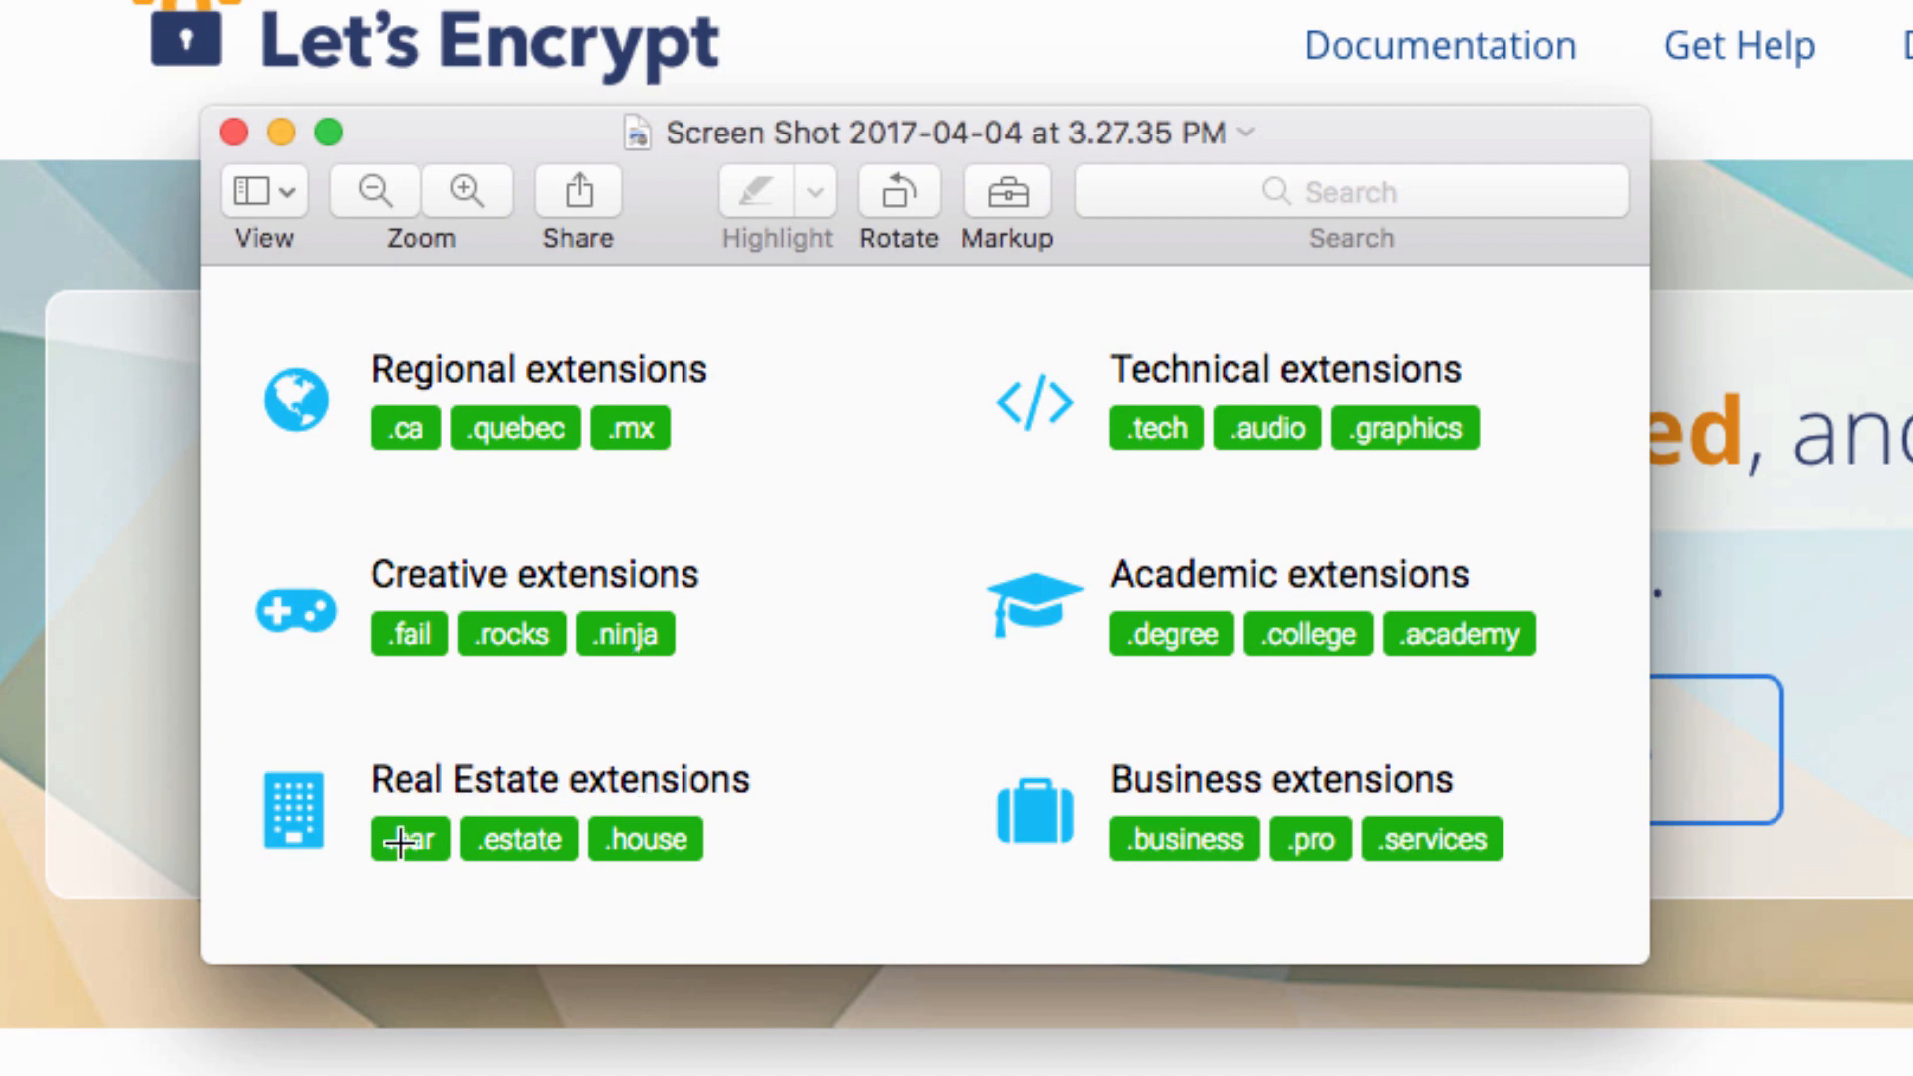
{"action": "mouse_move", "coordinate": [1064, 609]}
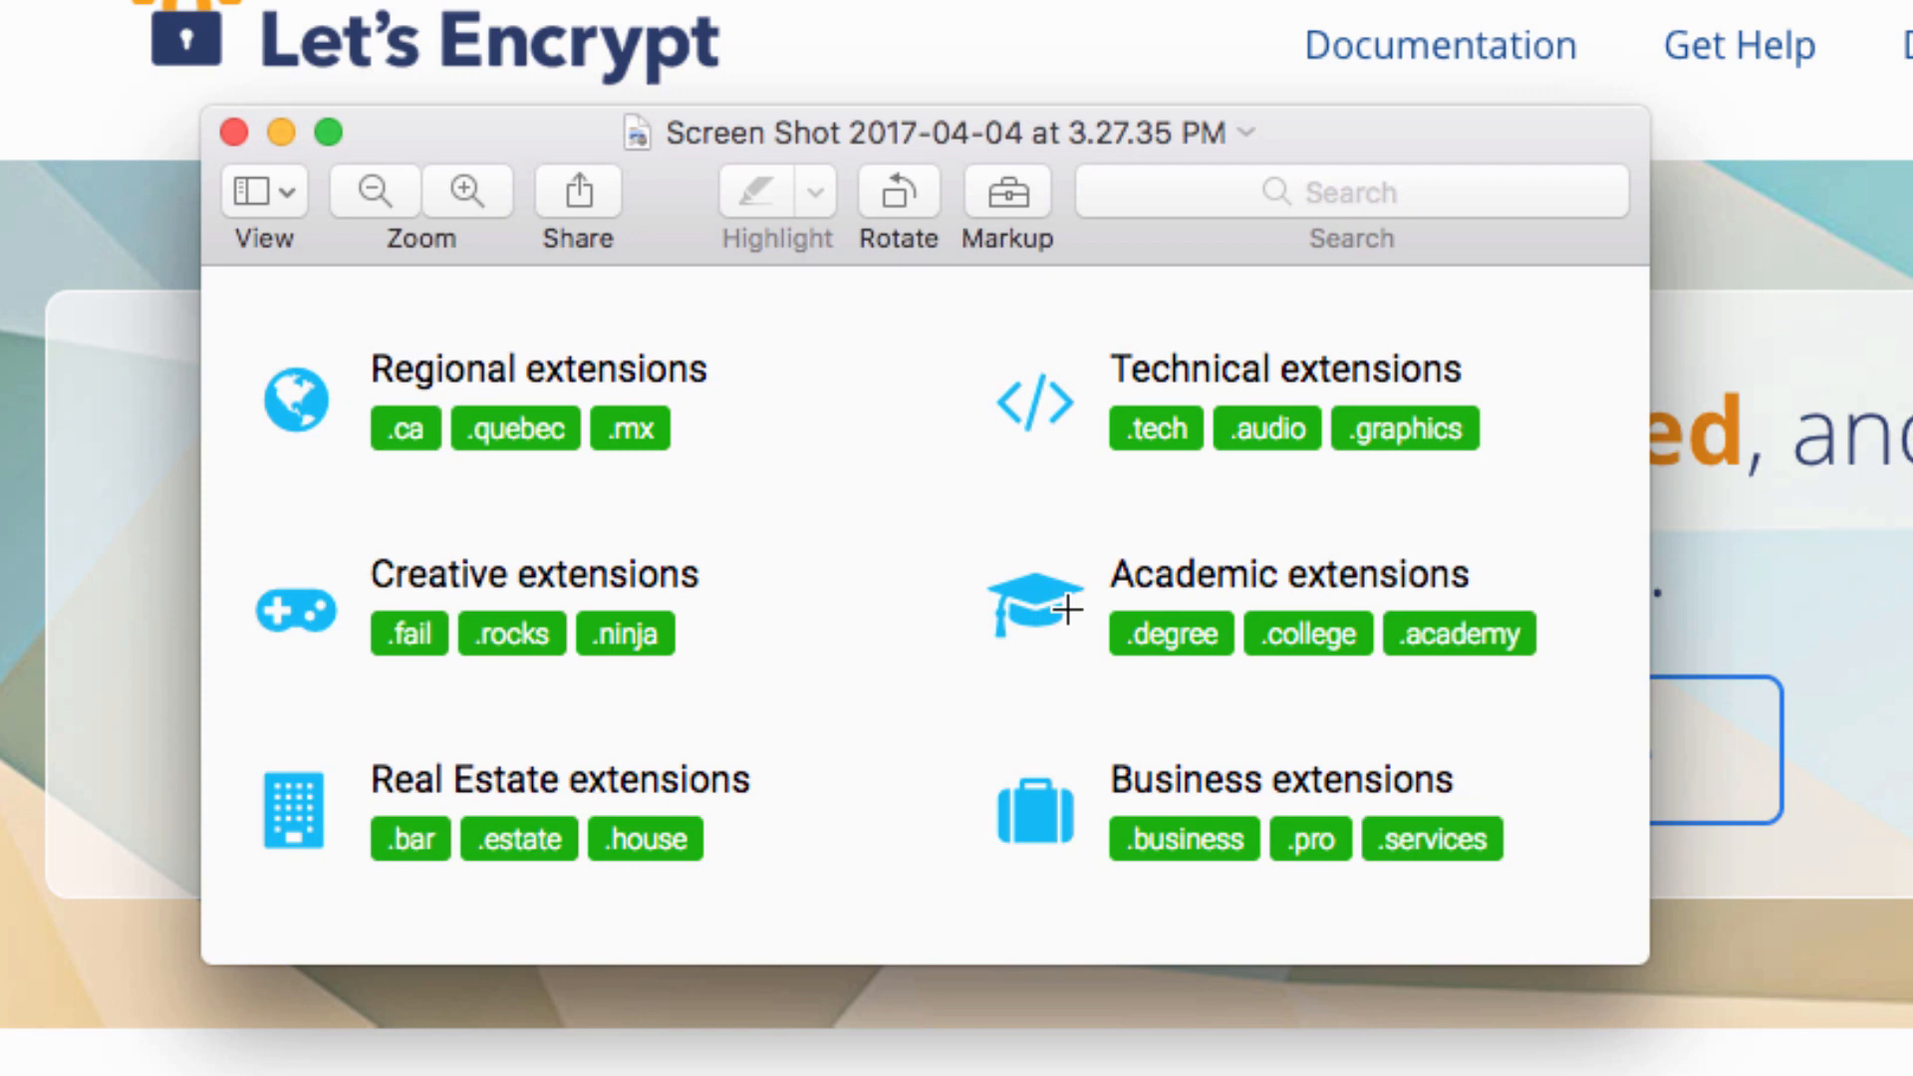
{"action": "mouse_move", "coordinate": [1458, 442]}
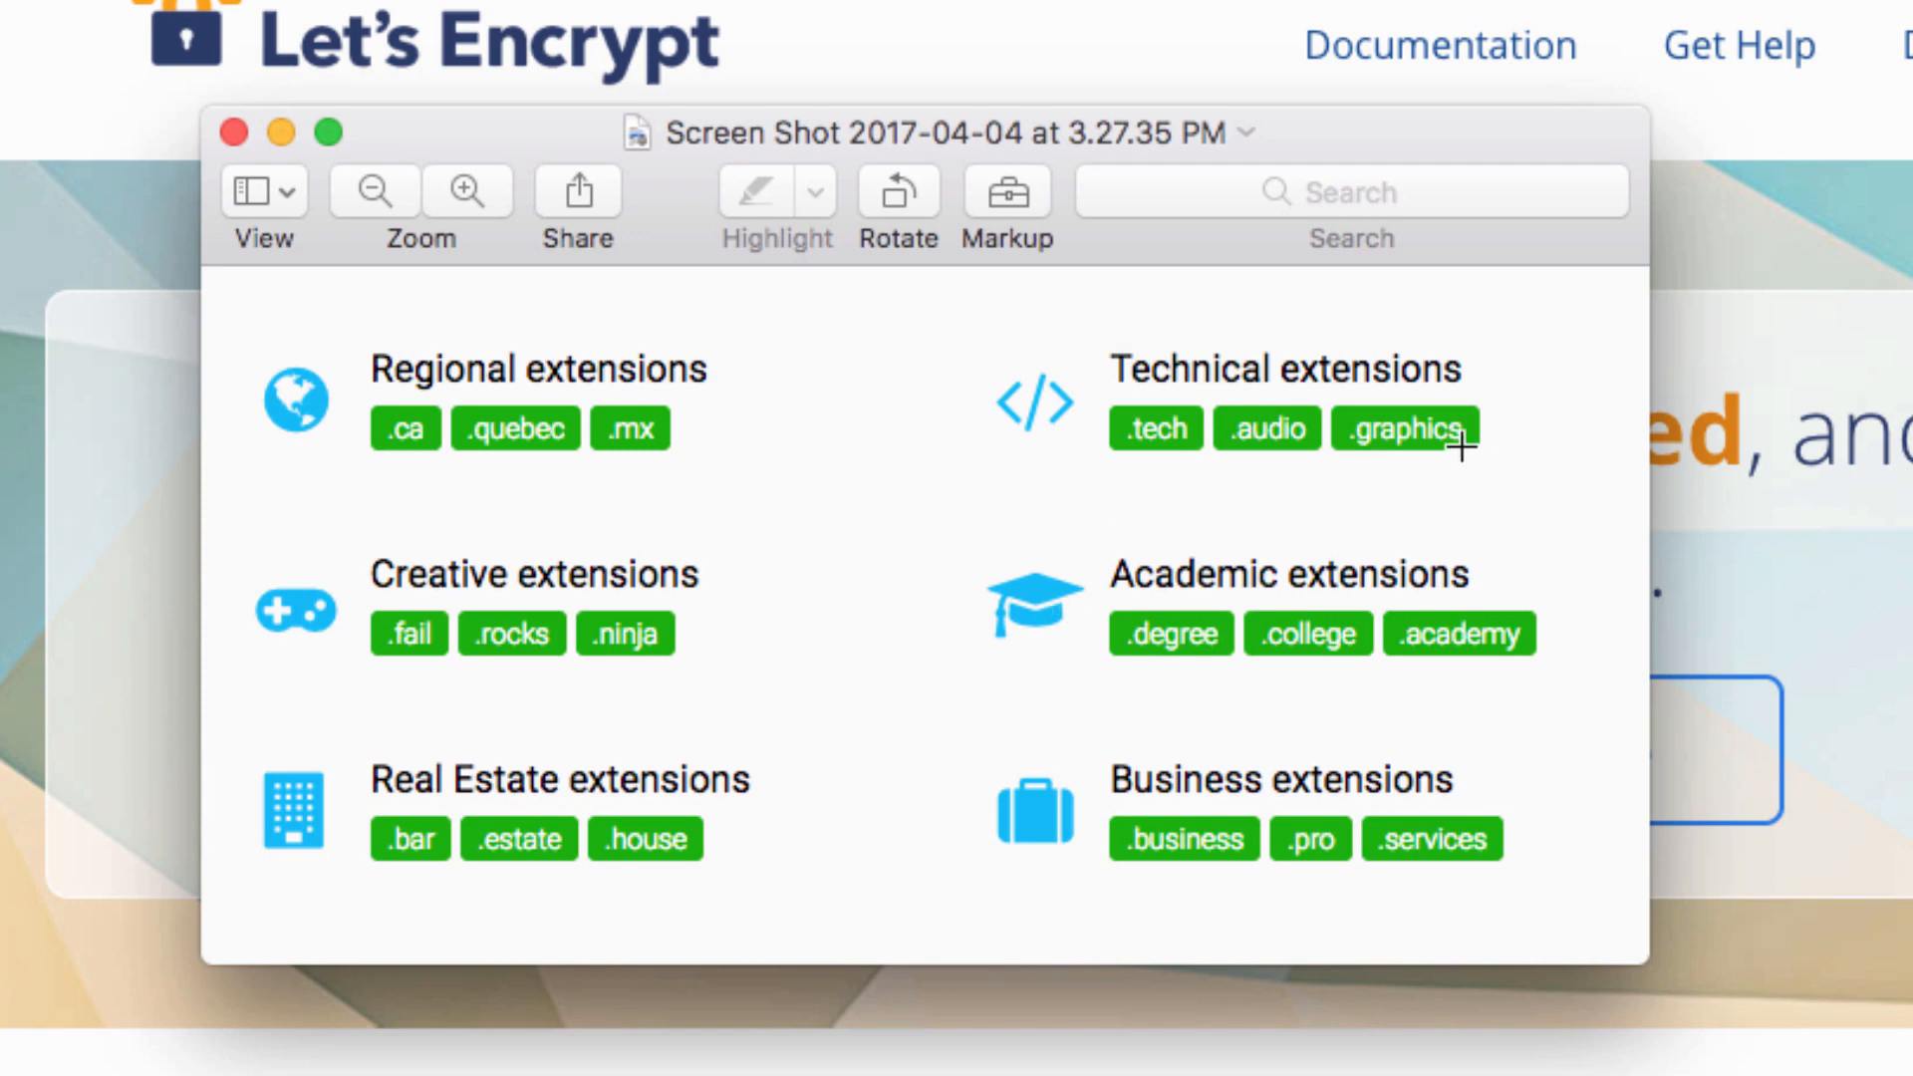
{"action": "mouse_move", "coordinate": [1240, 603]}
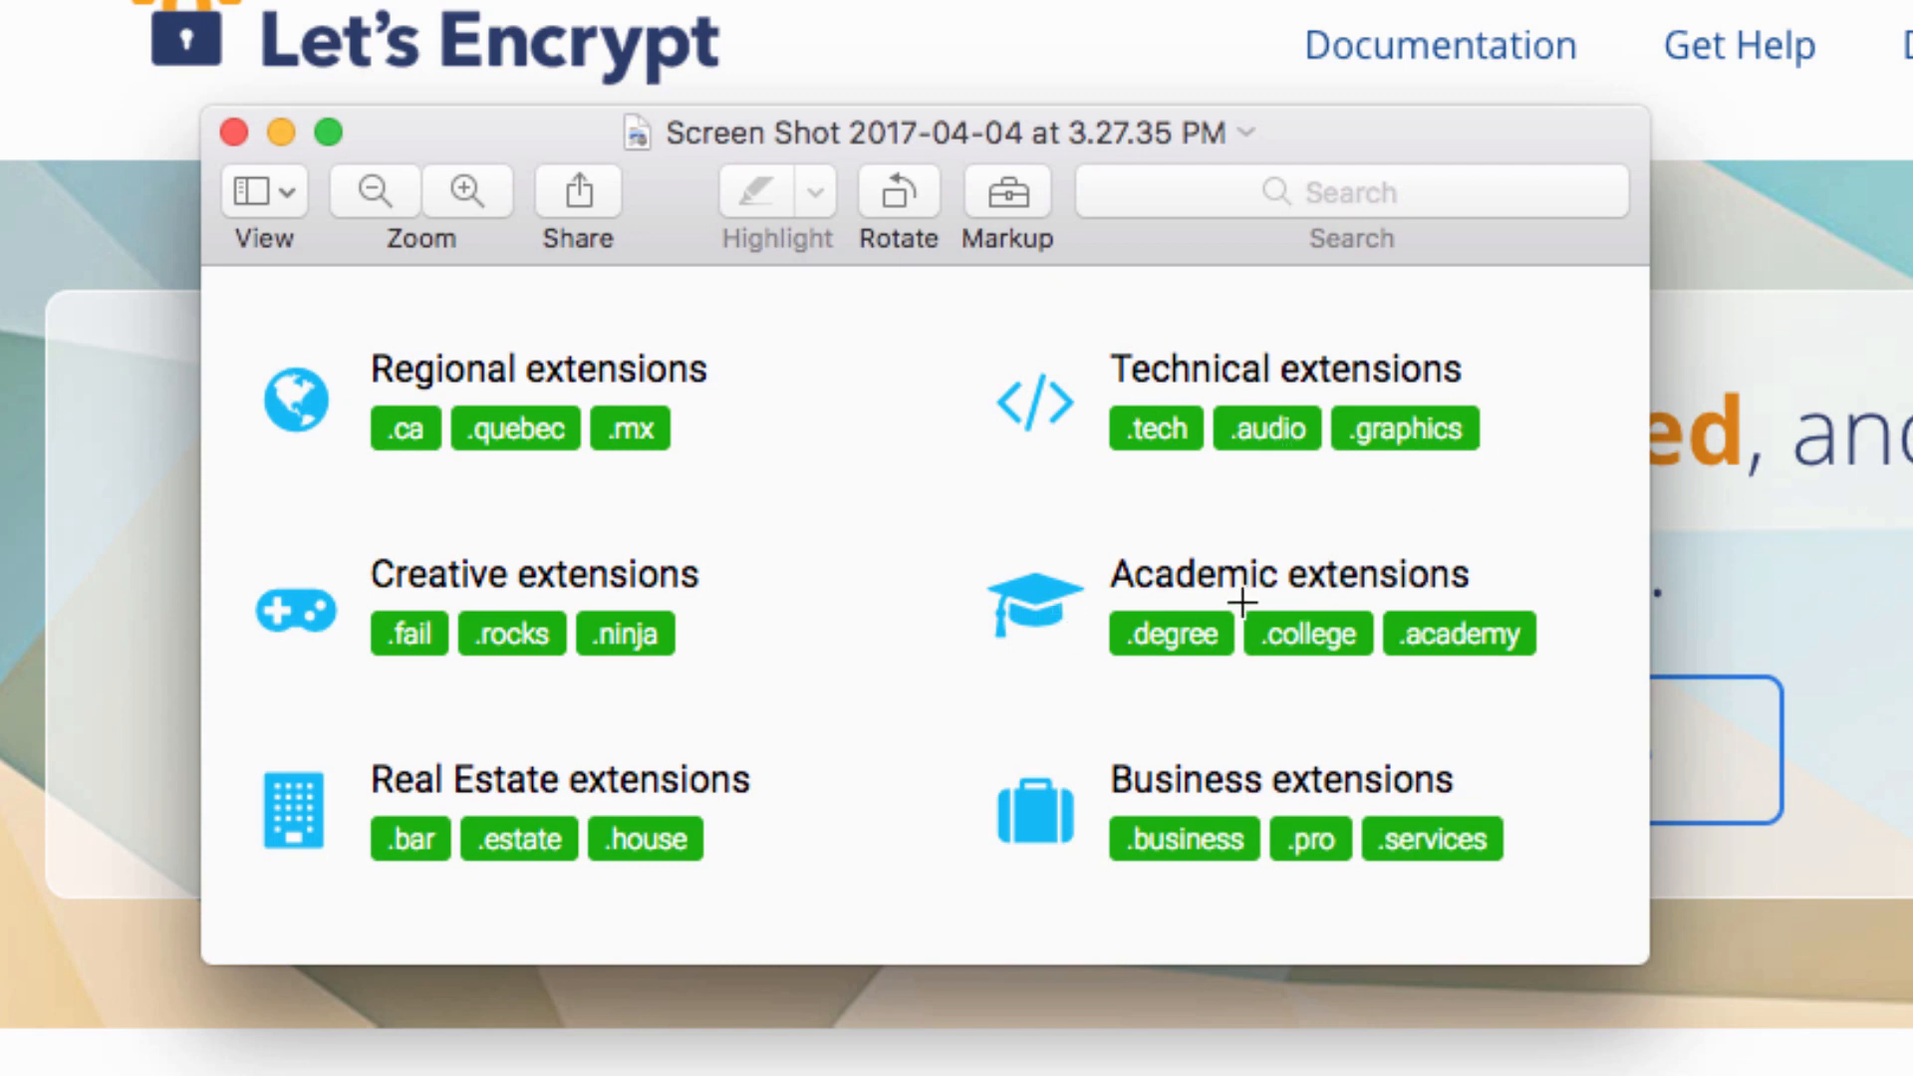
{"action": "mouse_move", "coordinate": [1116, 582]}
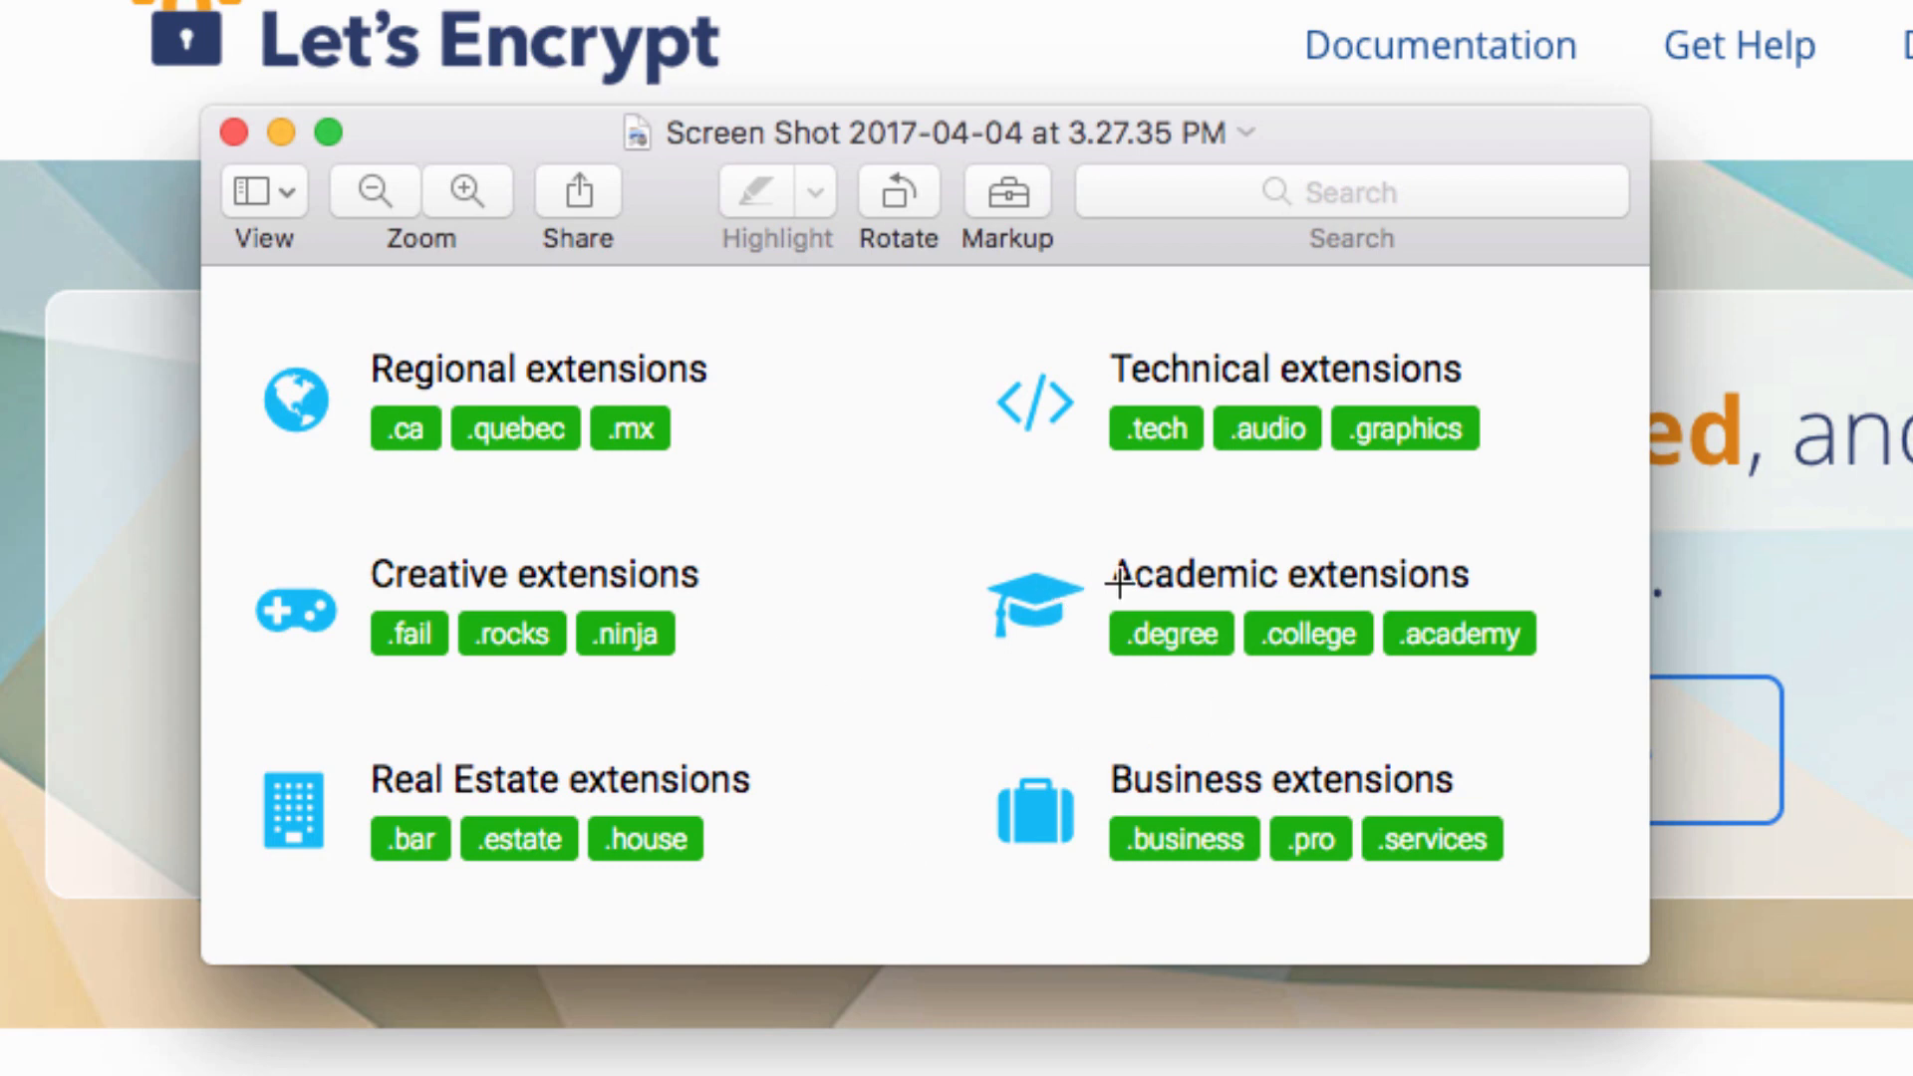
{"action": "mouse_move", "coordinate": [423, 388]}
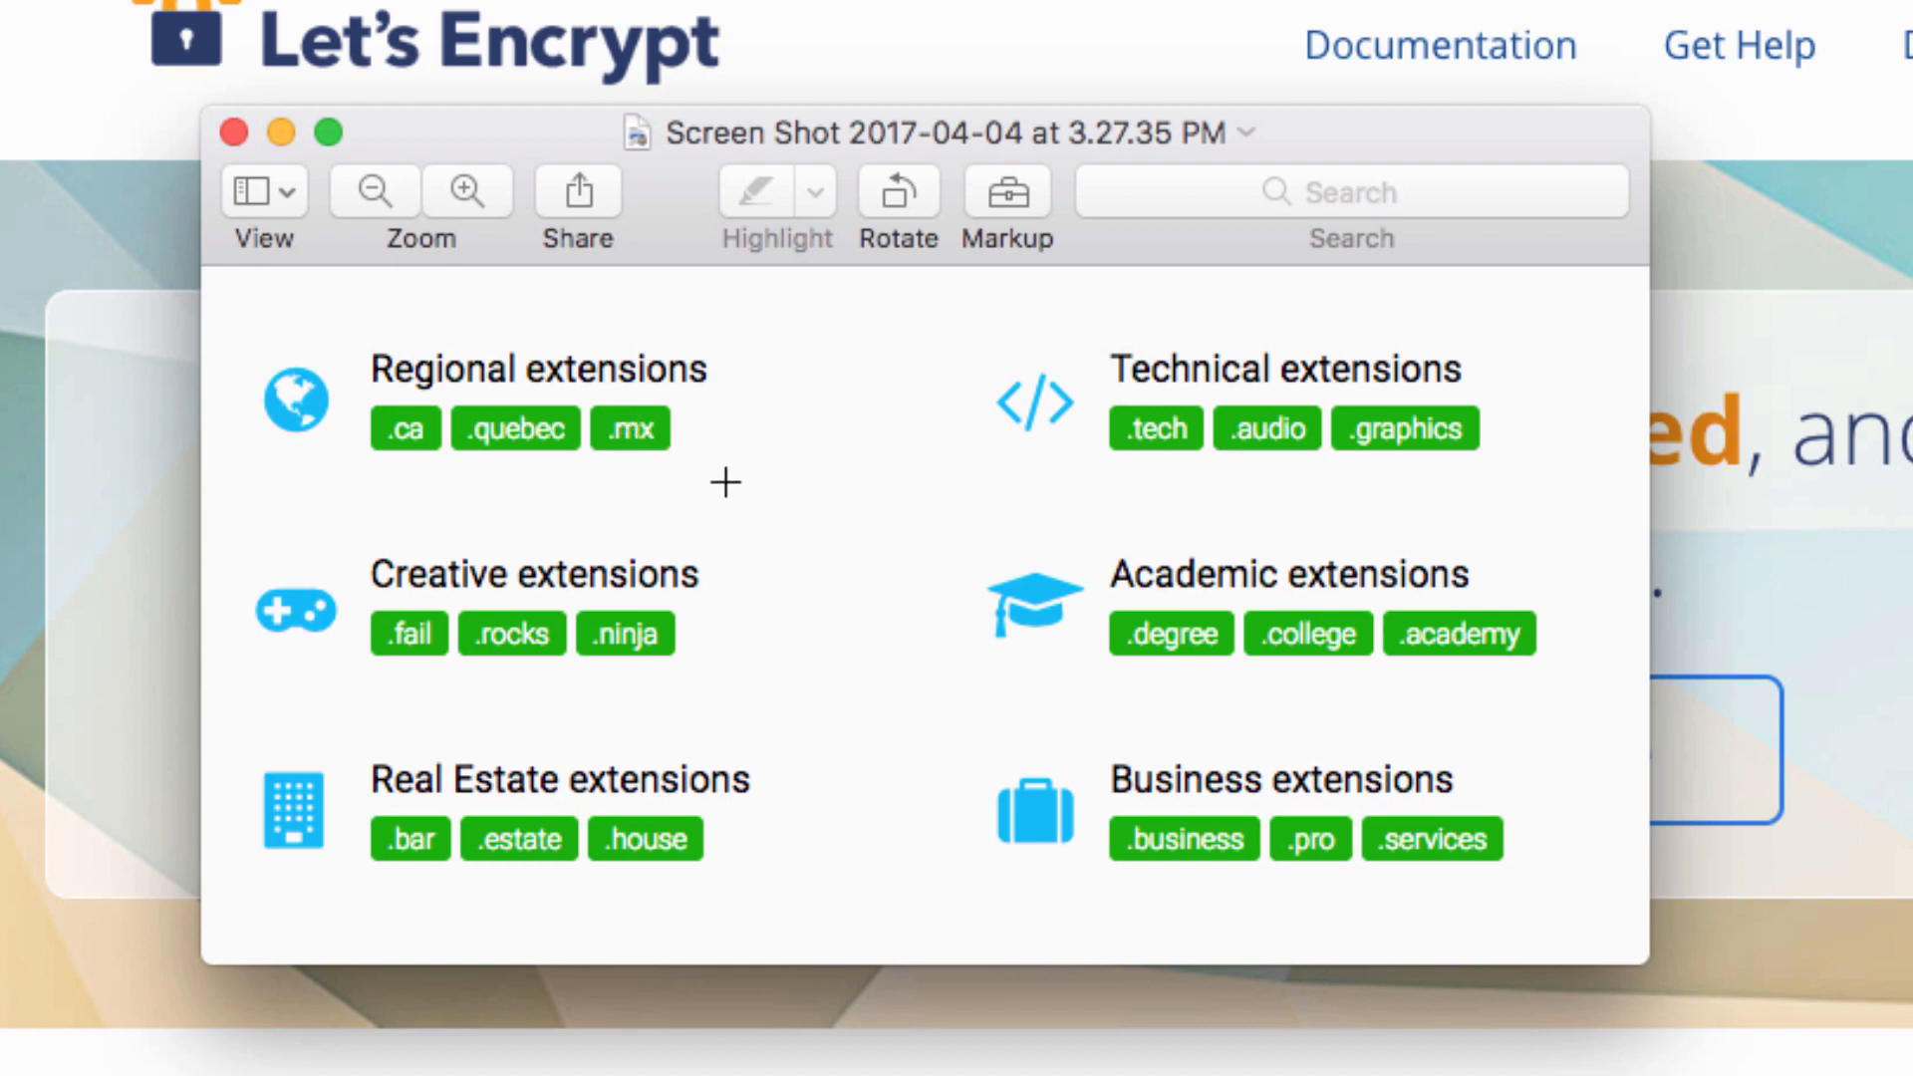
{"action": "mouse_move", "coordinate": [1191, 458]}
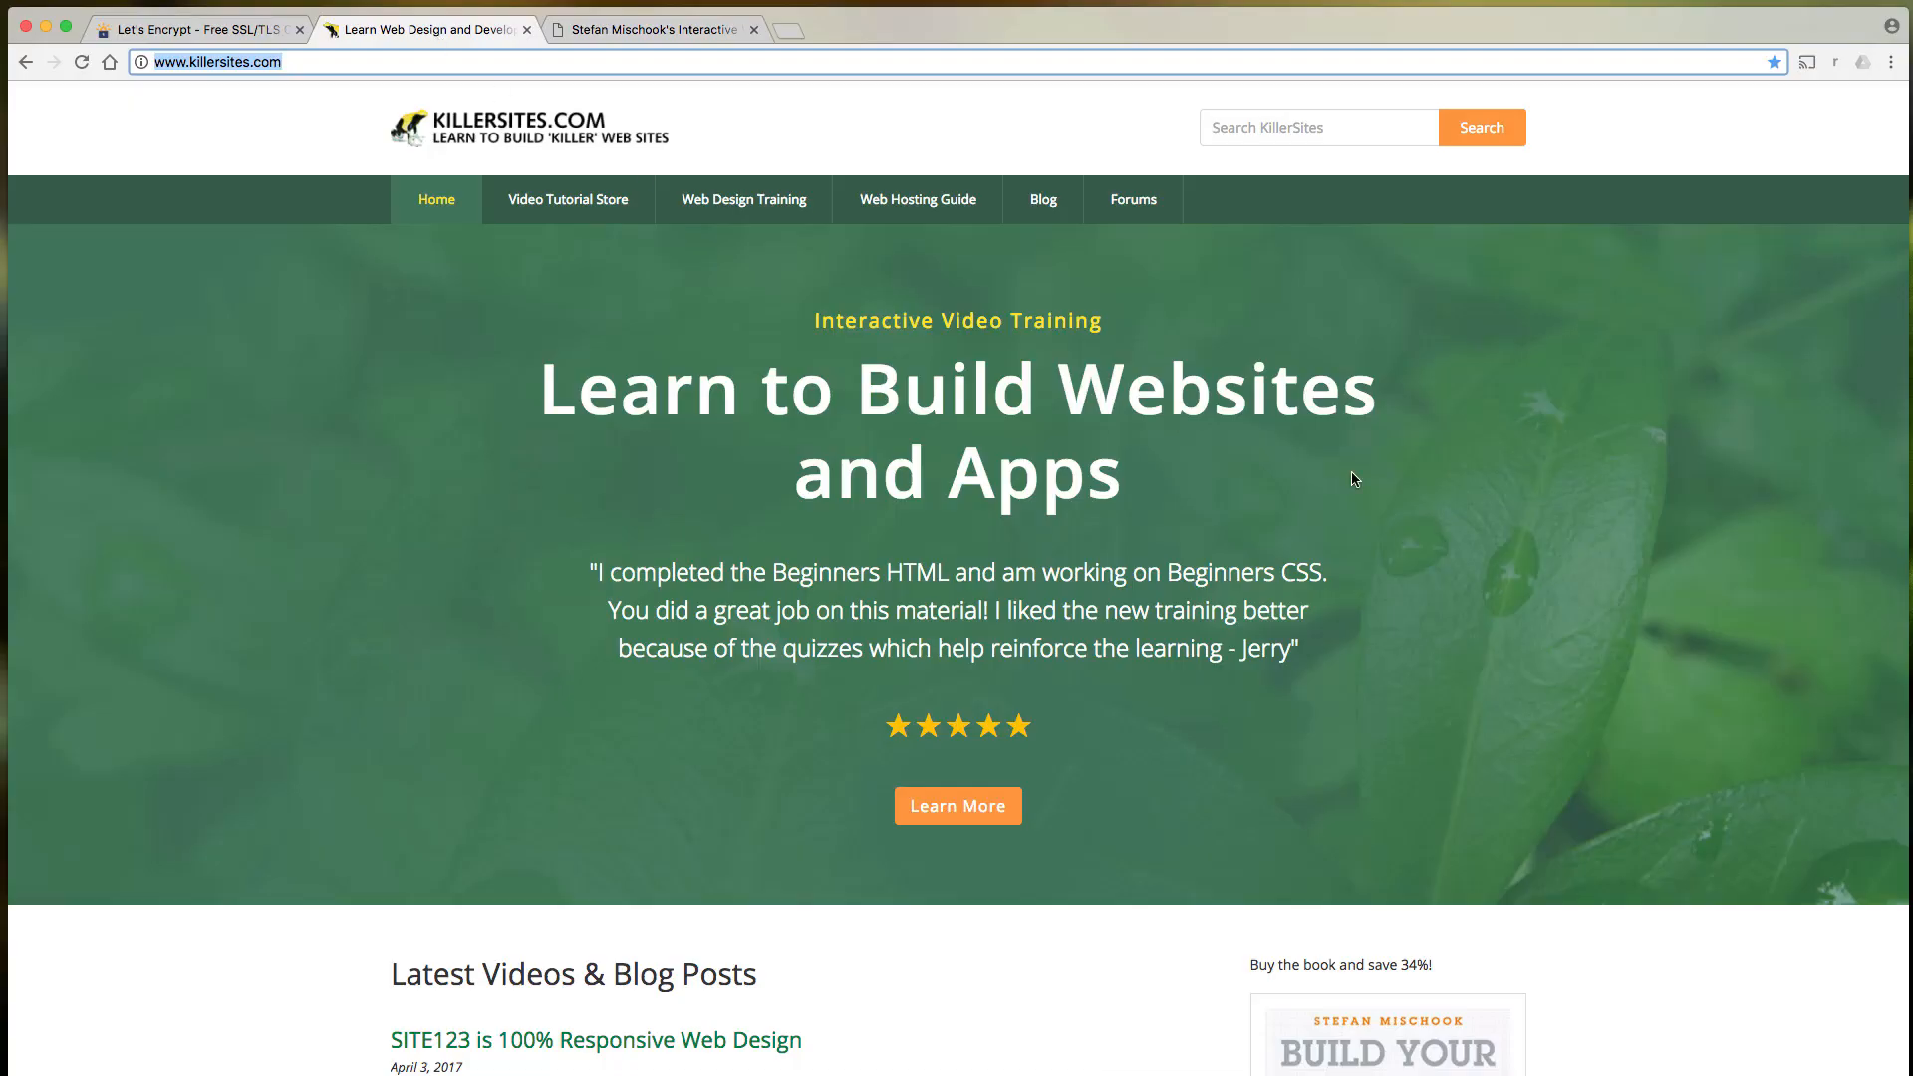
{"action": "mouse_move", "coordinate": [1353, 478]}
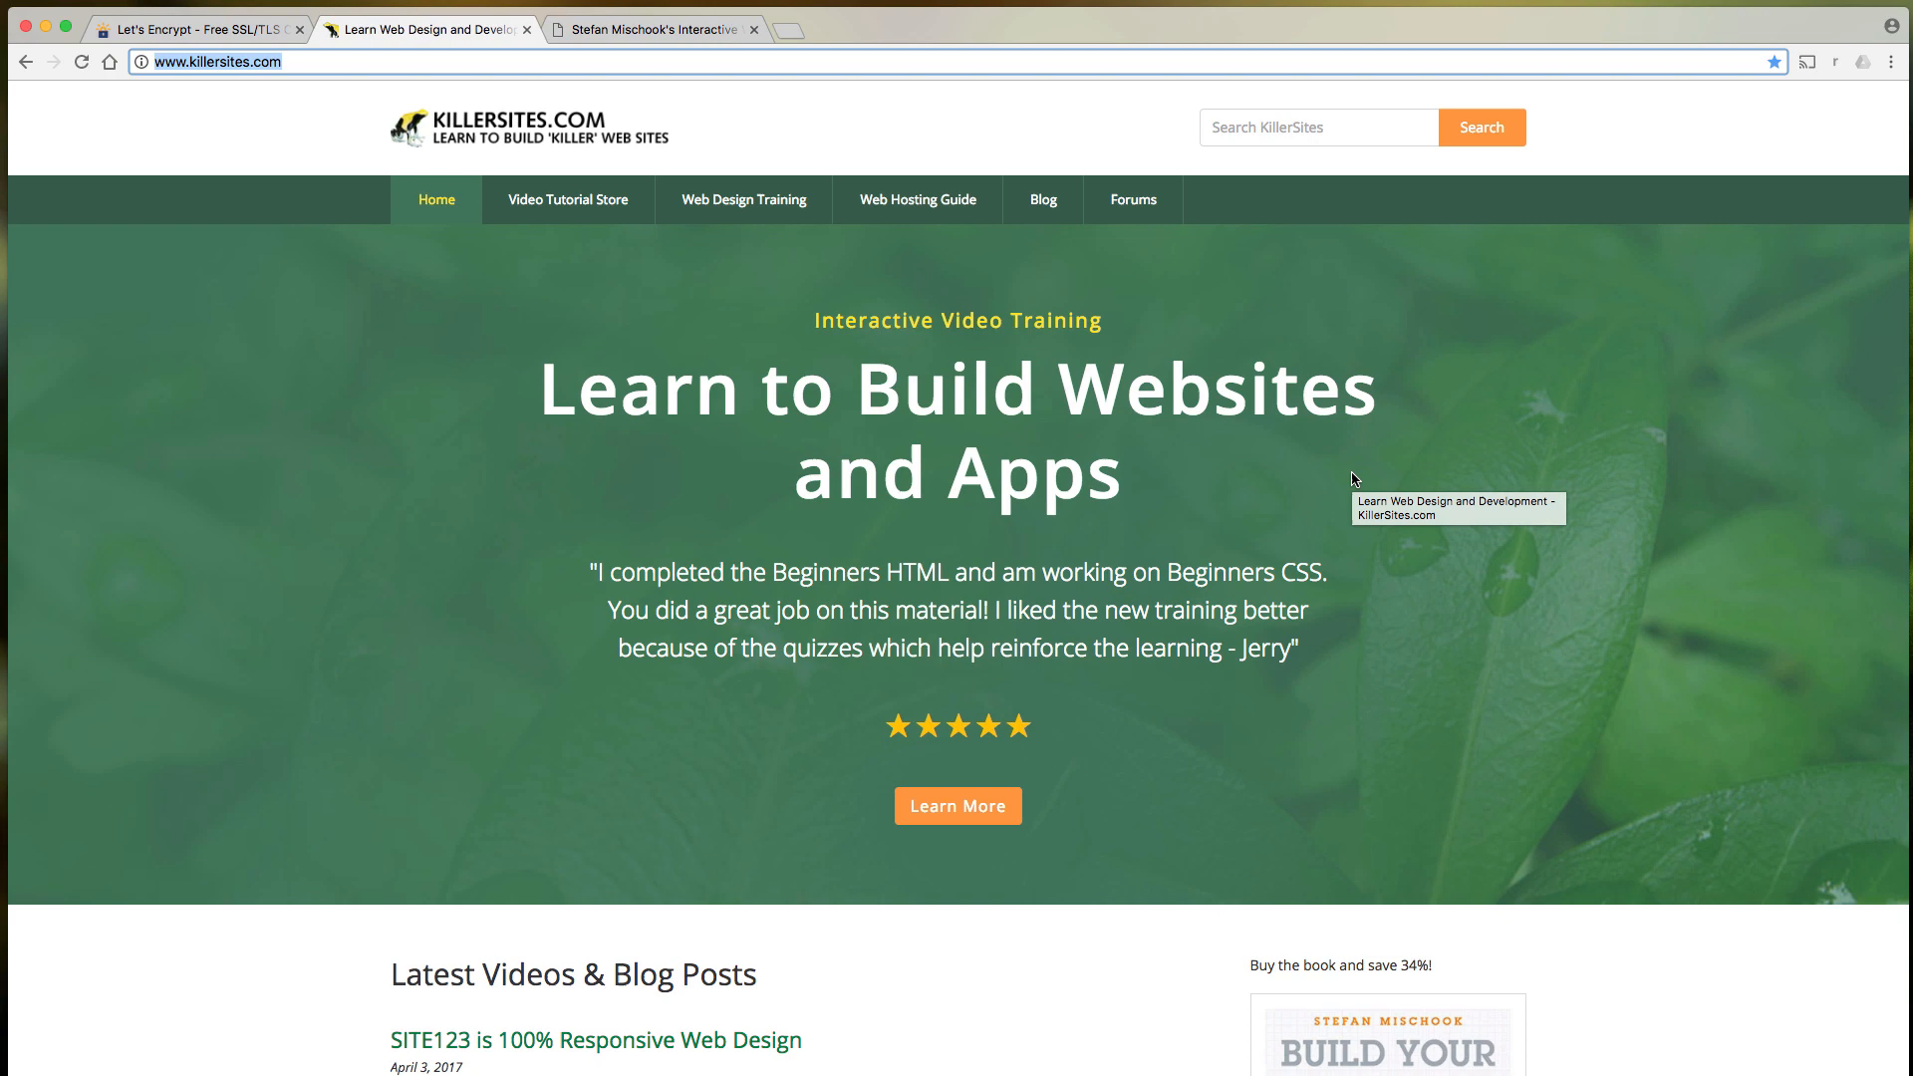
{"action": "mouse_move", "coordinate": [1352, 478]}
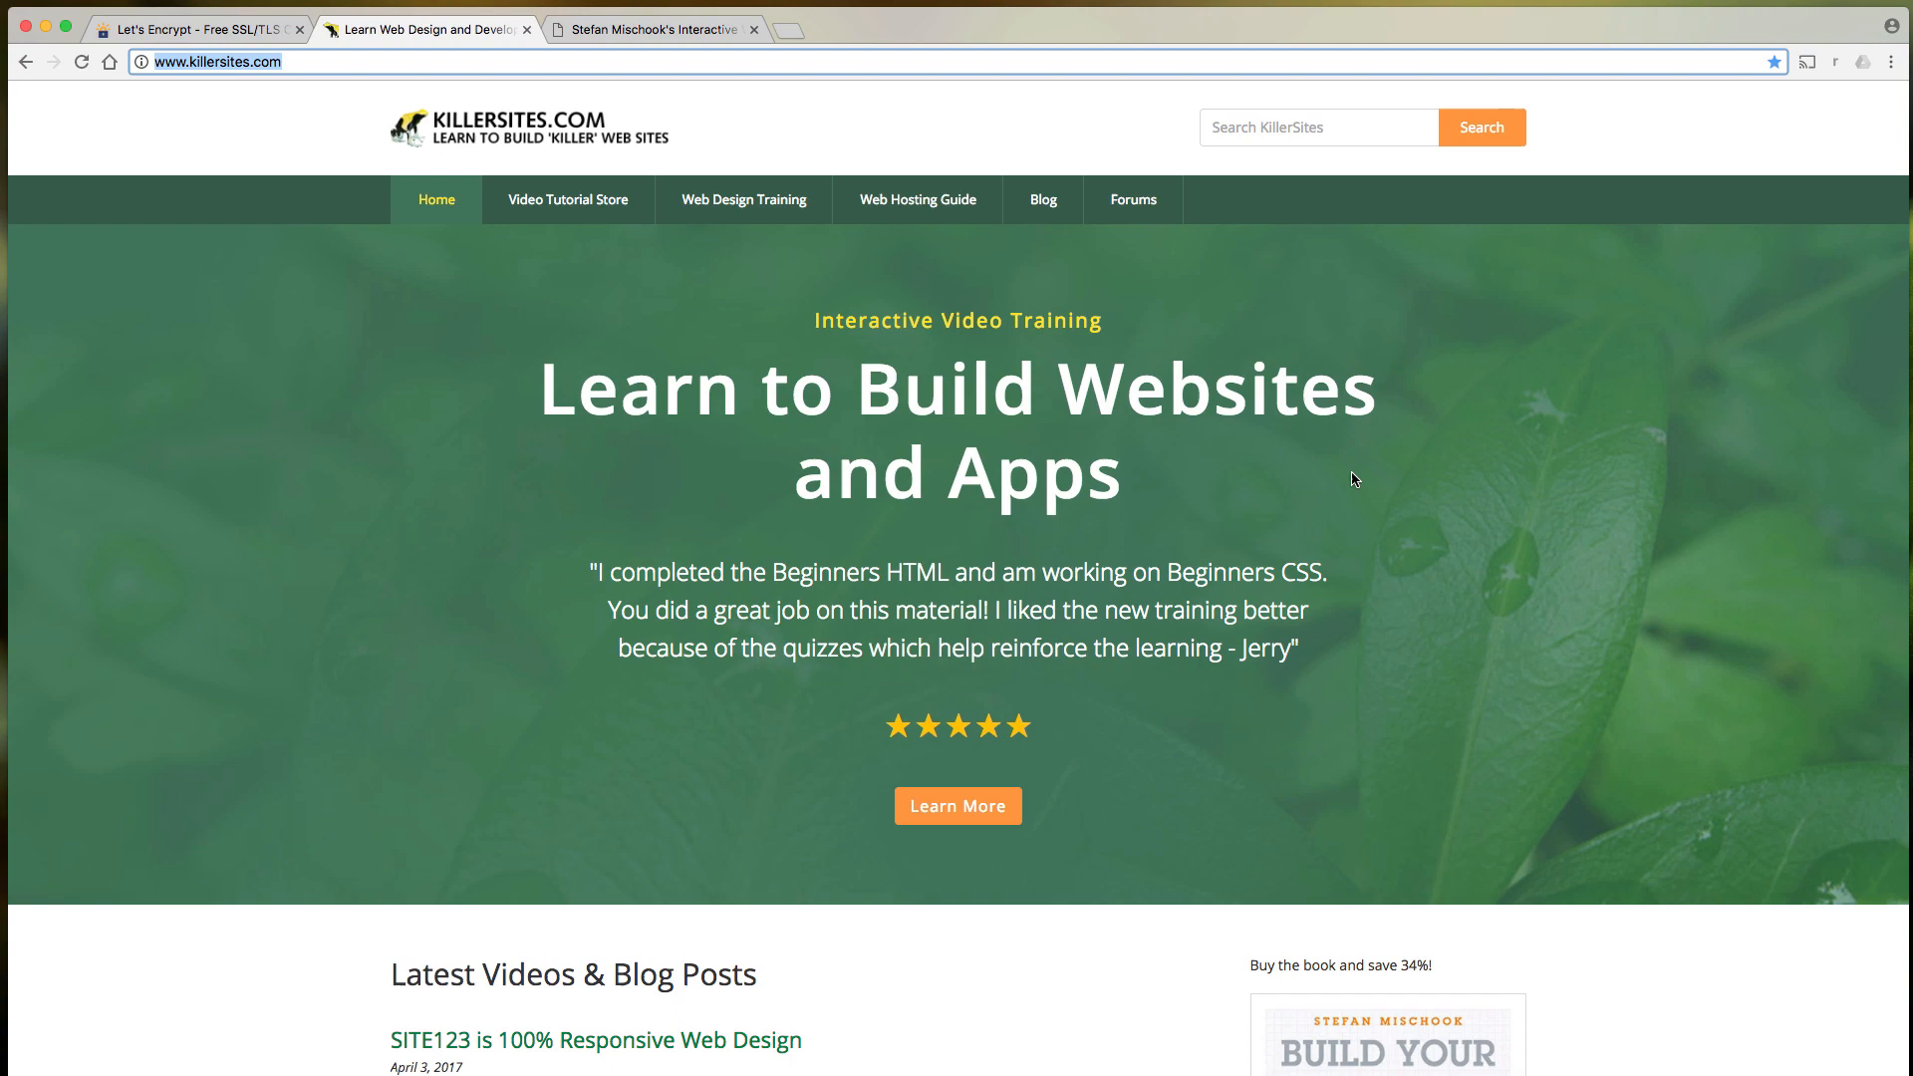
- Scroll the KillerSites homepage down past the latest blog posts to the footer
{"action": "scroll", "scroll_direction": "down", "scroll_amount": 3}
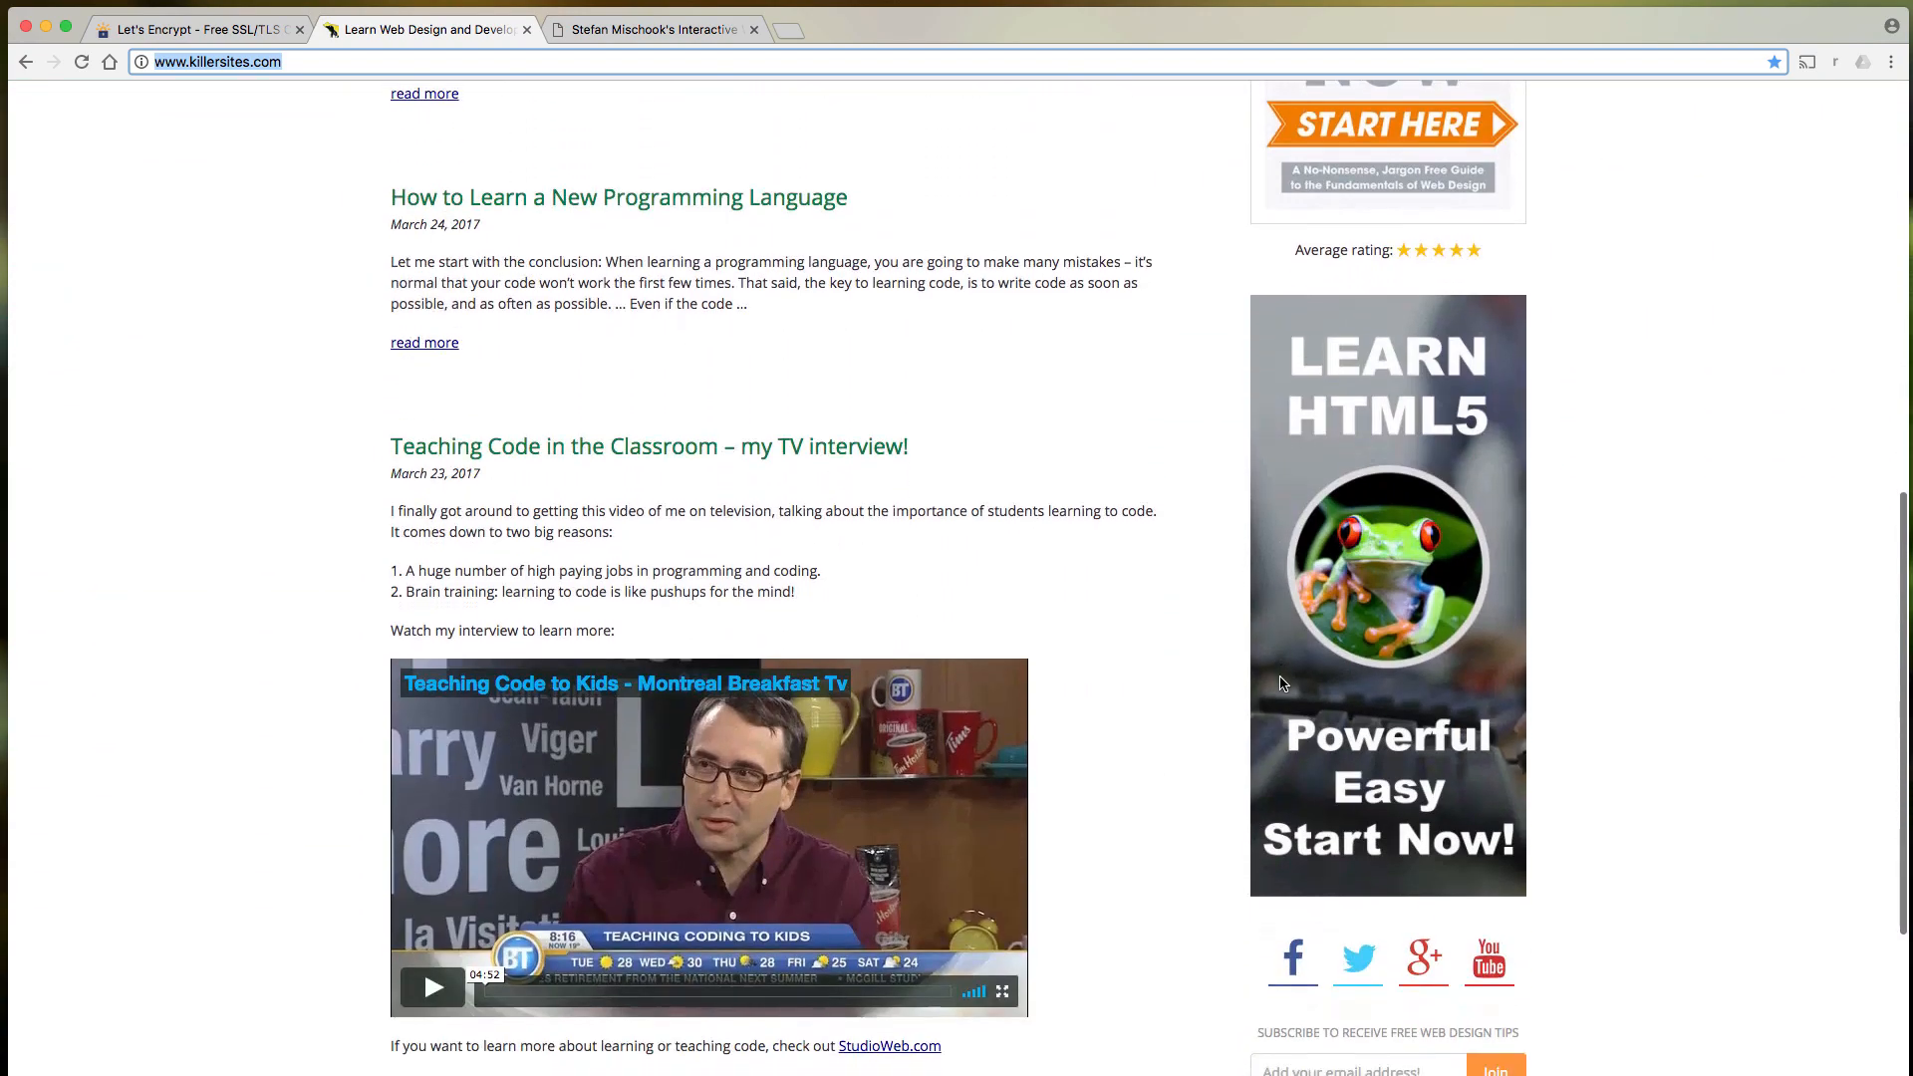
{"action": "scroll", "scroll_direction": "down", "scroll_amount": 3}
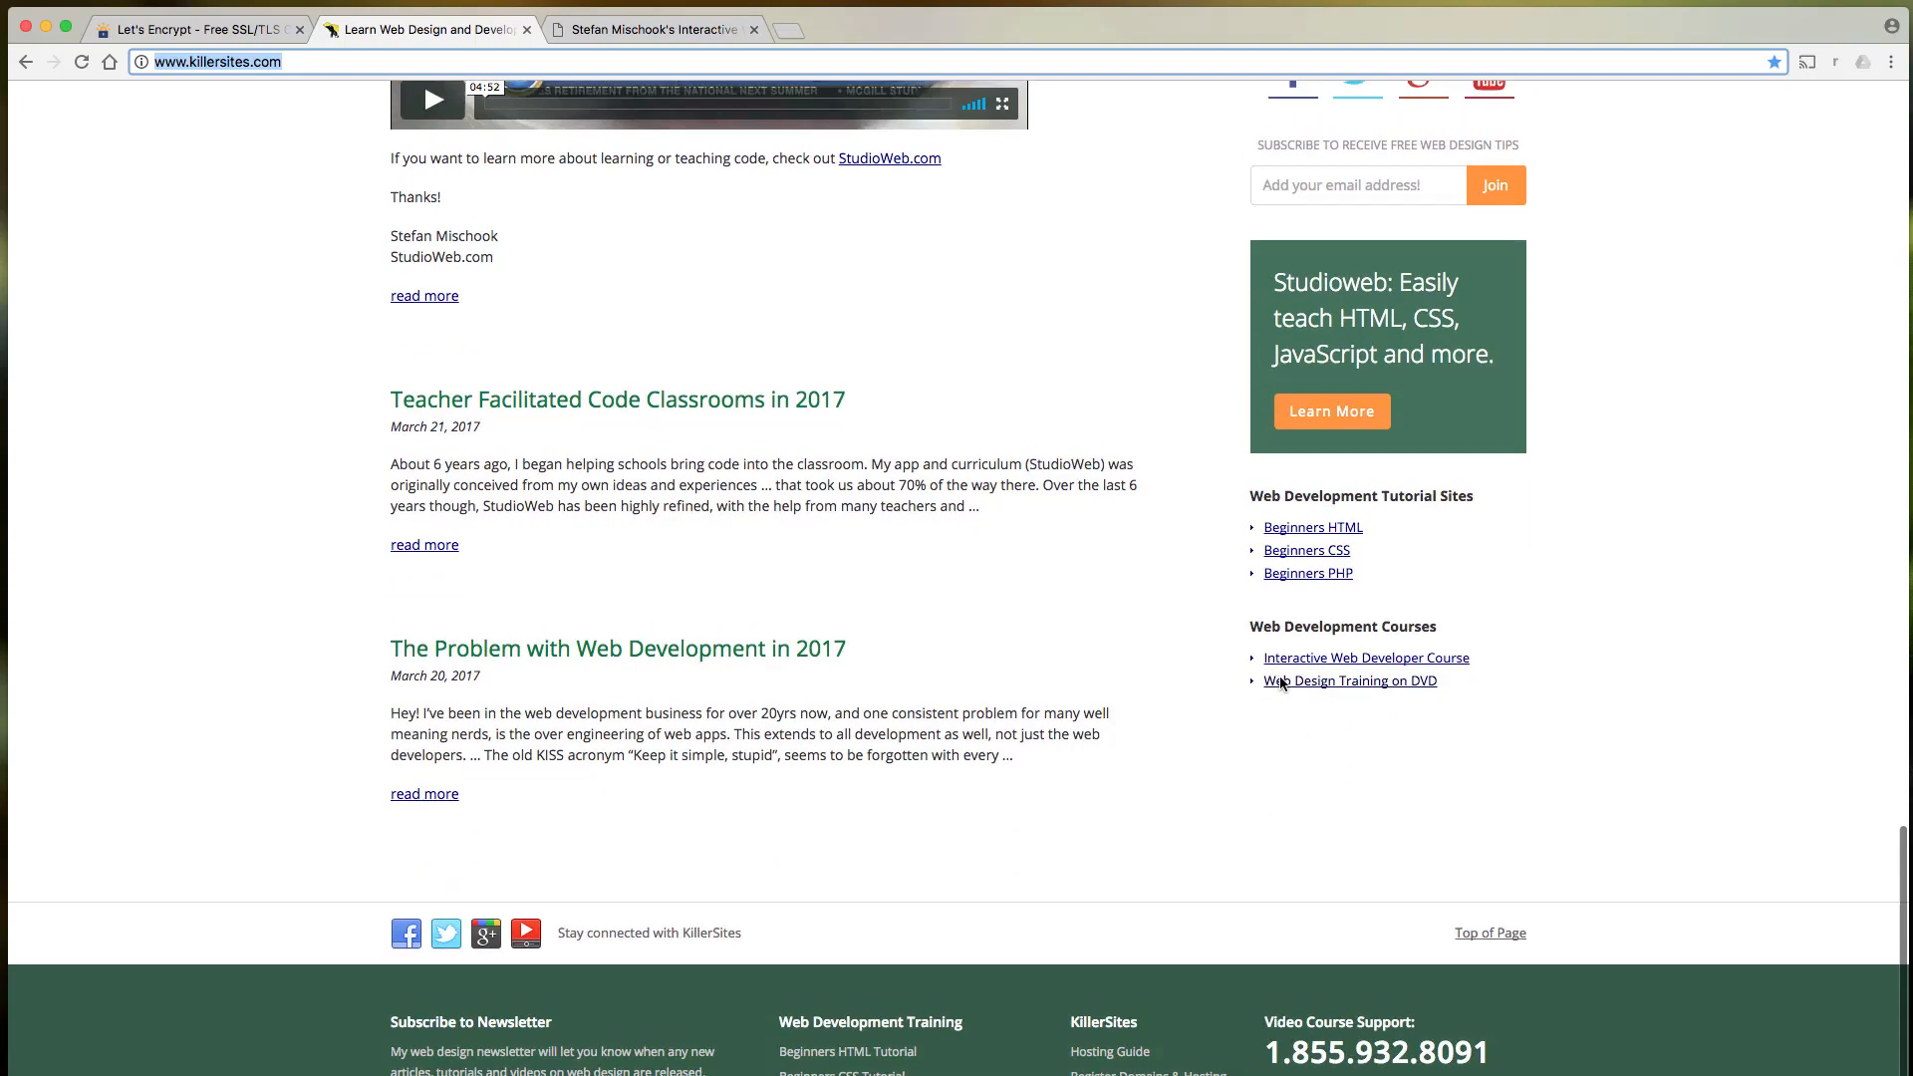